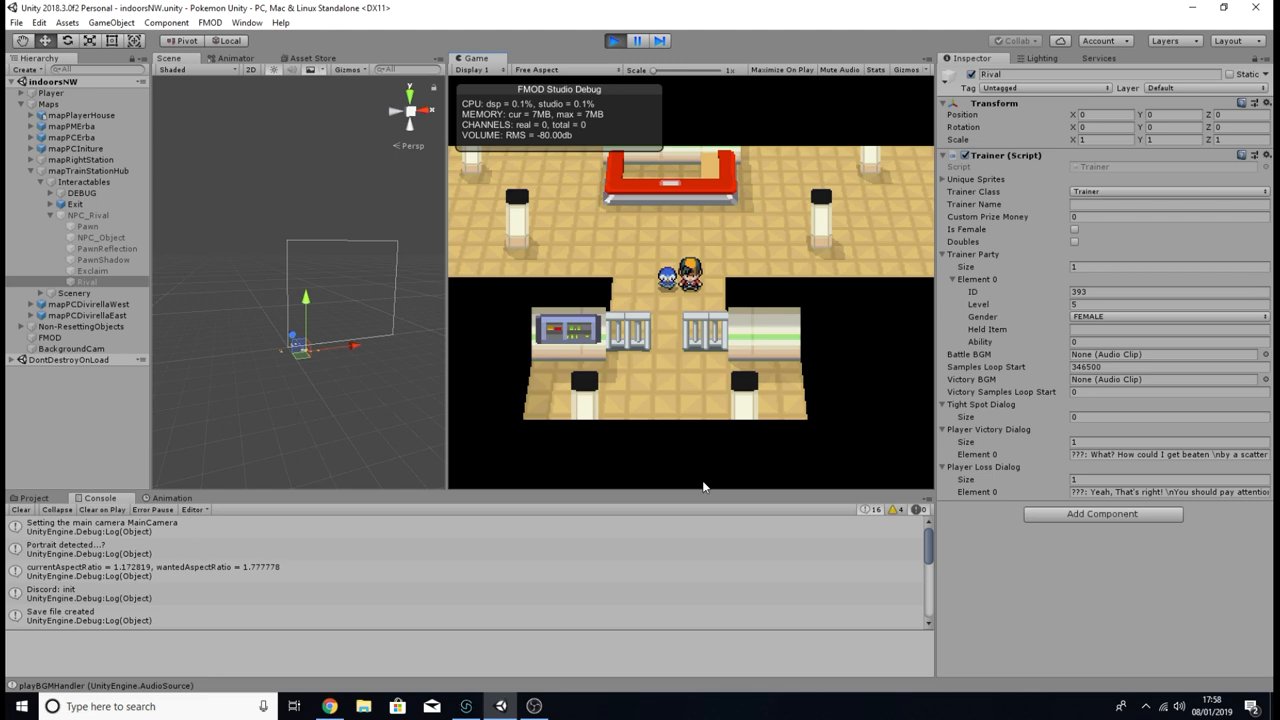
# Step: Bring up the Pokémon Unity project download video and view its credits
pyautogui.click(328, 706)
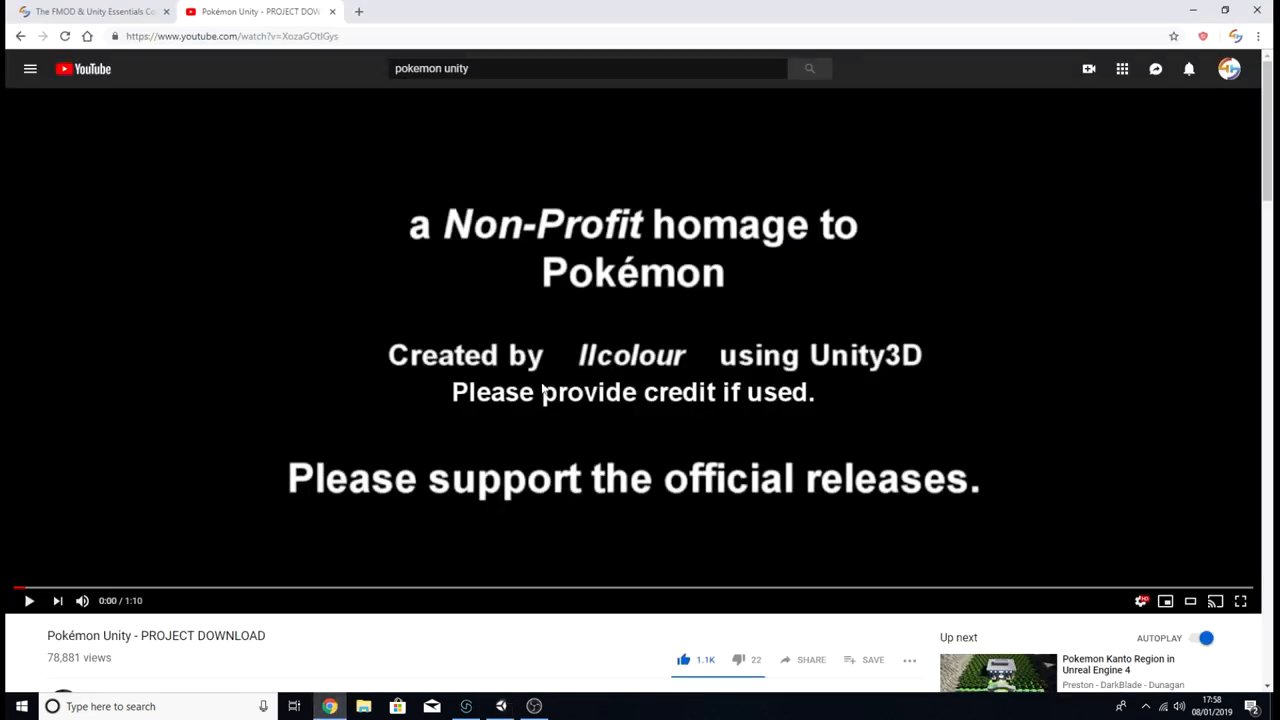
pyautogui.moveTo(418, 280)
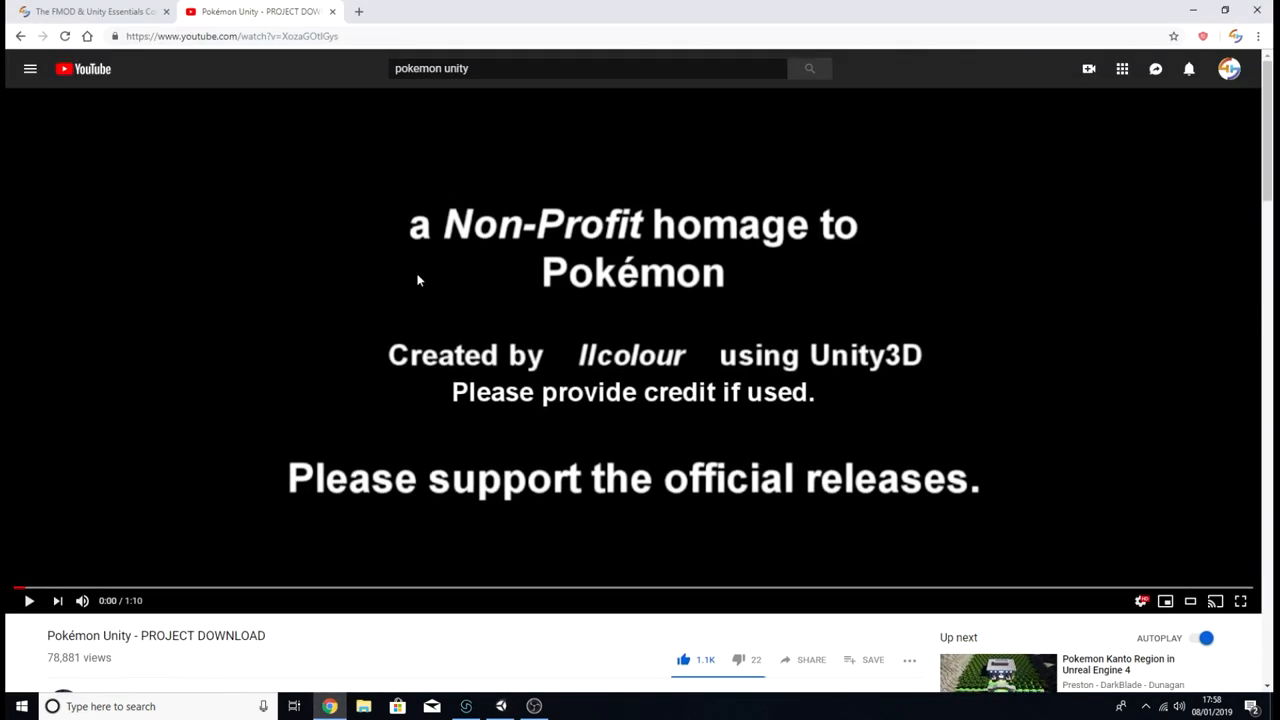
pyautogui.moveTo(716, 436)
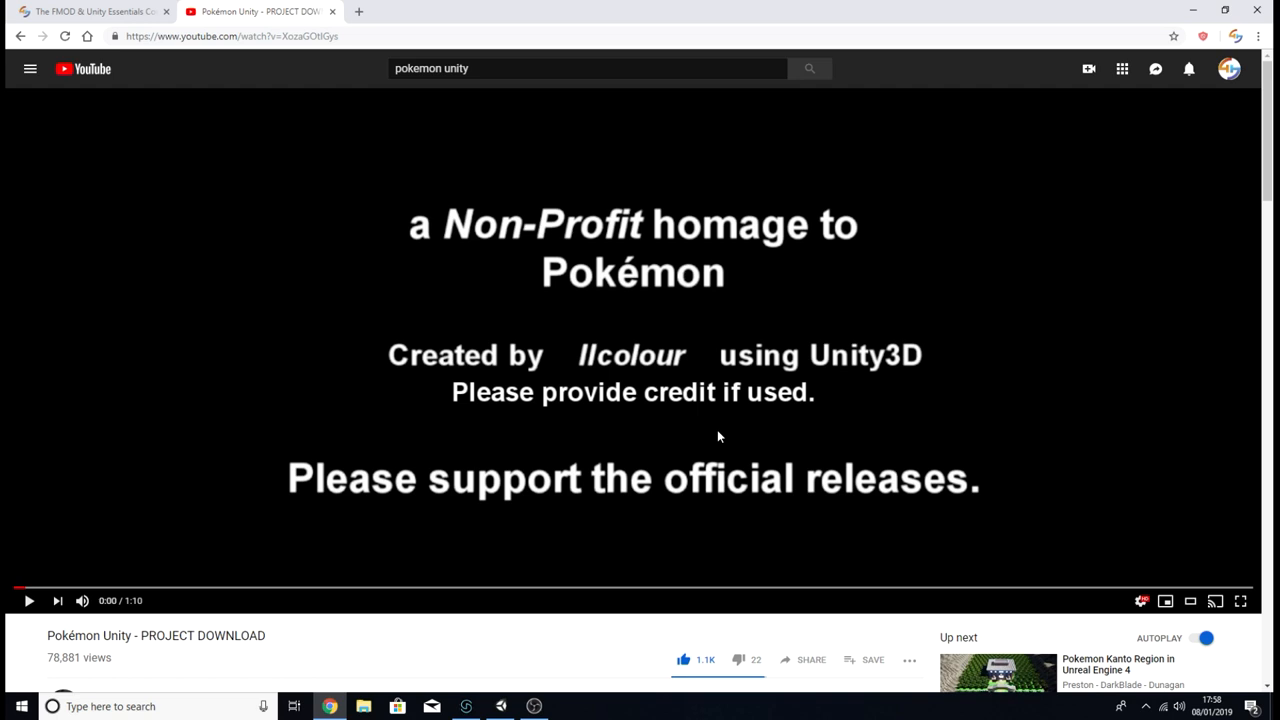
pyautogui.moveTo(702, 438)
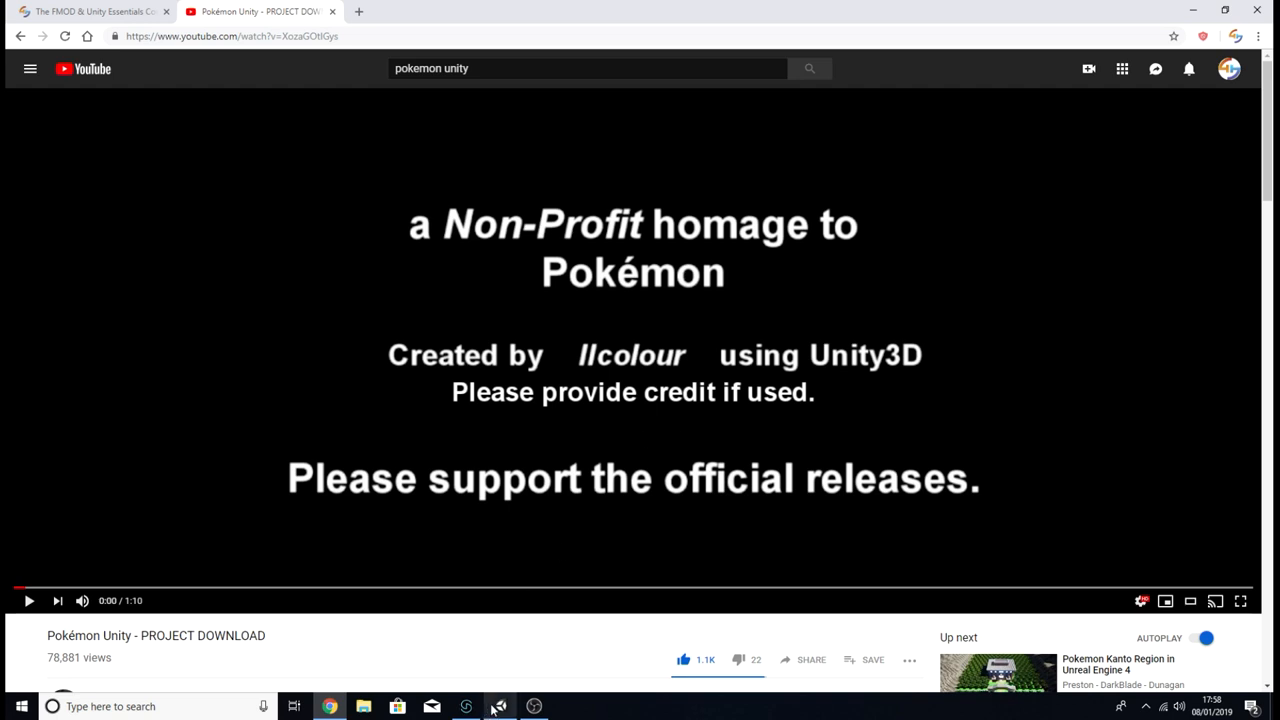
pyautogui.click(500, 706)
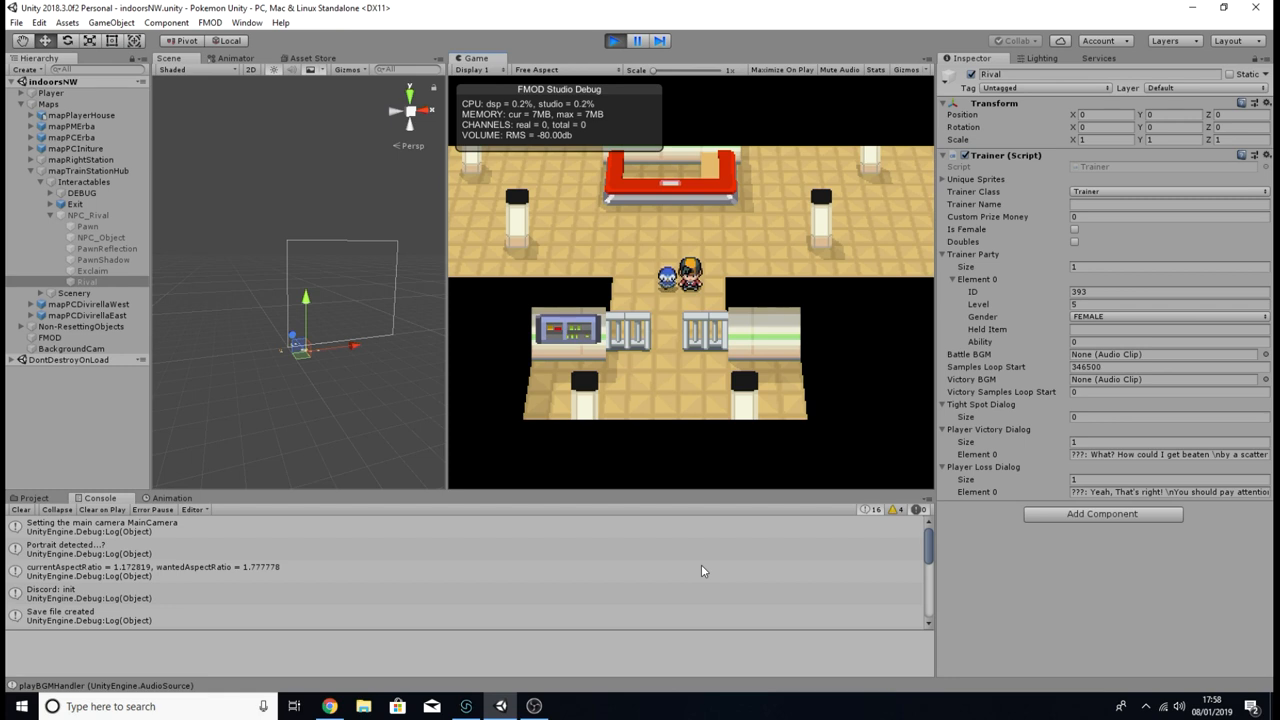
pyautogui.moveTo(512, 600)
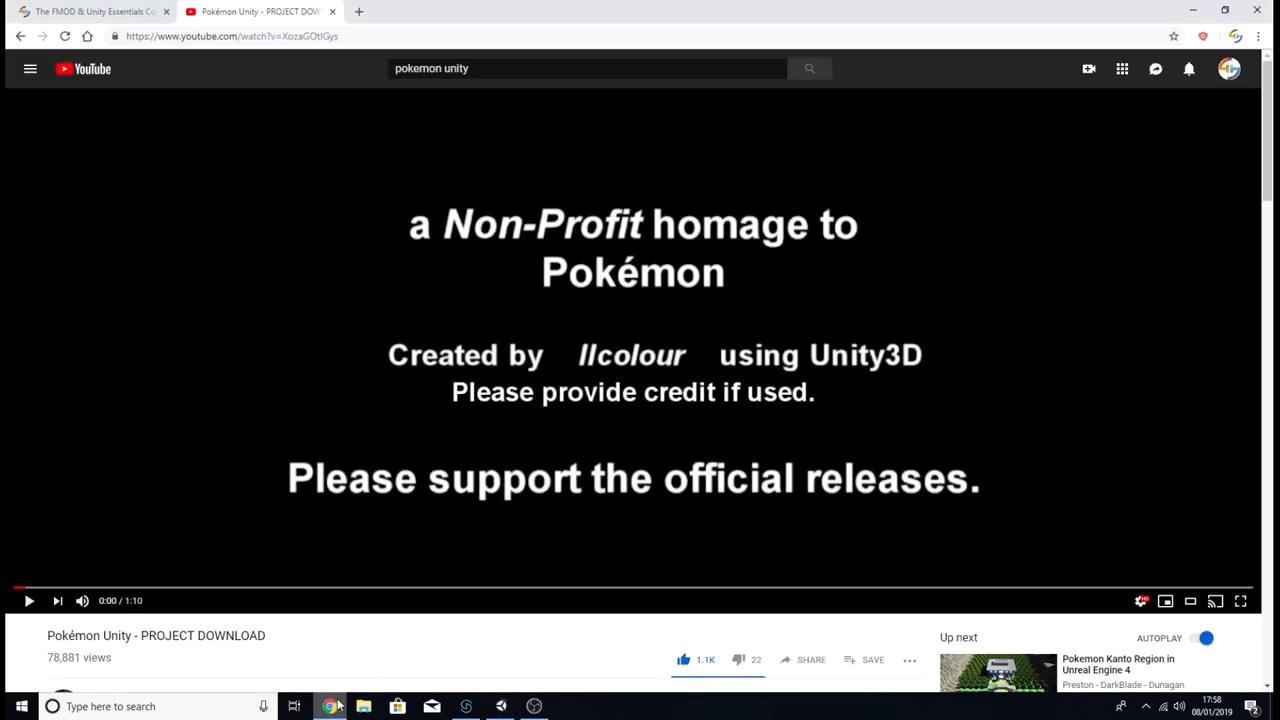
# Step: View the FMOD & Unity Essentials Course page on the Scott Game Sounds site
pyautogui.click(90, 12)
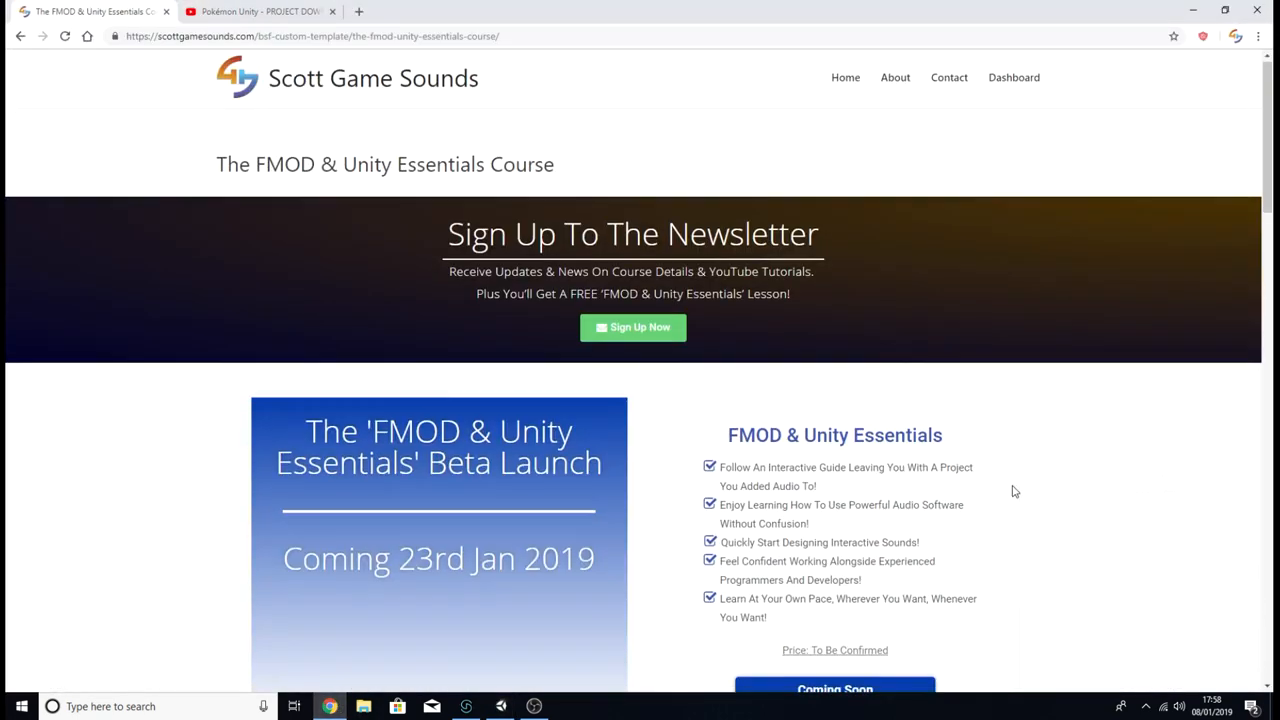
pyautogui.scroll(-3)
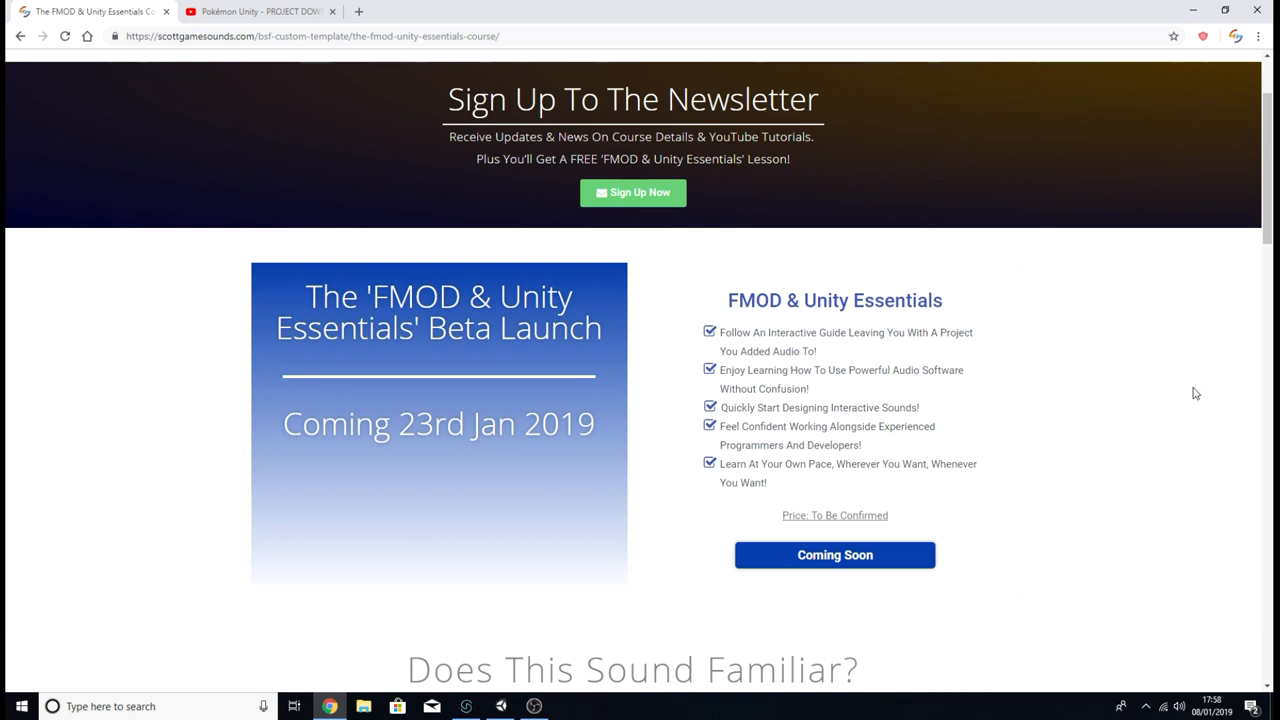
pyautogui.scroll(3)
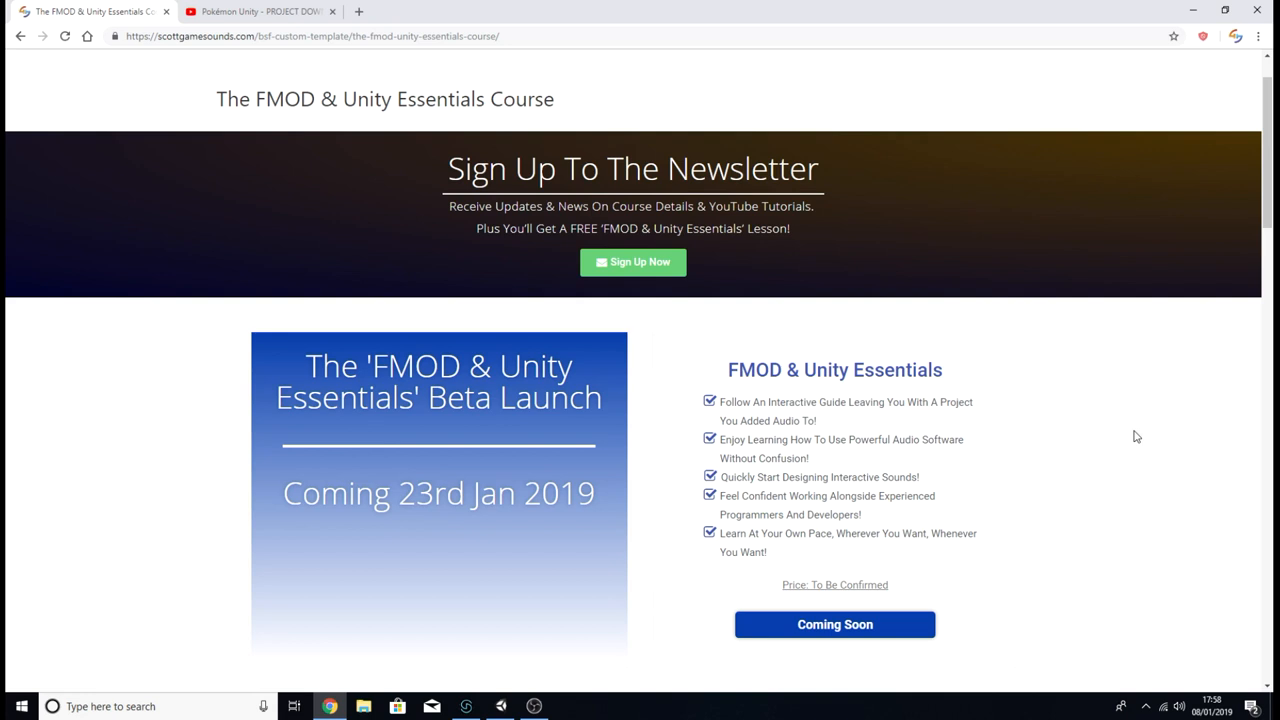
pyautogui.moveTo(1084, 448)
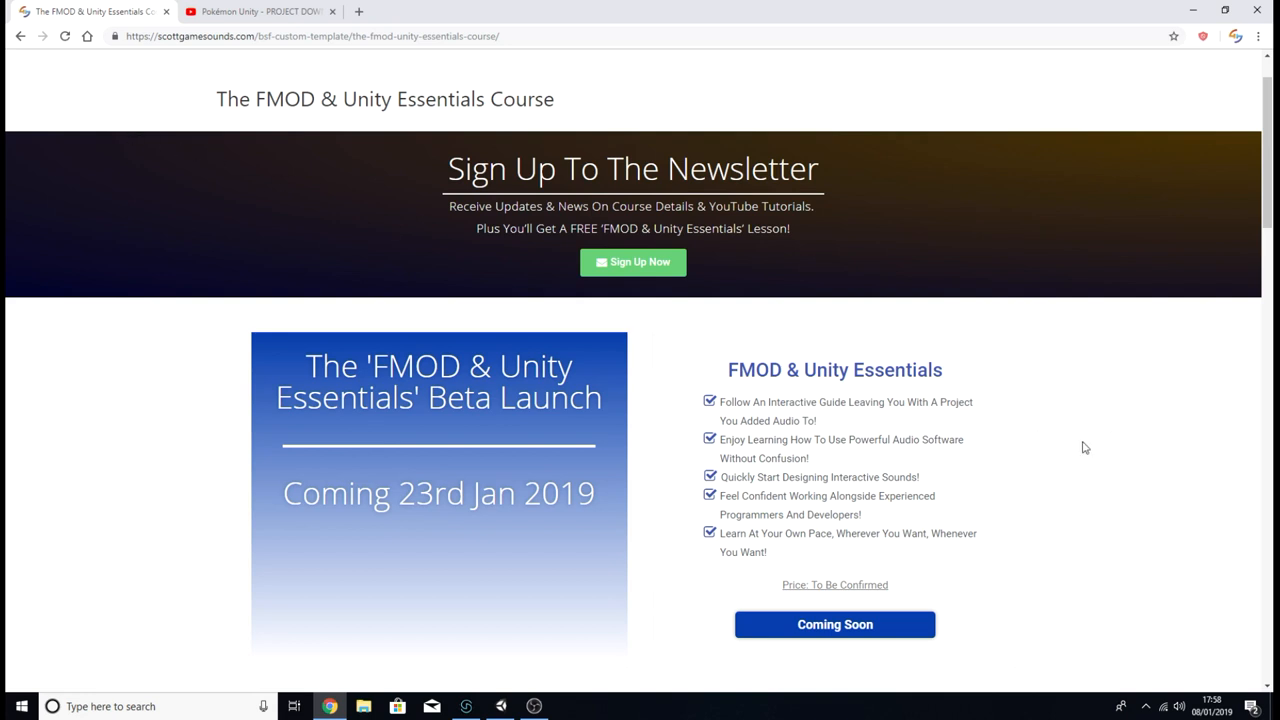
pyautogui.moveTo(1070, 444)
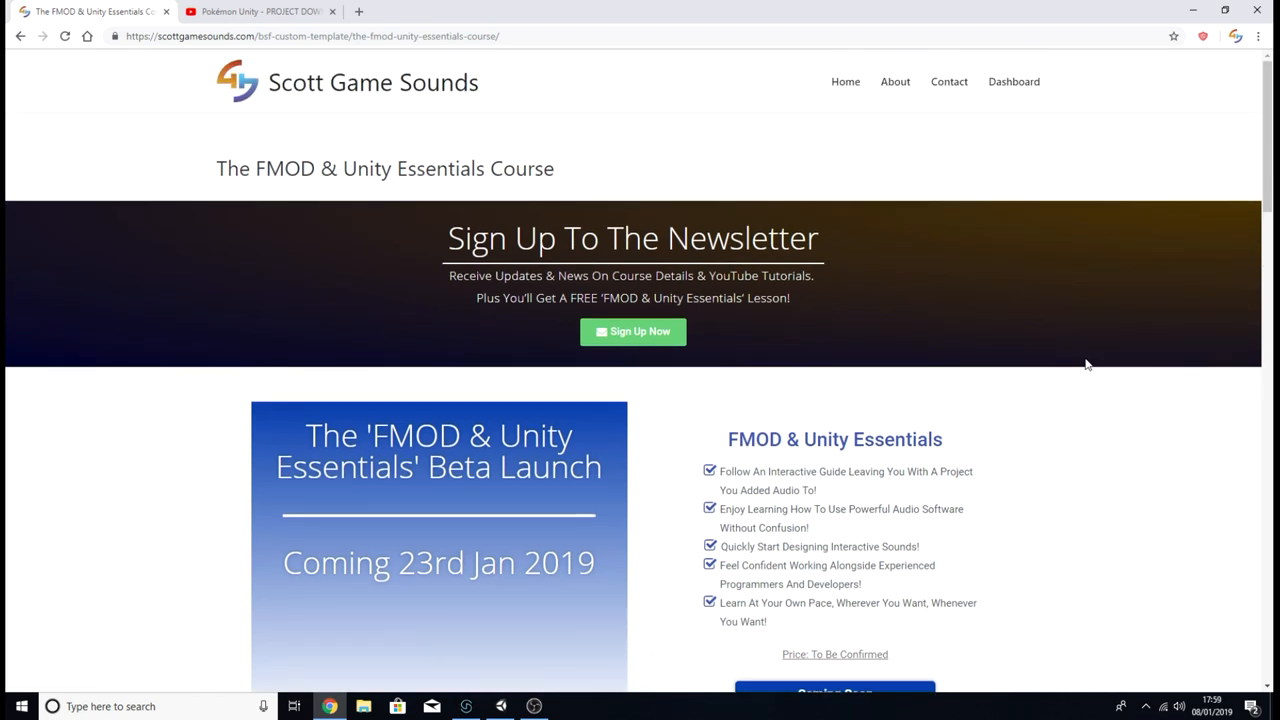
pyautogui.moveTo(1044, 364)
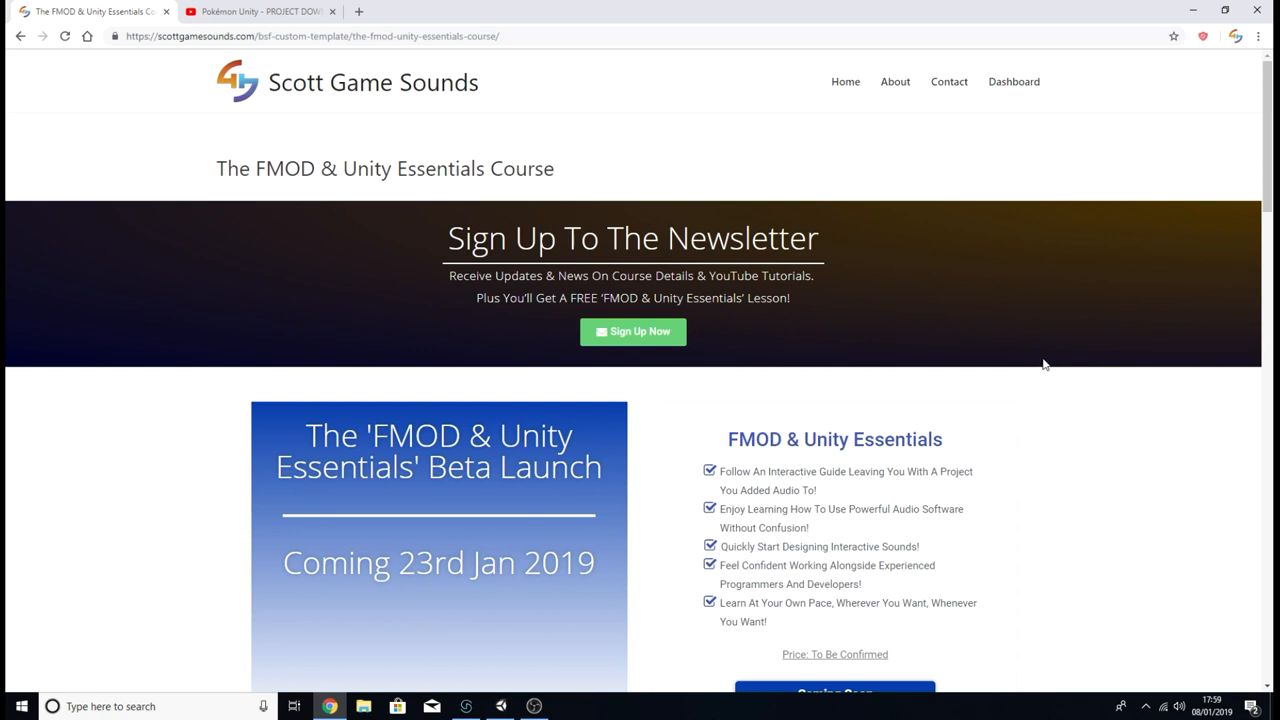
pyautogui.moveTo(1088, 414)
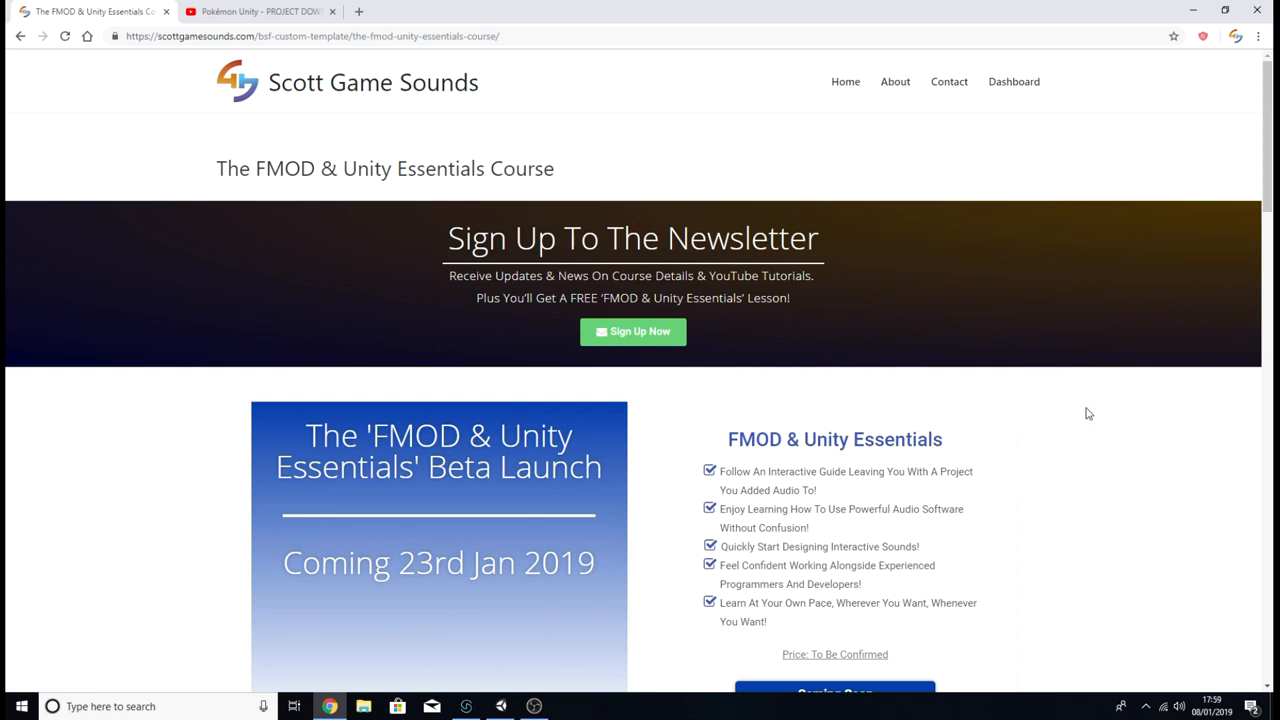
pyautogui.scroll(-3)
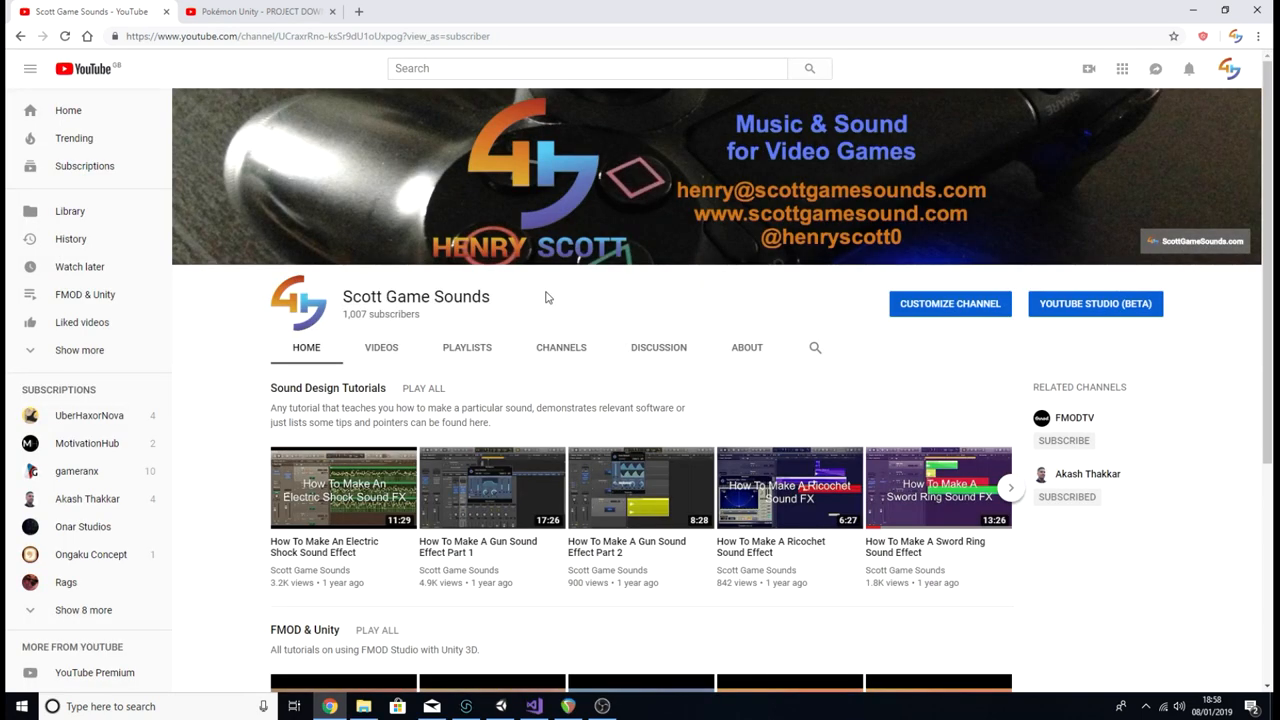
pyautogui.moveTo(464, 326)
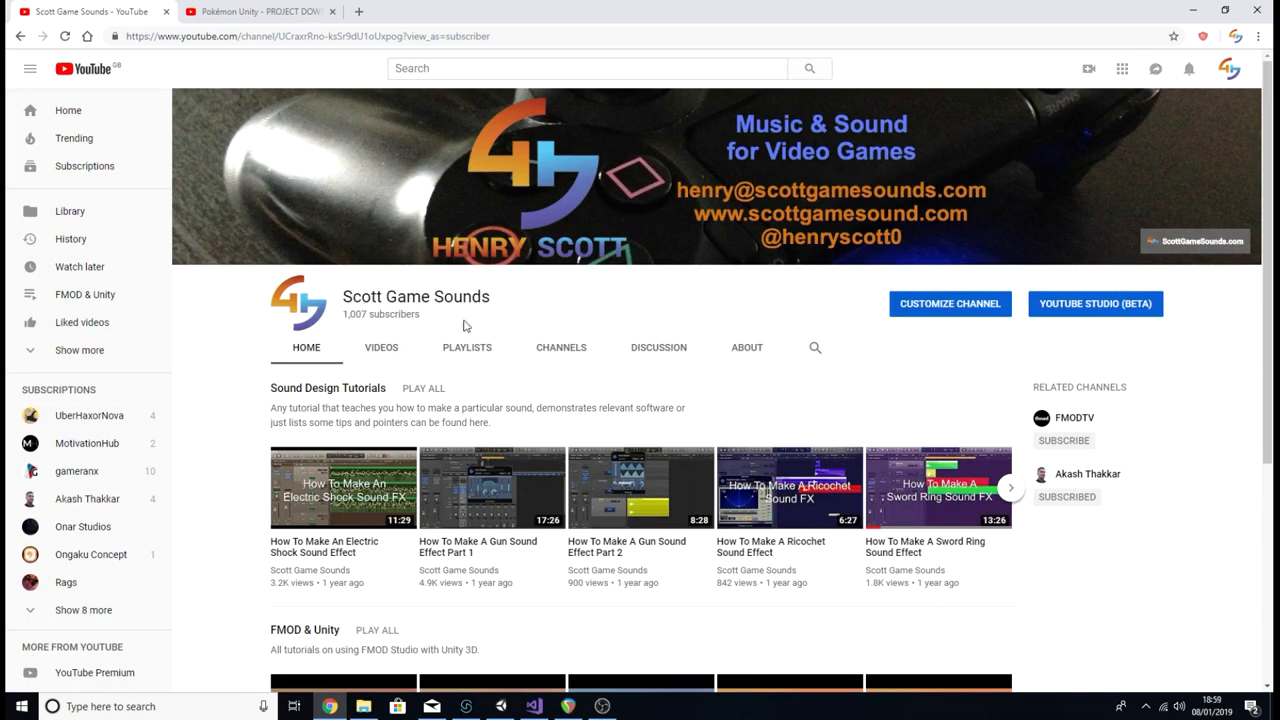
pyautogui.moveTo(476, 318)
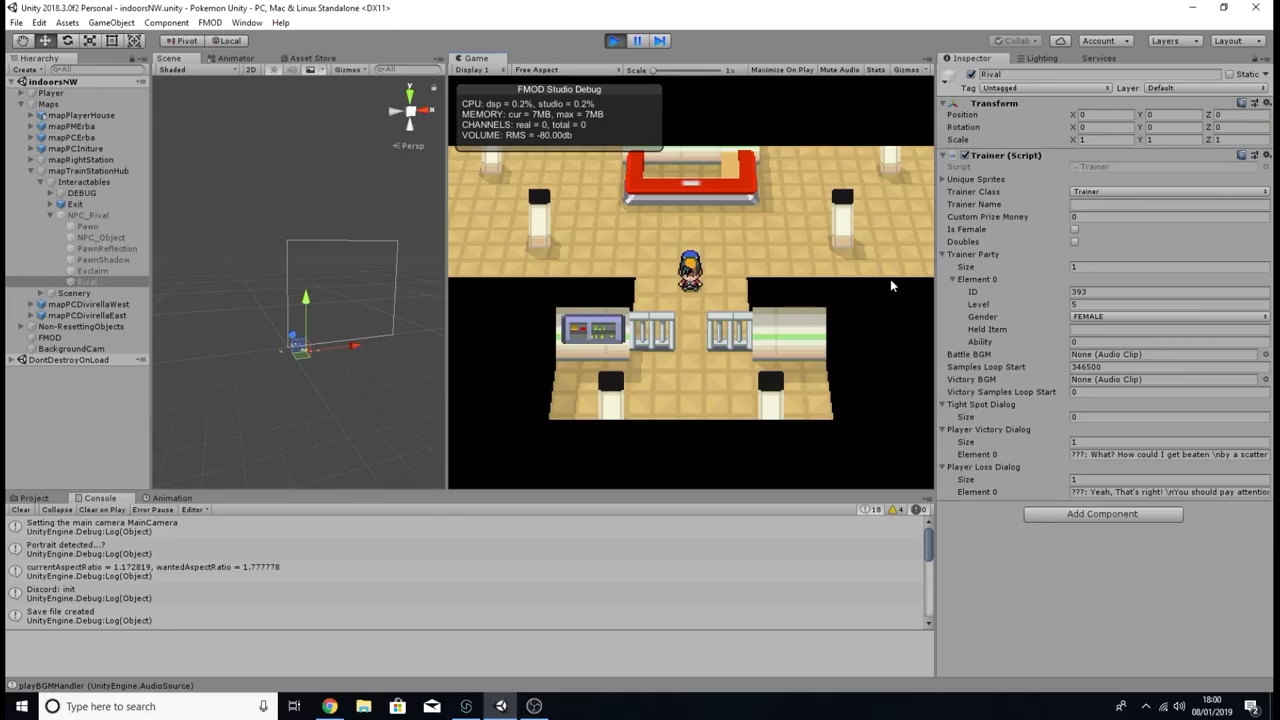
pyautogui.moveTo(364, 256)
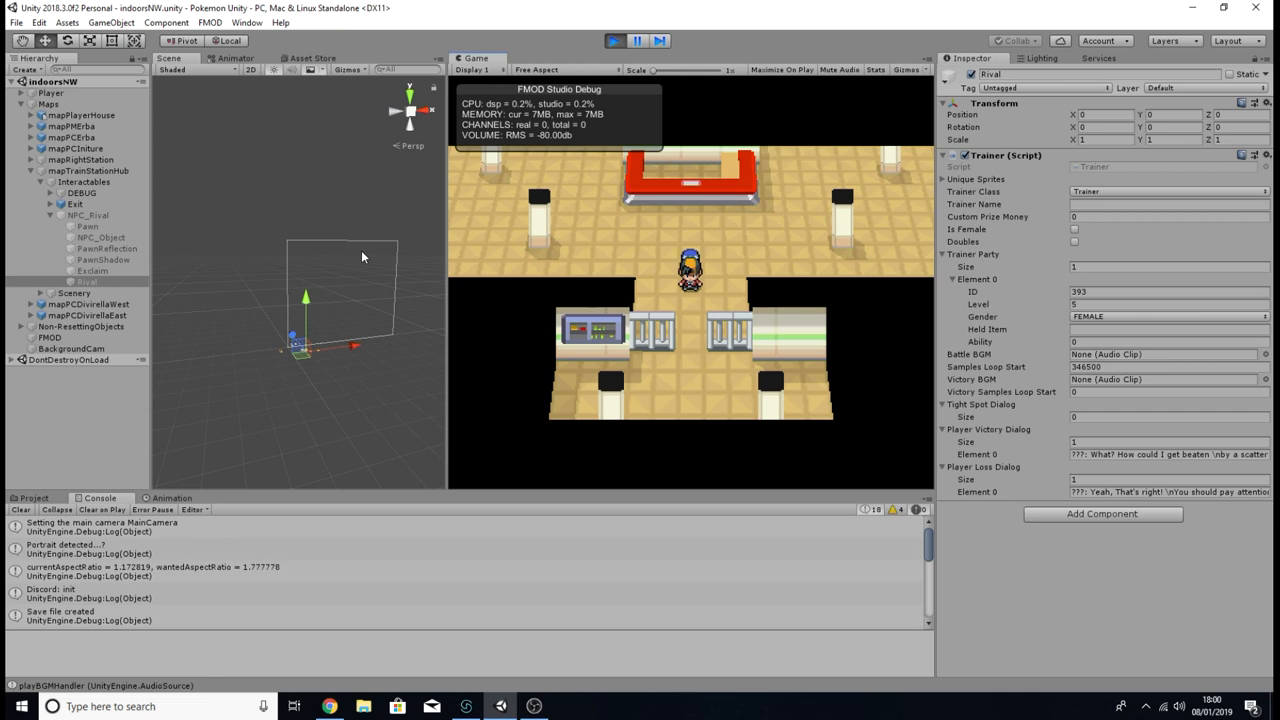
pyautogui.moveTo(296, 316)
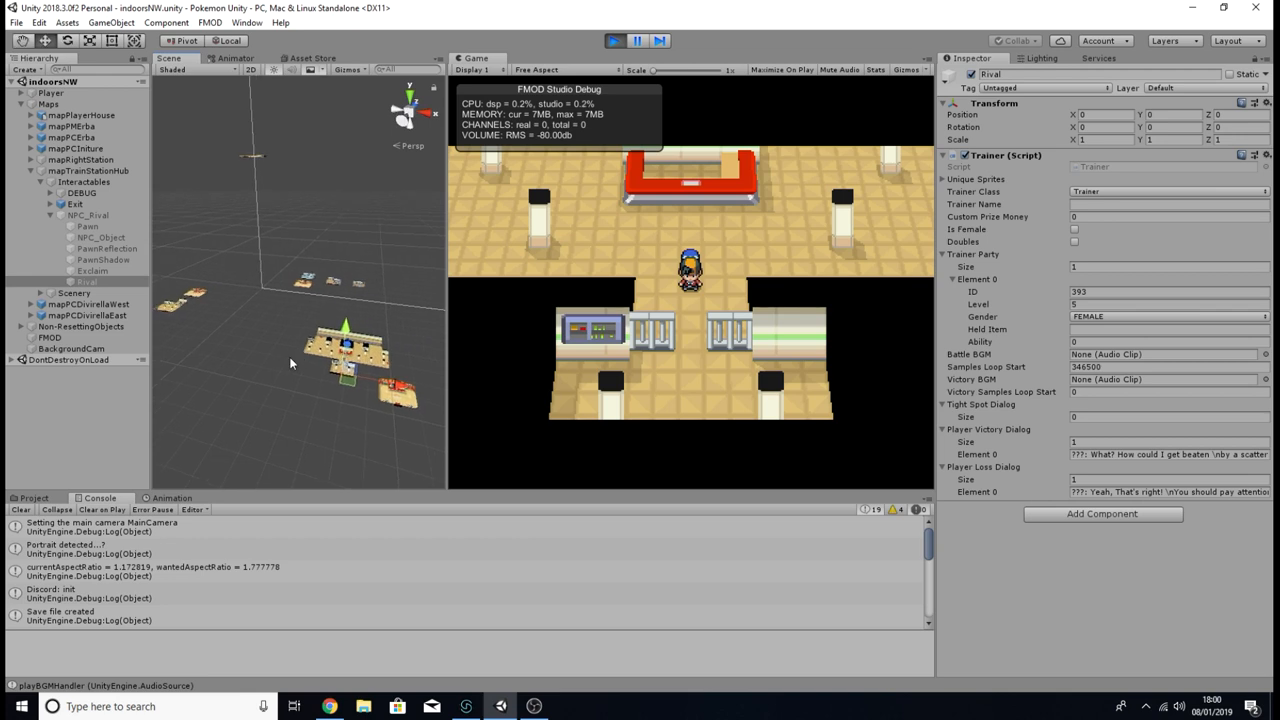
pyautogui.moveTo(770, 268)
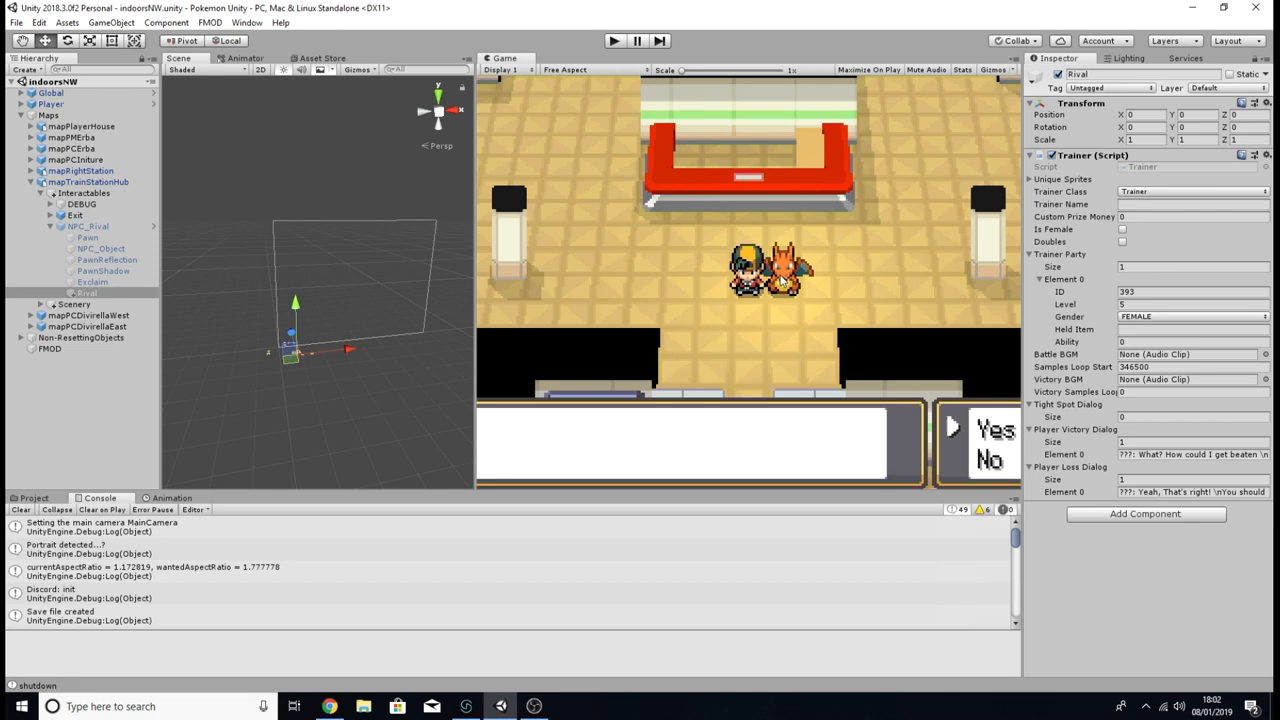
pyautogui.moveTo(680, 352)
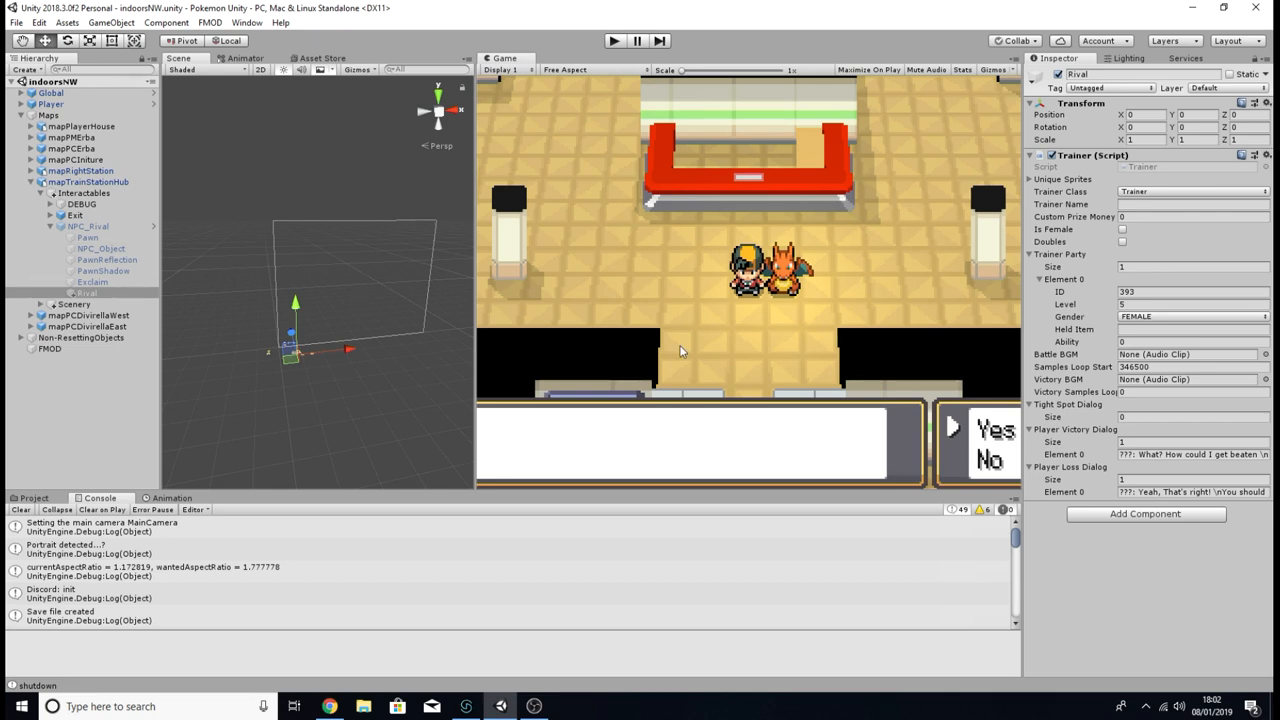
pyautogui.moveTo(680, 352)
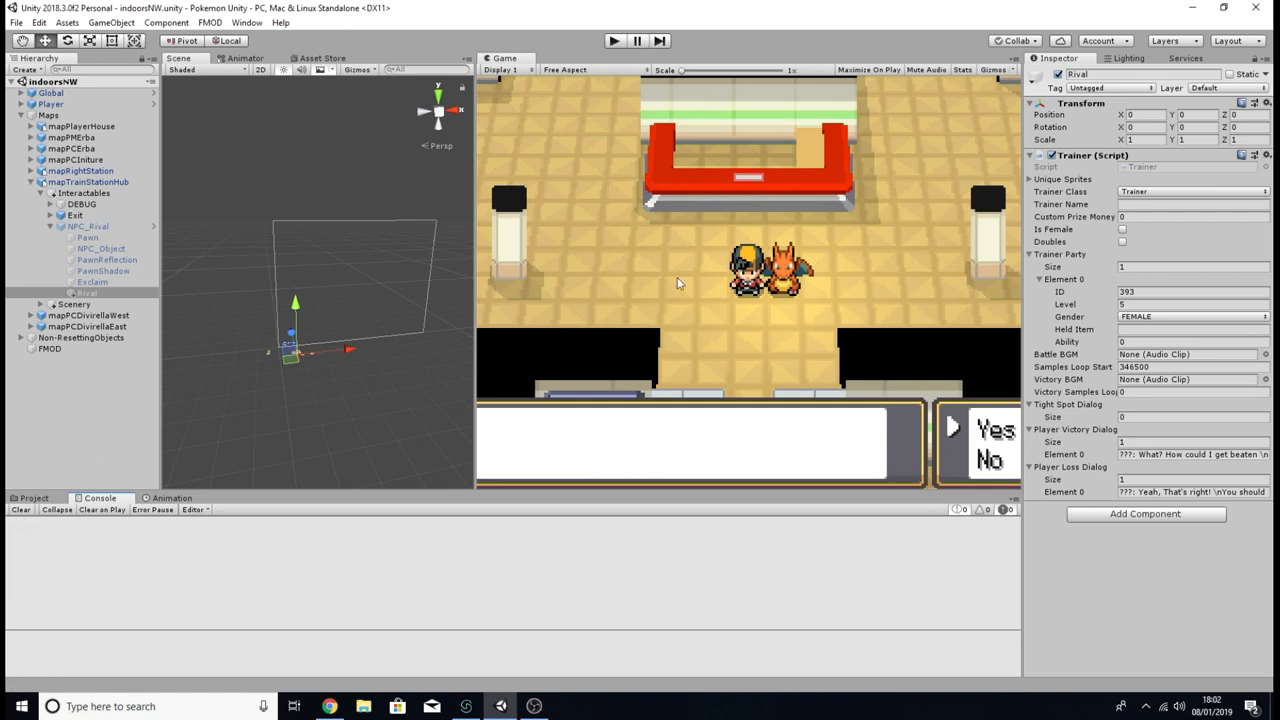
pyautogui.moveTo(710, 290)
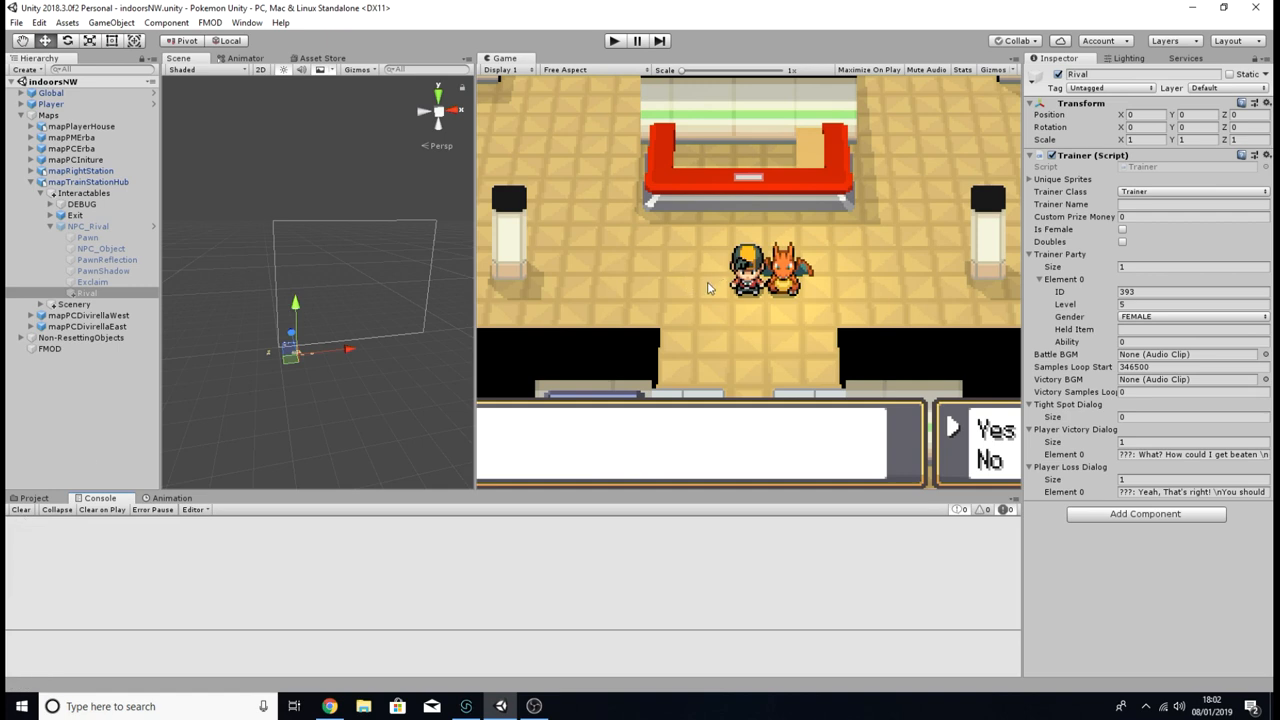
pyautogui.moveTo(784, 340)
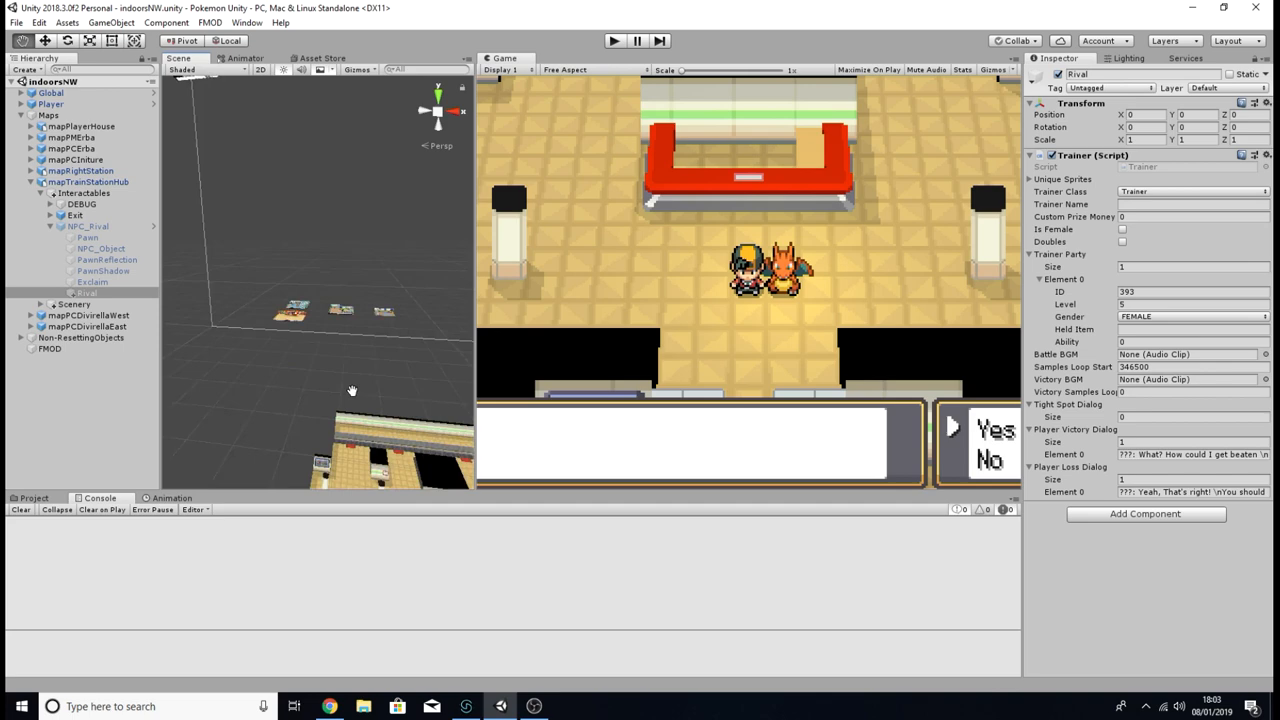
# Step: Select Trigger_RivalBattle and expand its Bump Event Trees and Rival Encounter tree
pyautogui.click(96, 472)
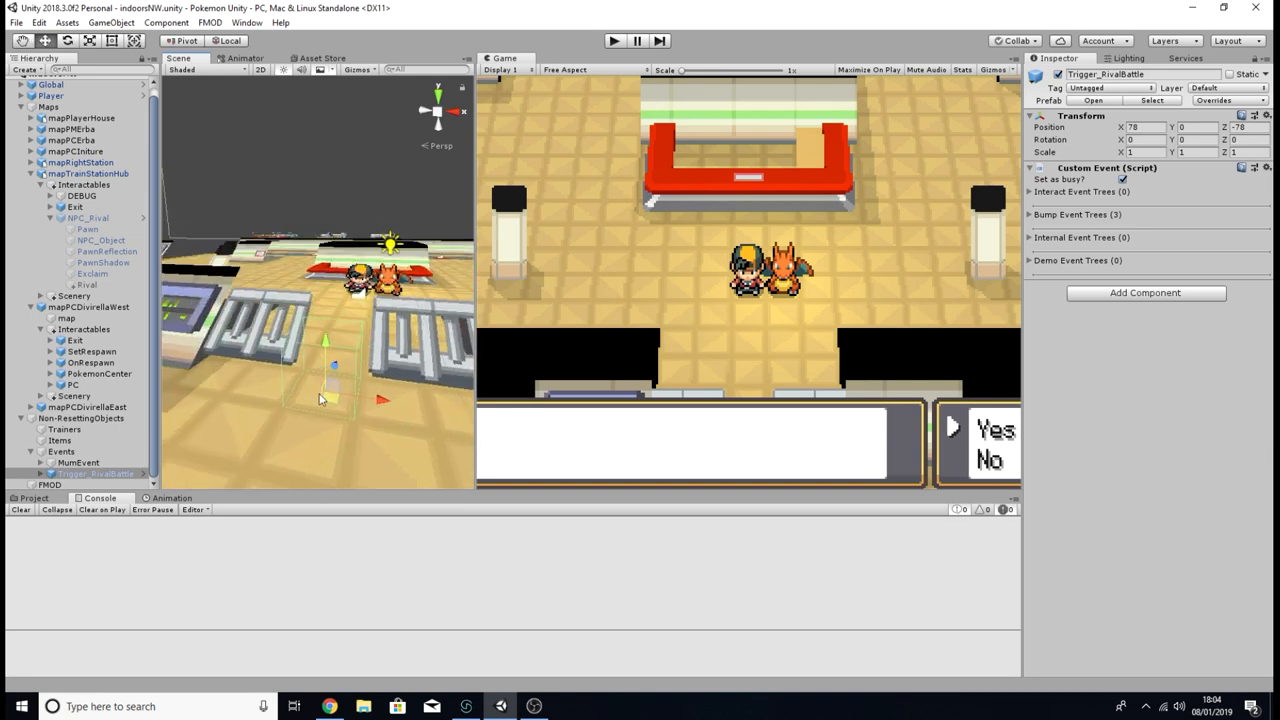
pyautogui.moveTo(418, 314)
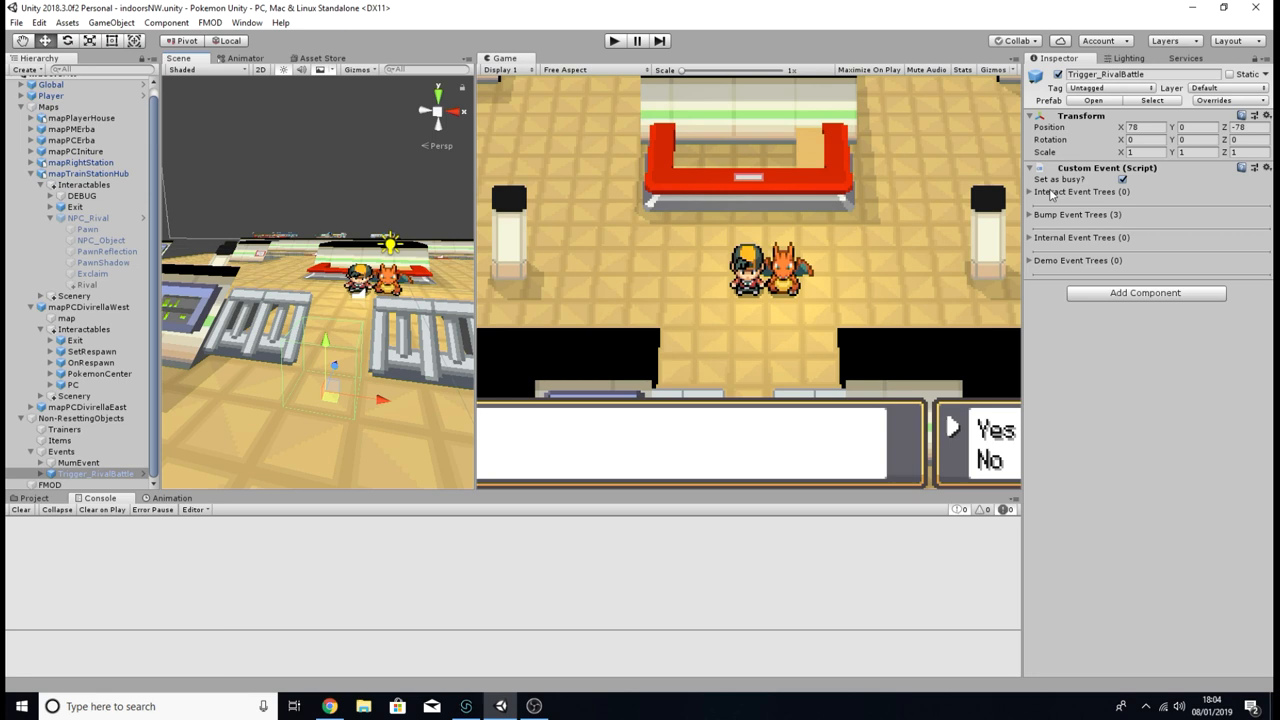
pyautogui.click(1032, 214)
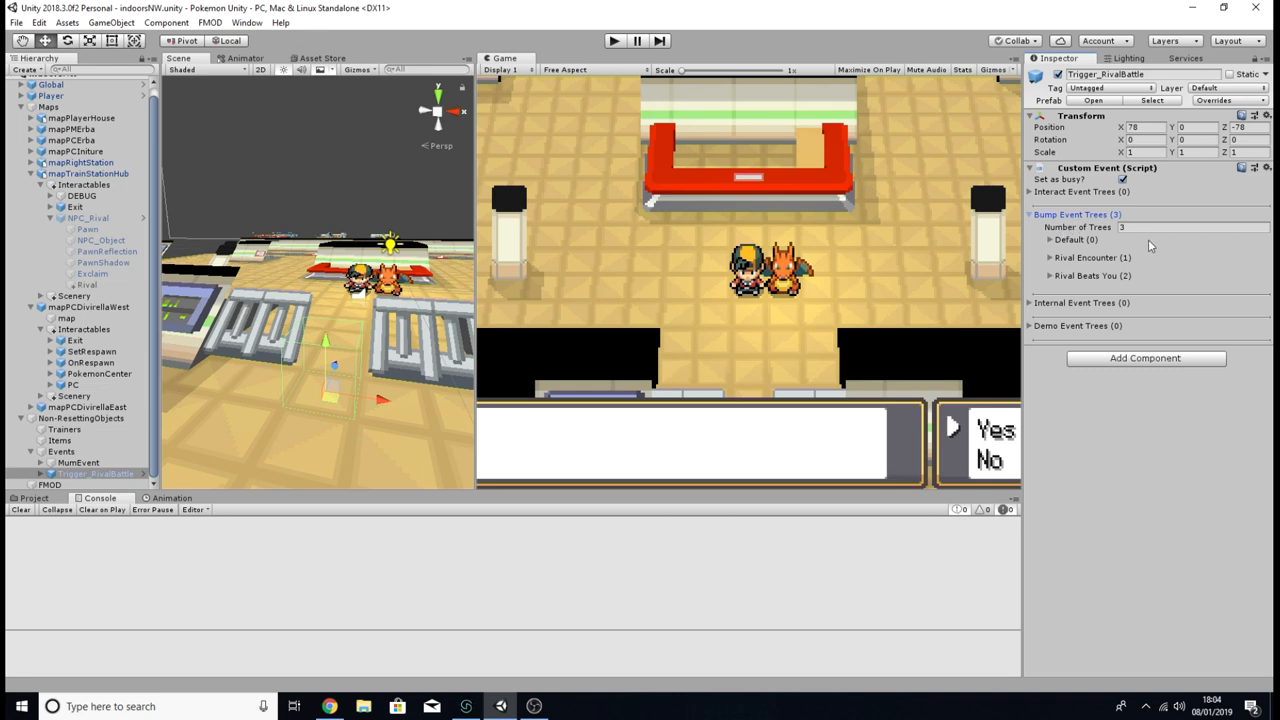
pyautogui.click(1048, 258)
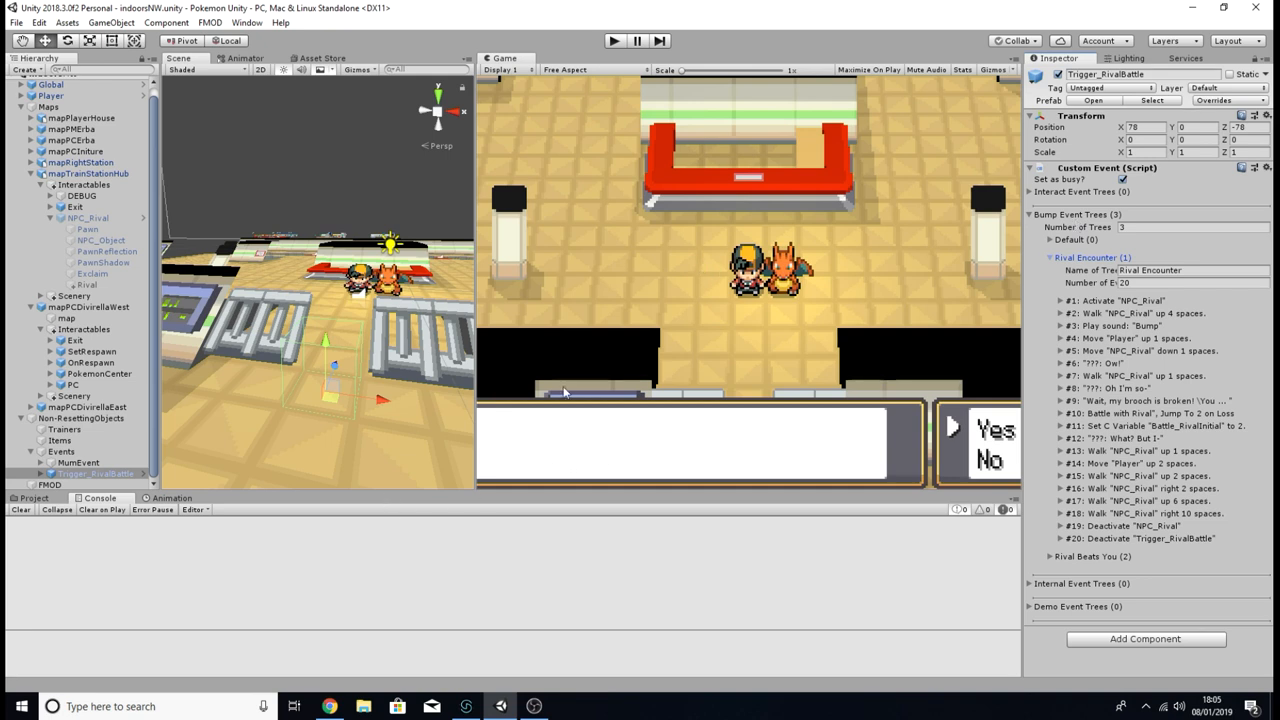
pyautogui.moveTo(310, 488)
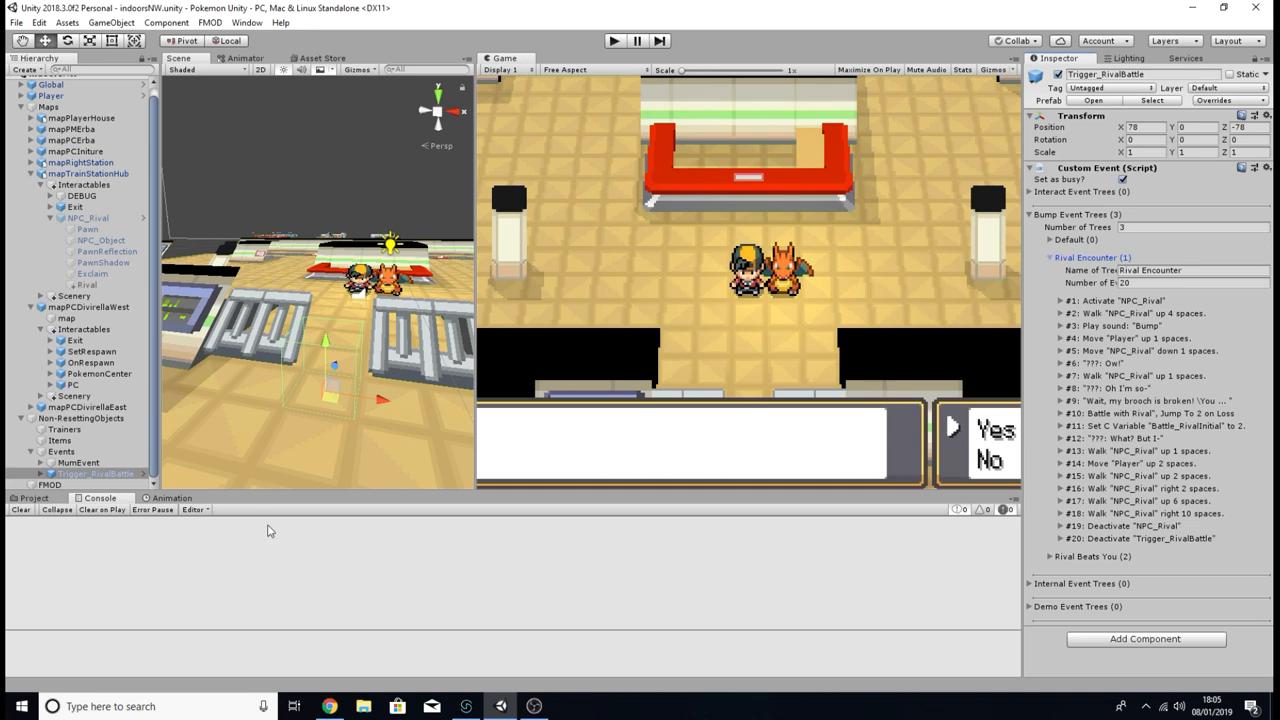
pyautogui.moveTo(290, 516)
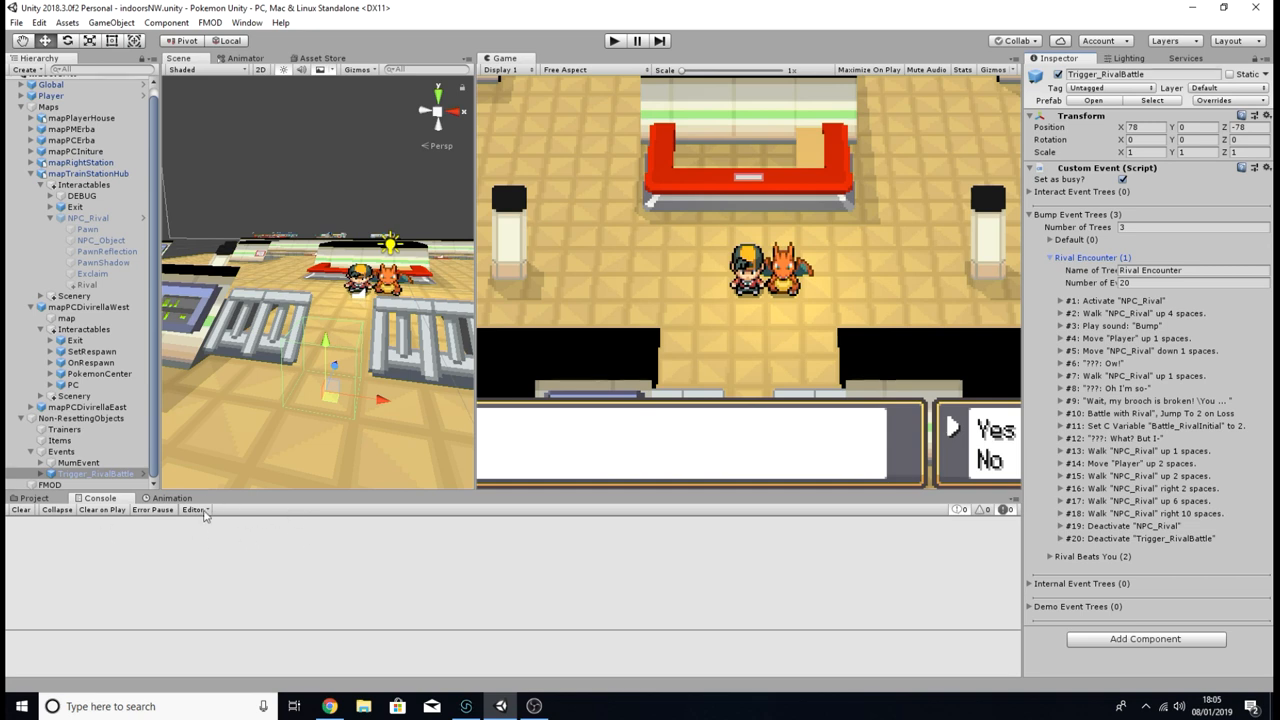
pyautogui.moveTo(206, 570)
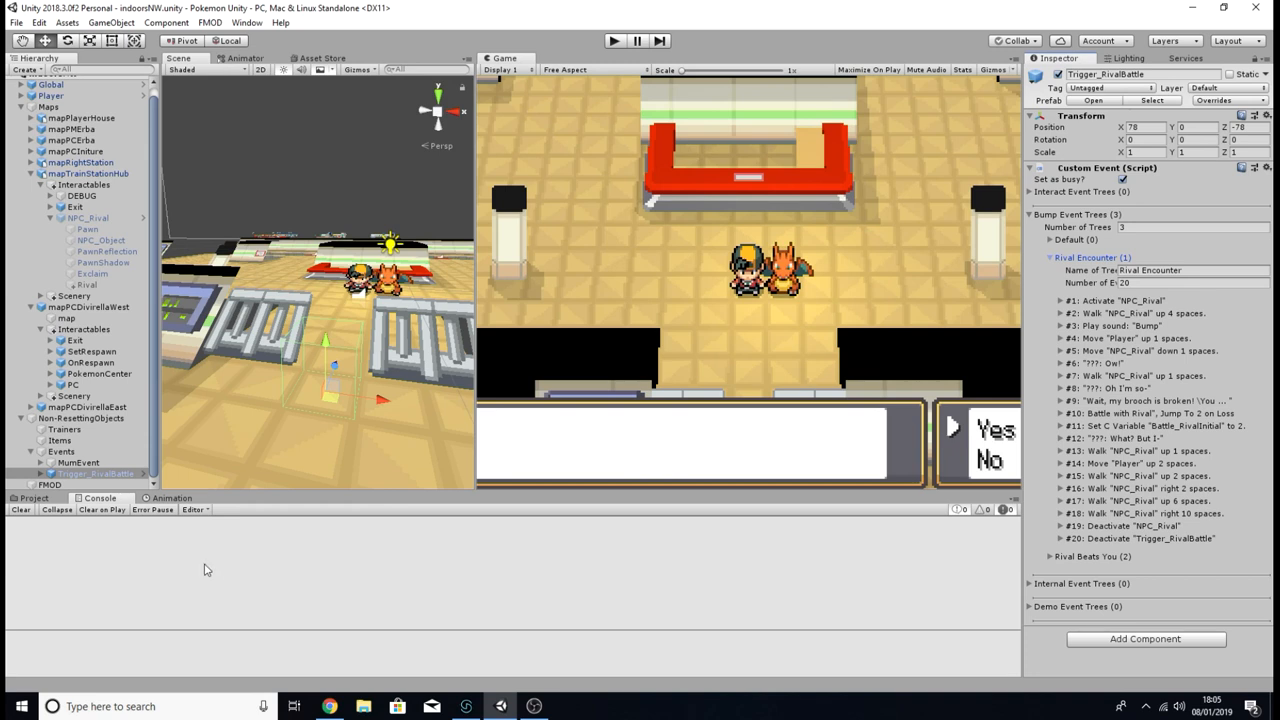
pyautogui.moveTo(148, 560)
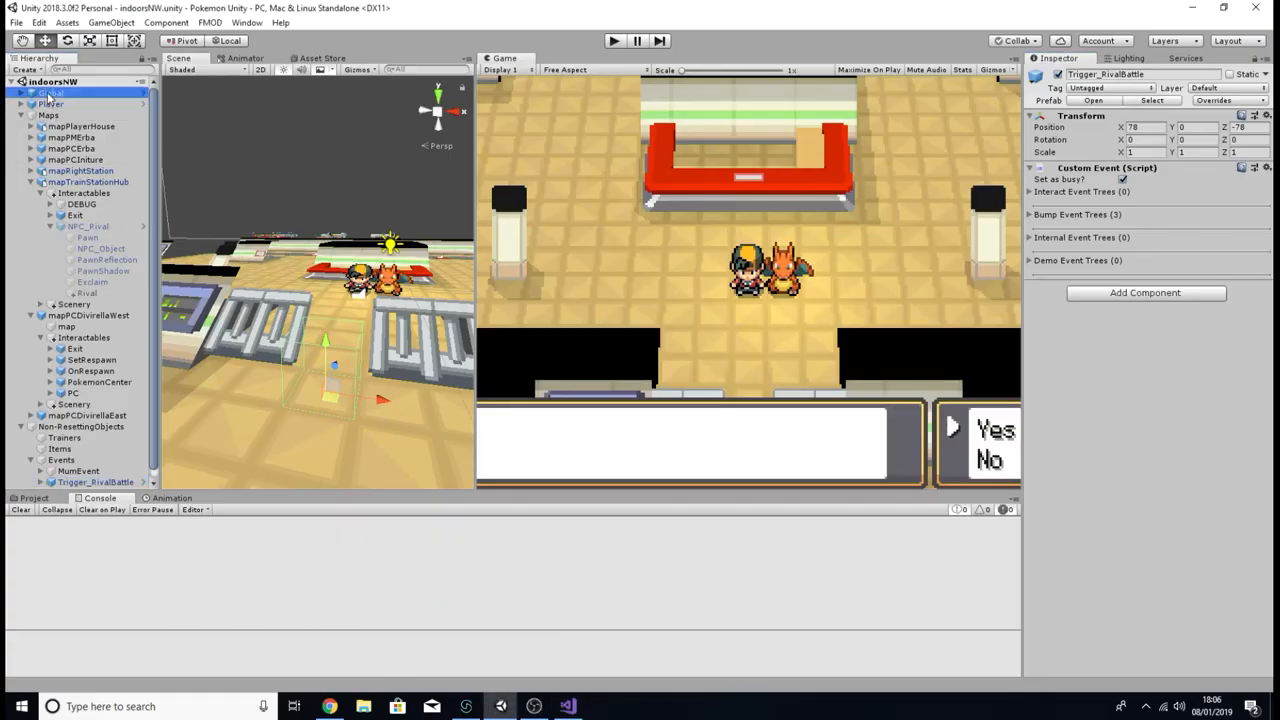
# Step: Select the Global object and review its GlobalVariables debug method in Visual Studio
pyautogui.click(52, 92)
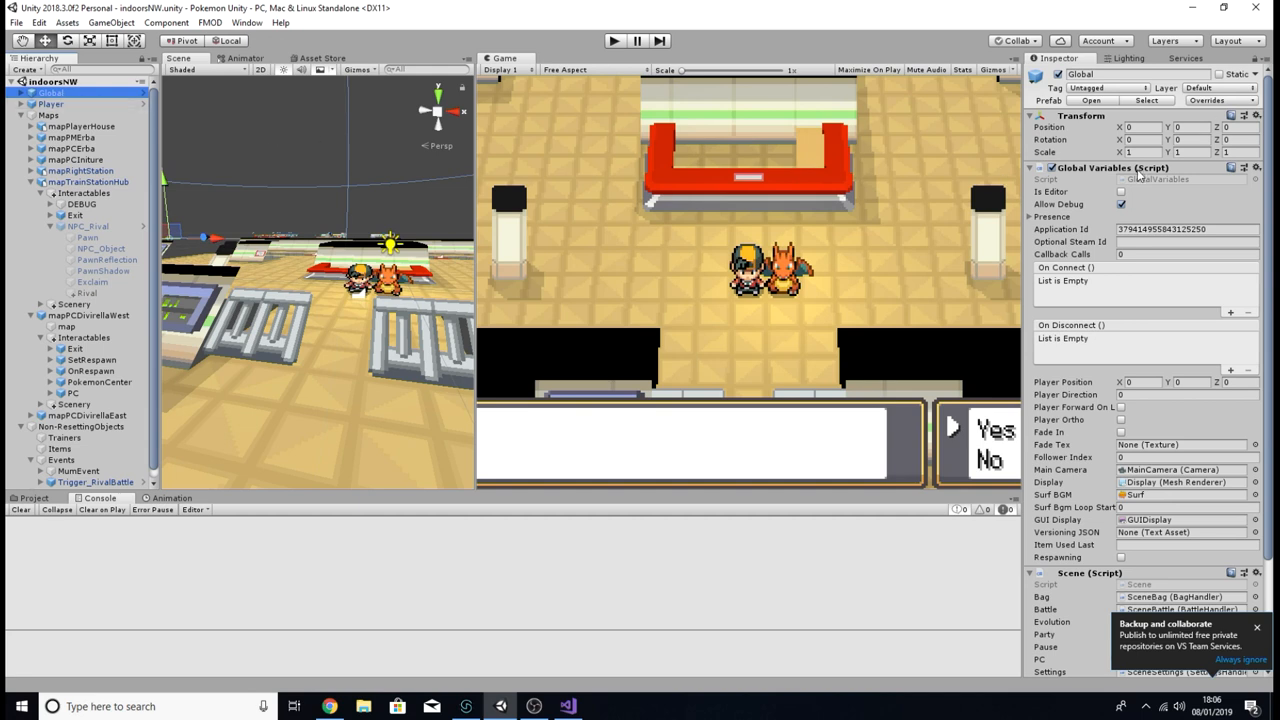
pyautogui.moveTo(612, 624)
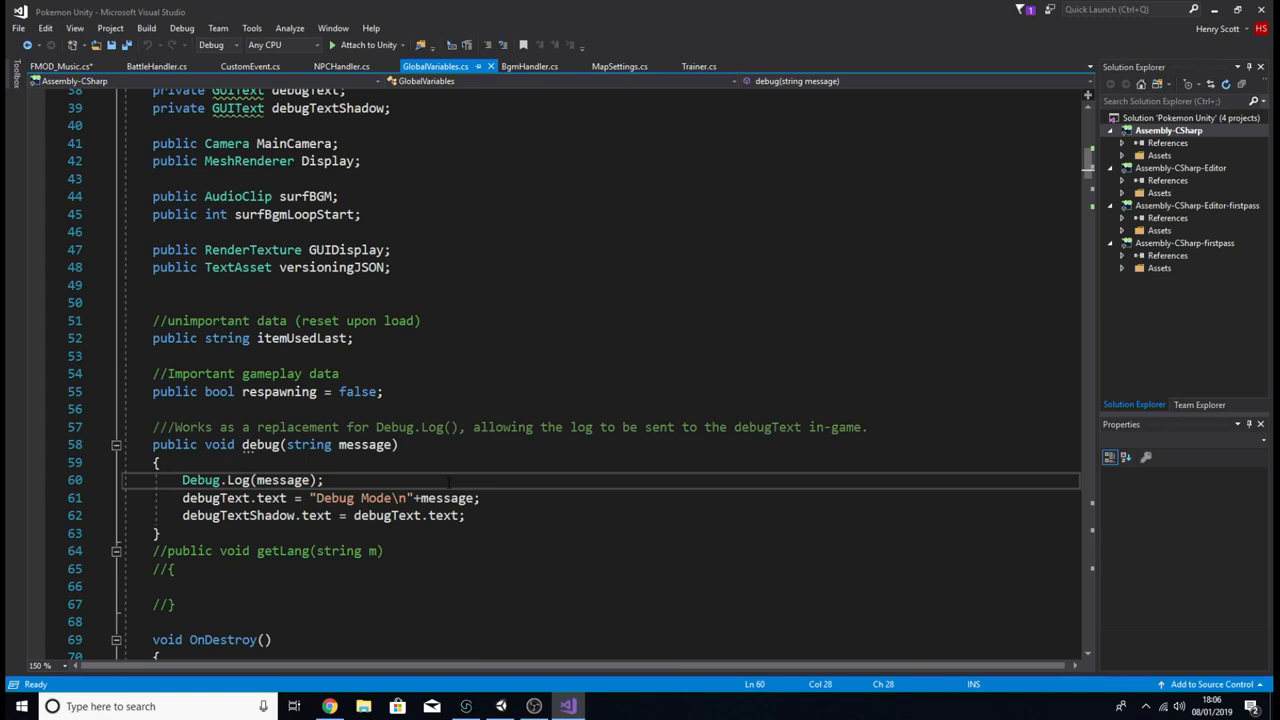
pyautogui.doubleClick(248, 444)
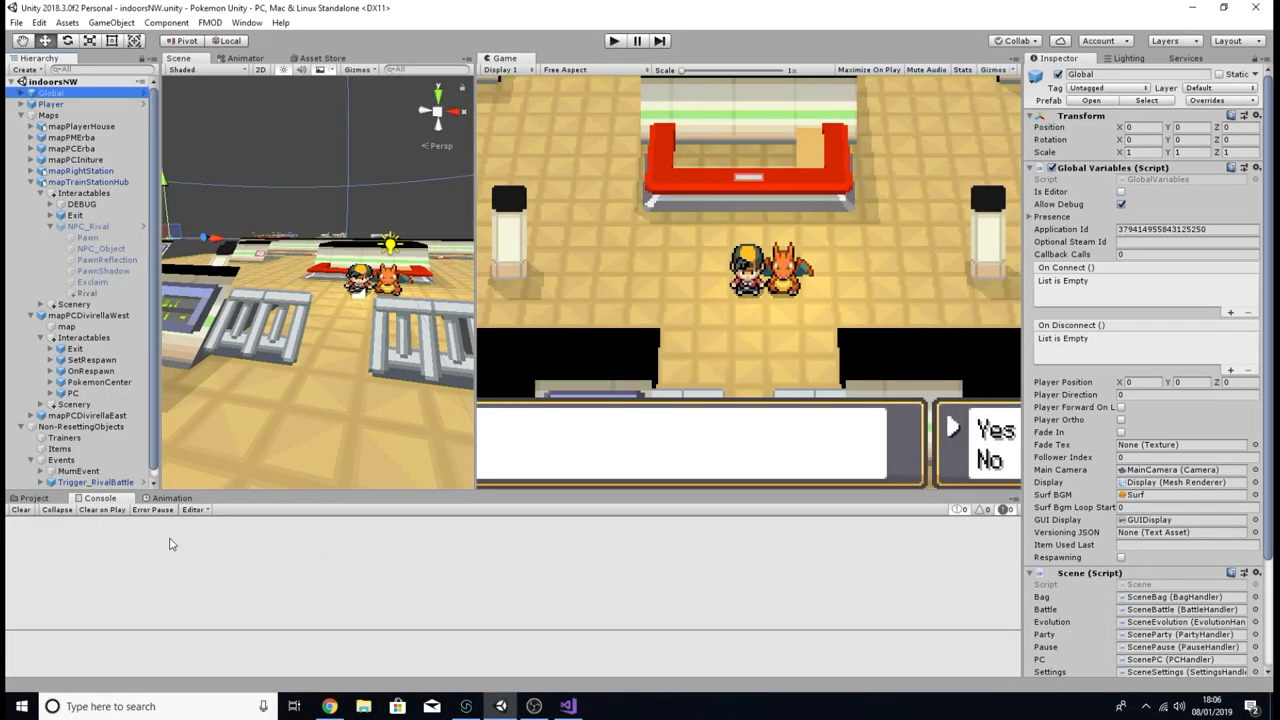
pyautogui.moveTo(156, 540)
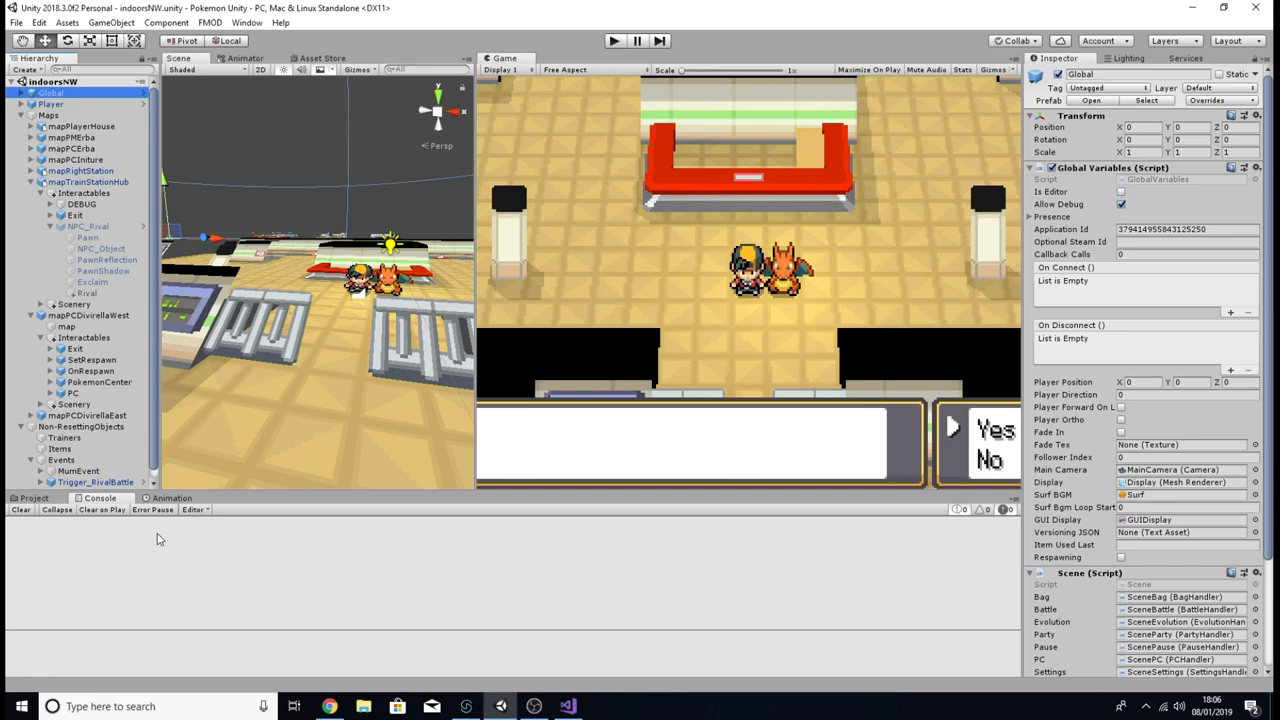
pyautogui.moveTo(88, 544)
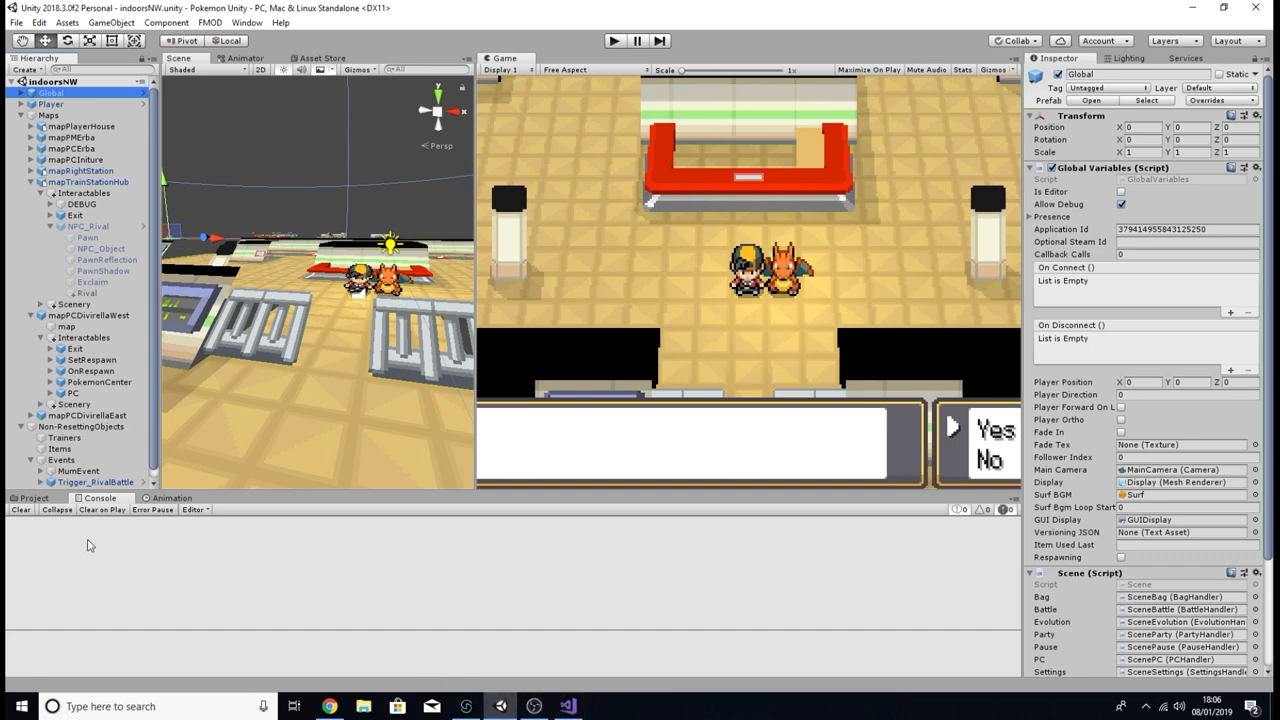
# Step: Return to Unity and select Trigger_RivalBattle to show its Custom Event component
pyautogui.click(568, 706)
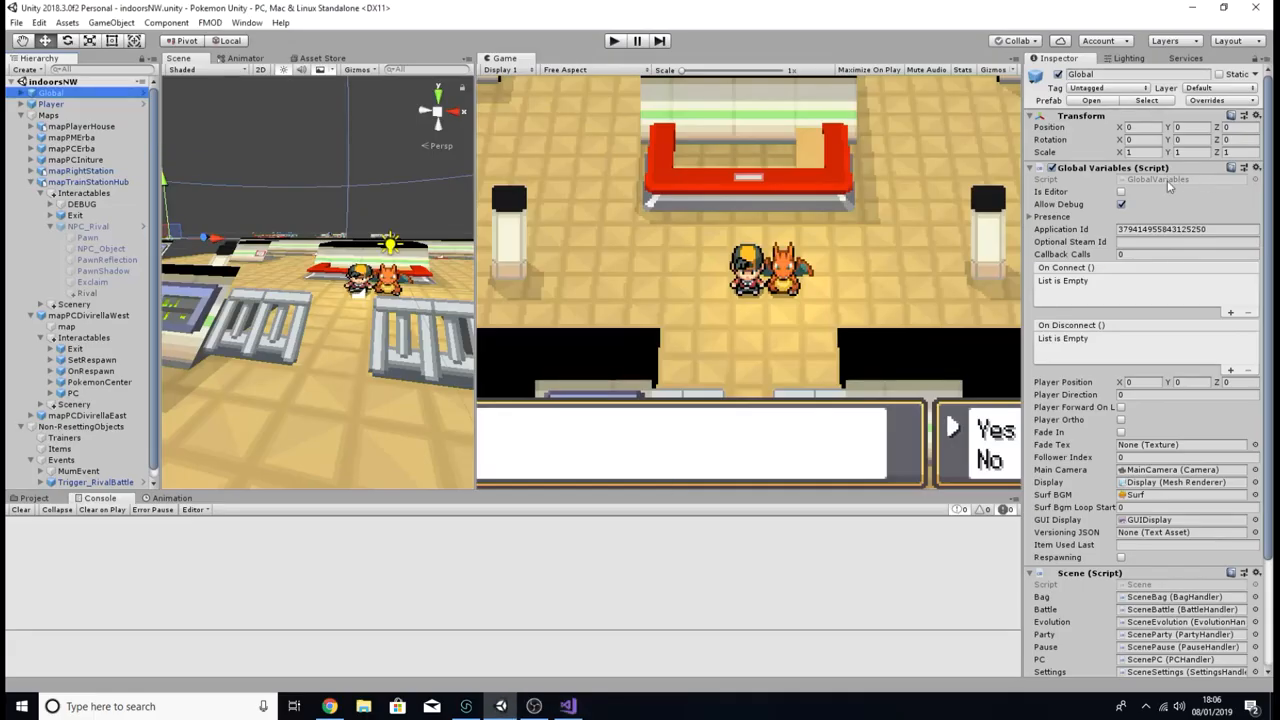
pyautogui.click(96, 482)
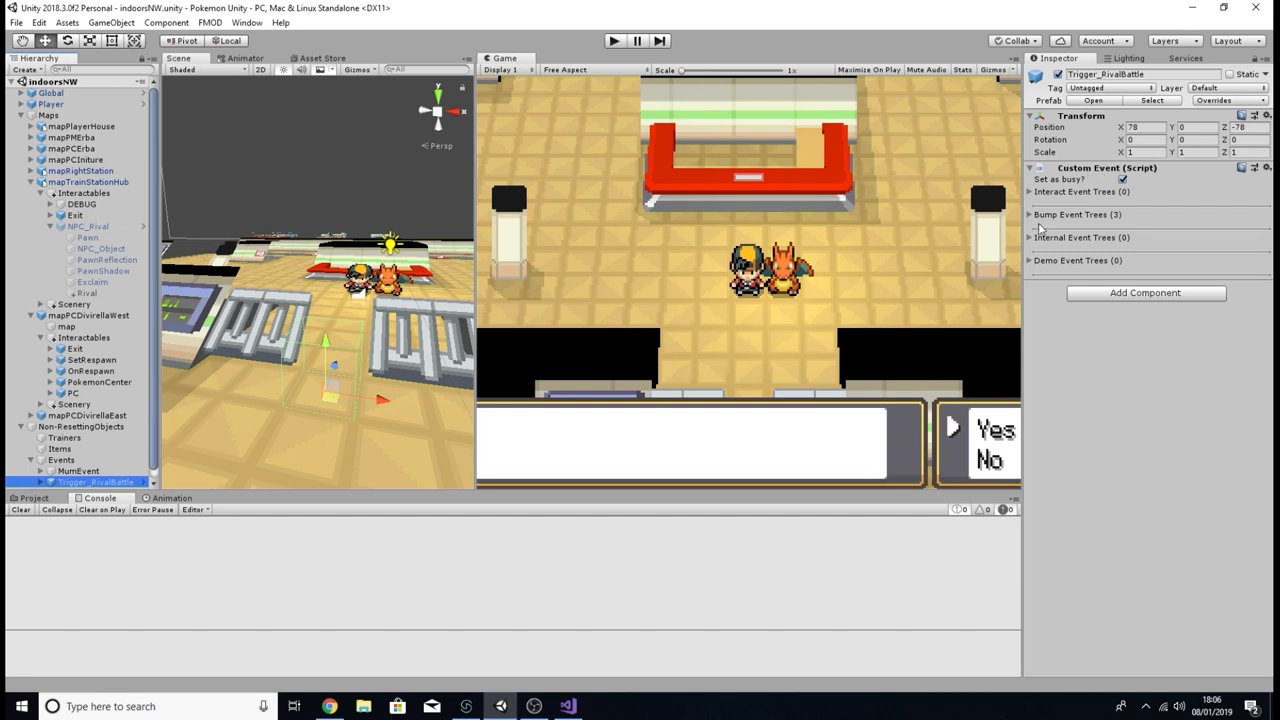
# Step: Expand the Rival Encounter event tree and view the rival's surprised dialogue event
pyautogui.click(1030, 214)
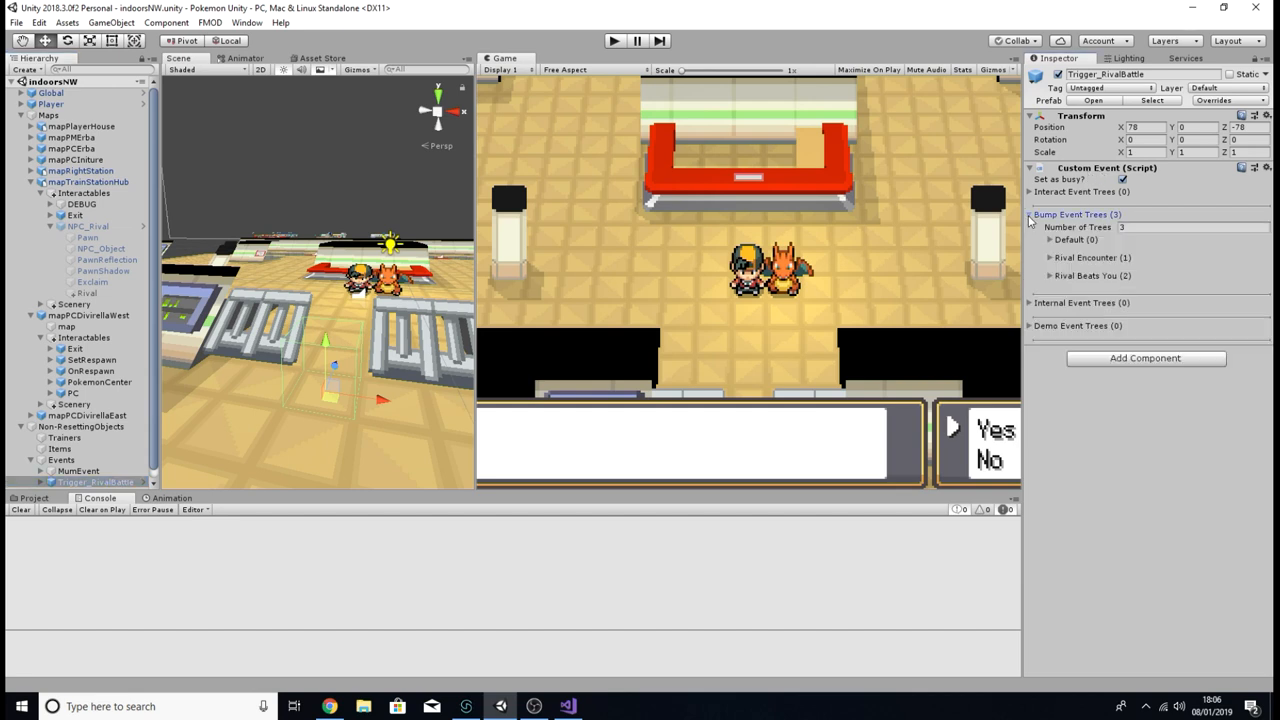
pyautogui.click(1050, 256)
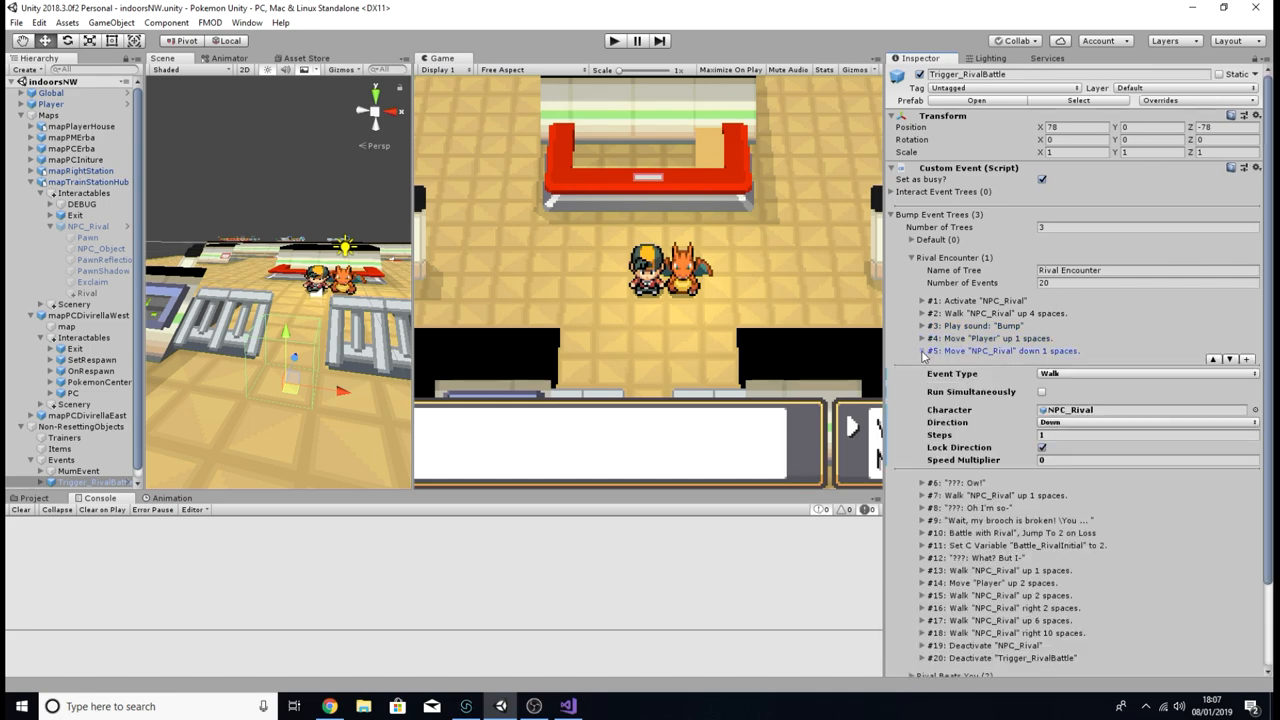
pyautogui.click(922, 364)
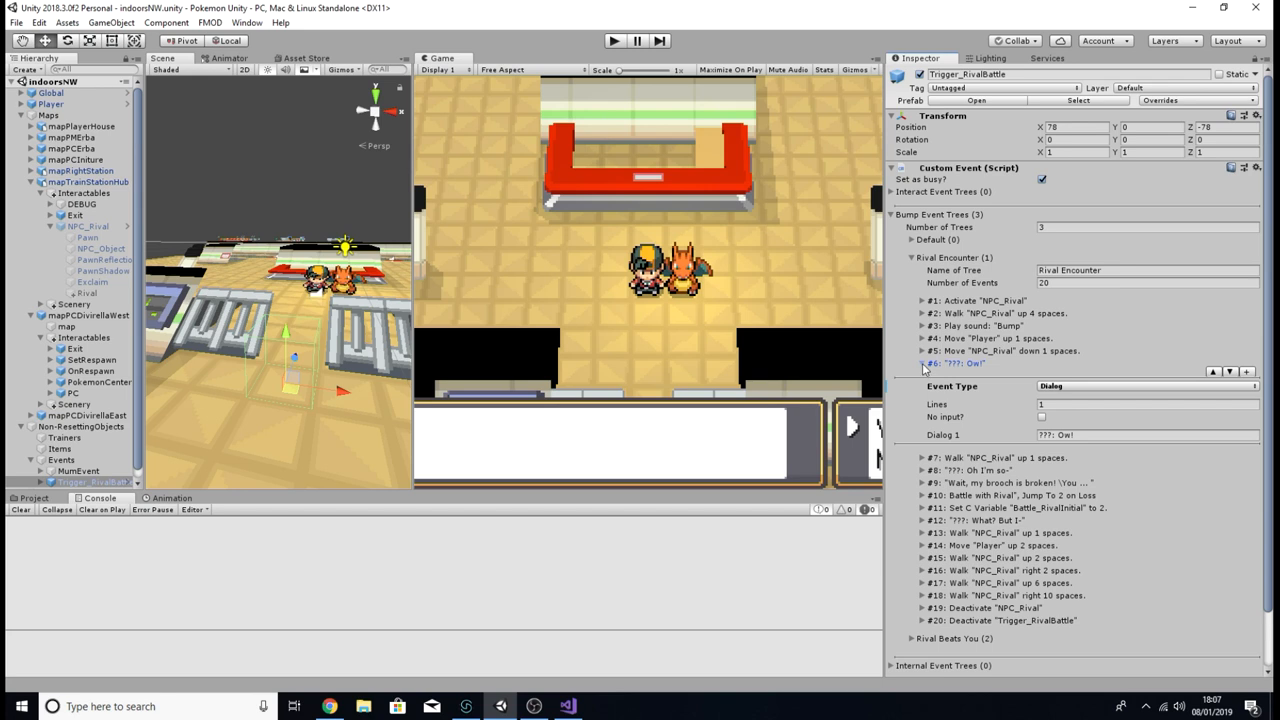
pyautogui.click(922, 364)
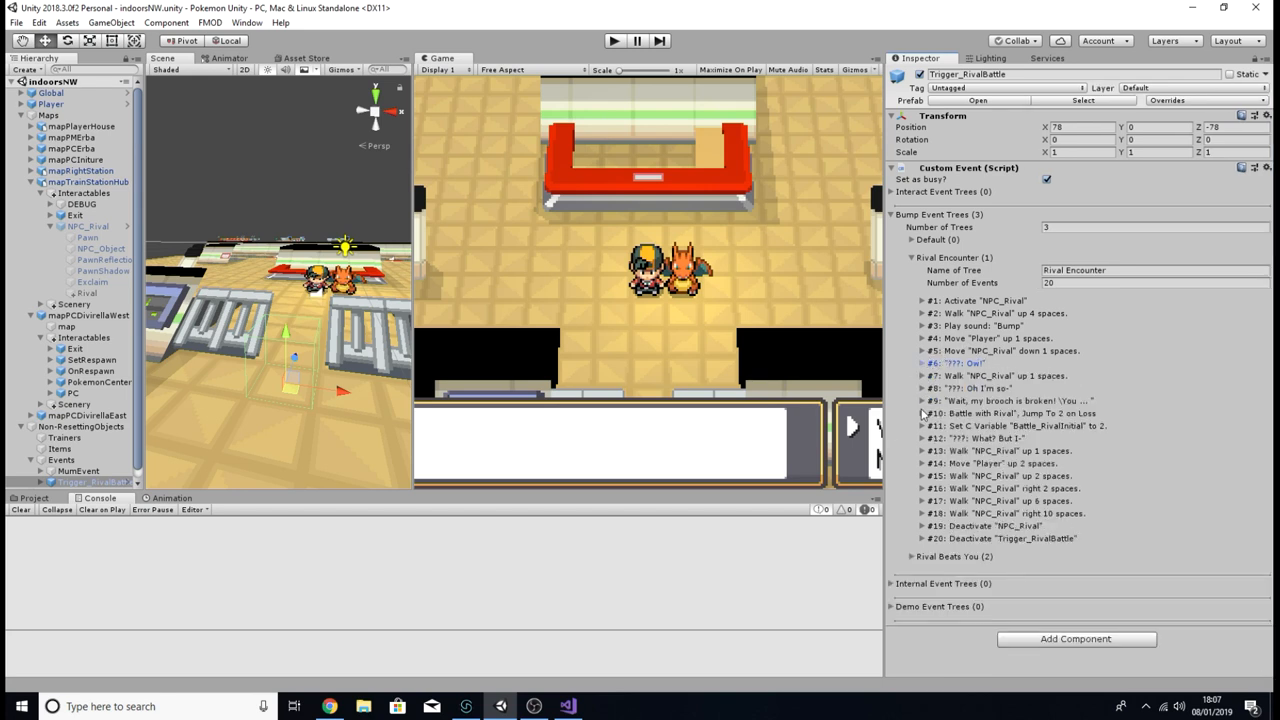
# Step: Expand the Battle with Rival event, keep its type as Trainer Battle, and go to its code
pyautogui.click(924, 412)
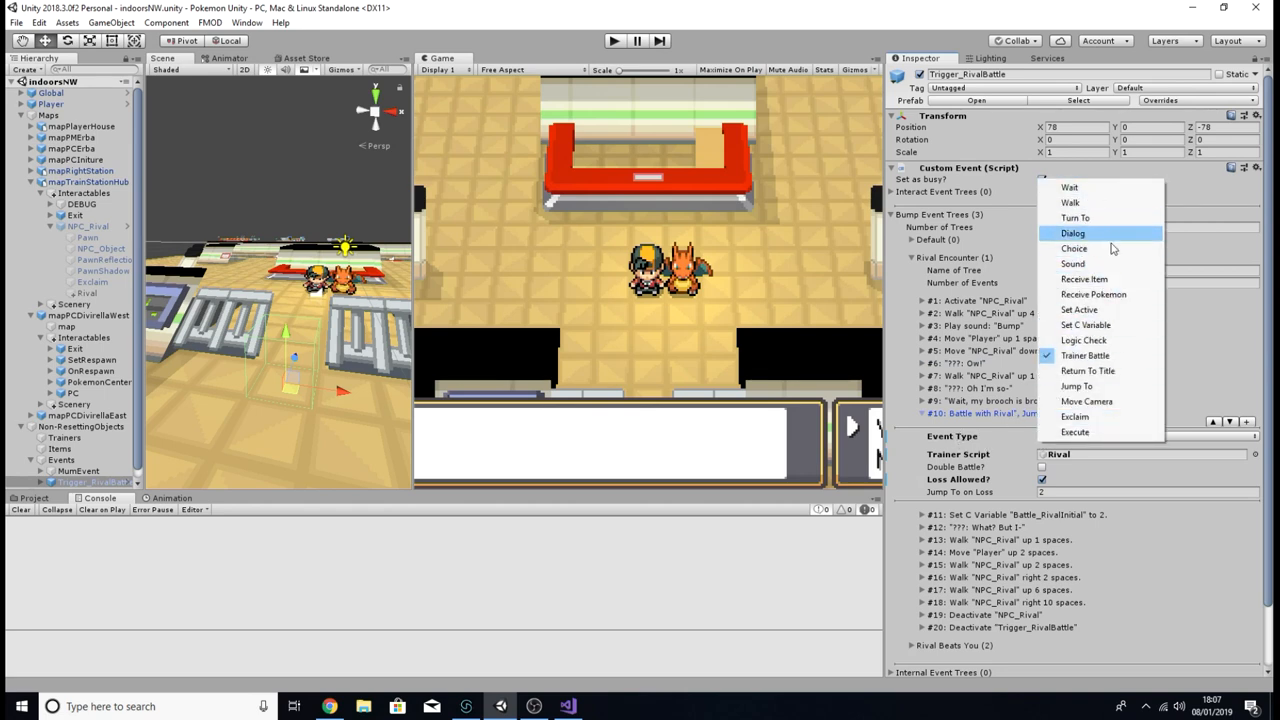
pyautogui.moveTo(1084, 356)
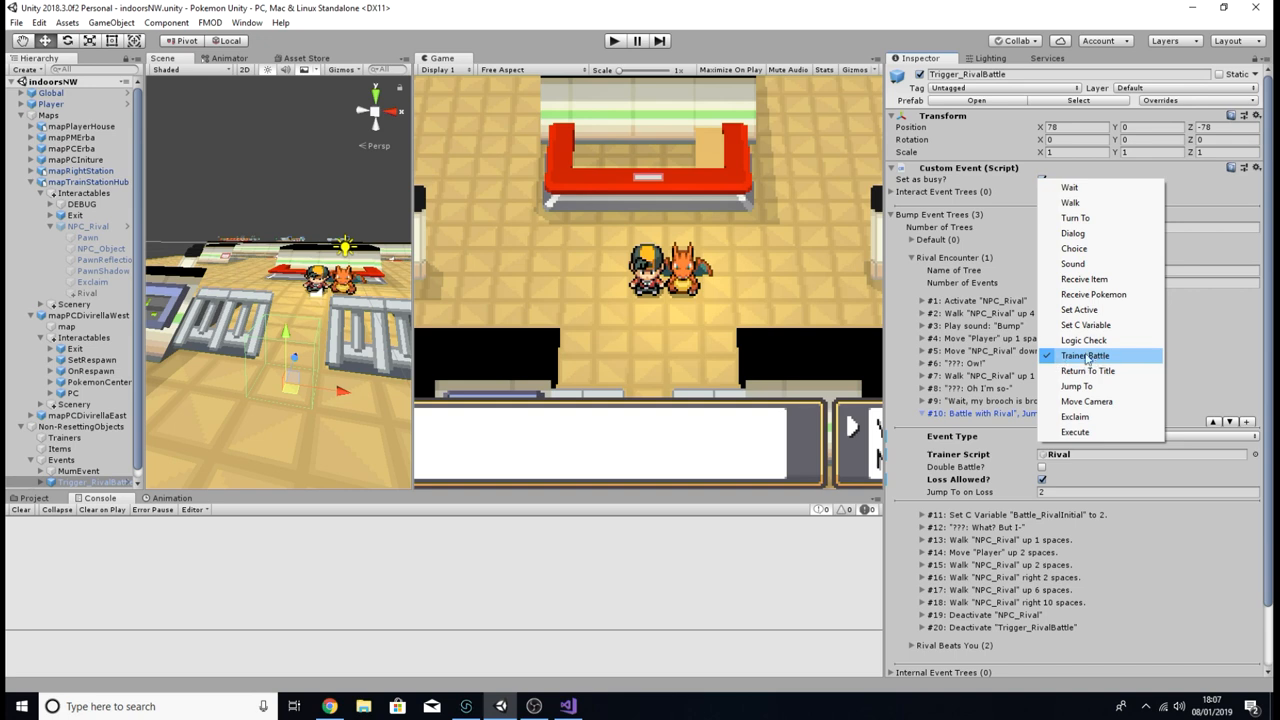
pyautogui.click(1084, 356)
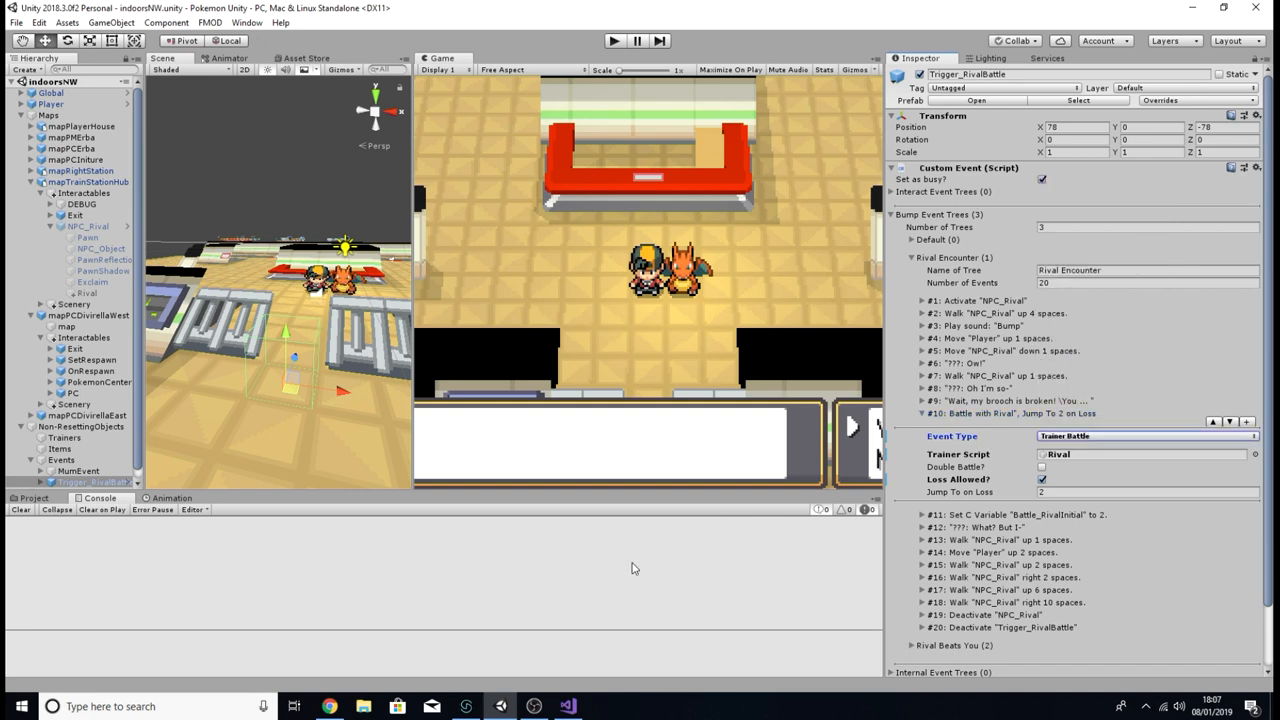
pyautogui.click(568, 706)
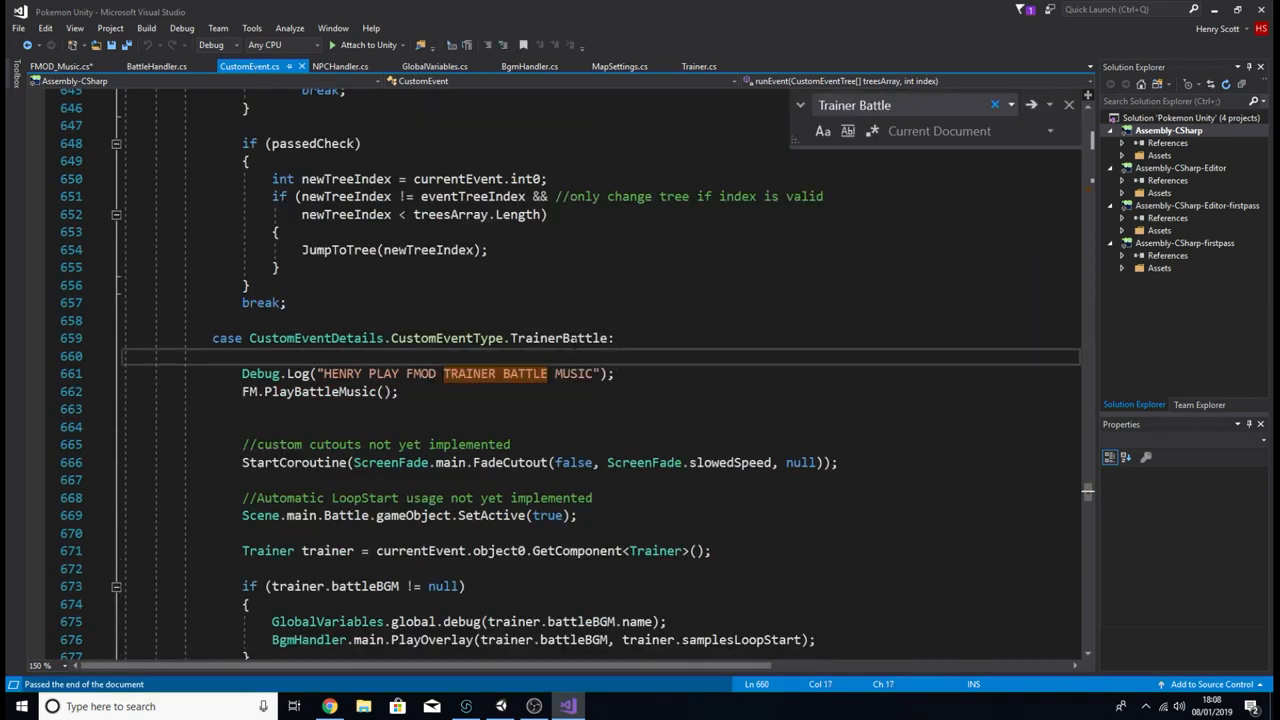
pyautogui.moveTo(584, 336)
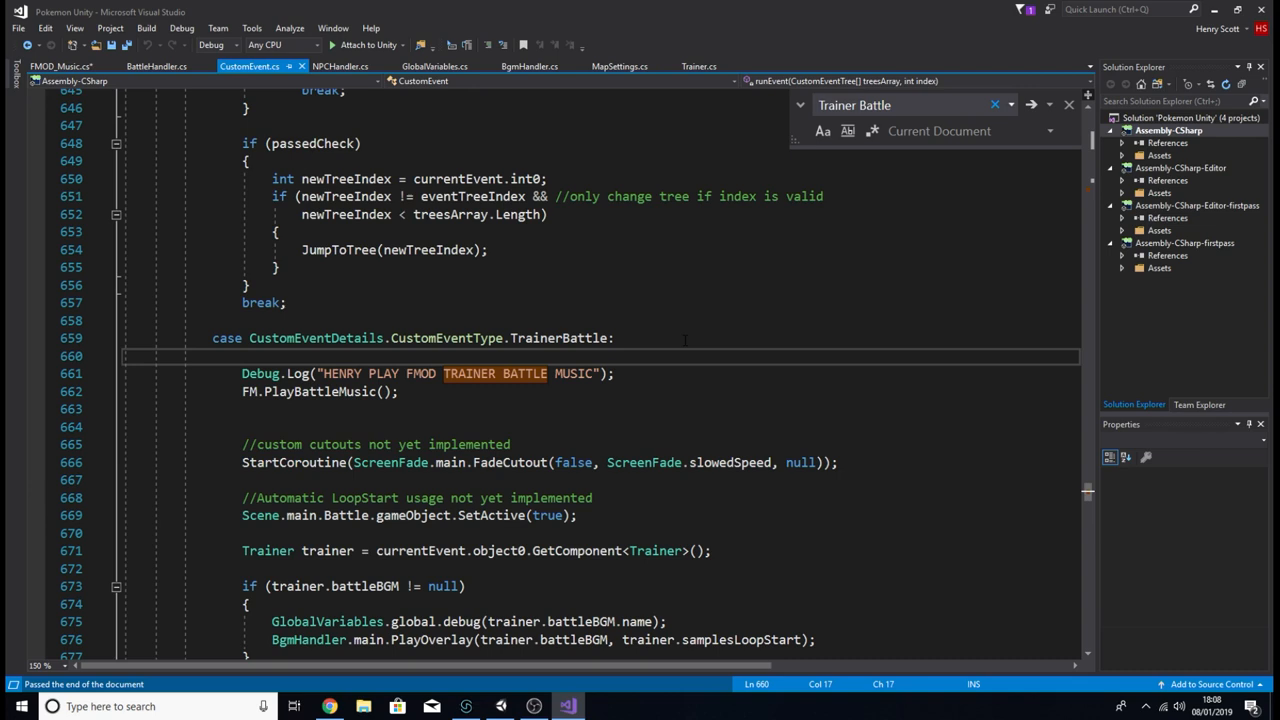
# Step: Review the TrainerBattle case's FM.PlayBattleMusic debug line, then return to Unity
pyautogui.click(244, 356)
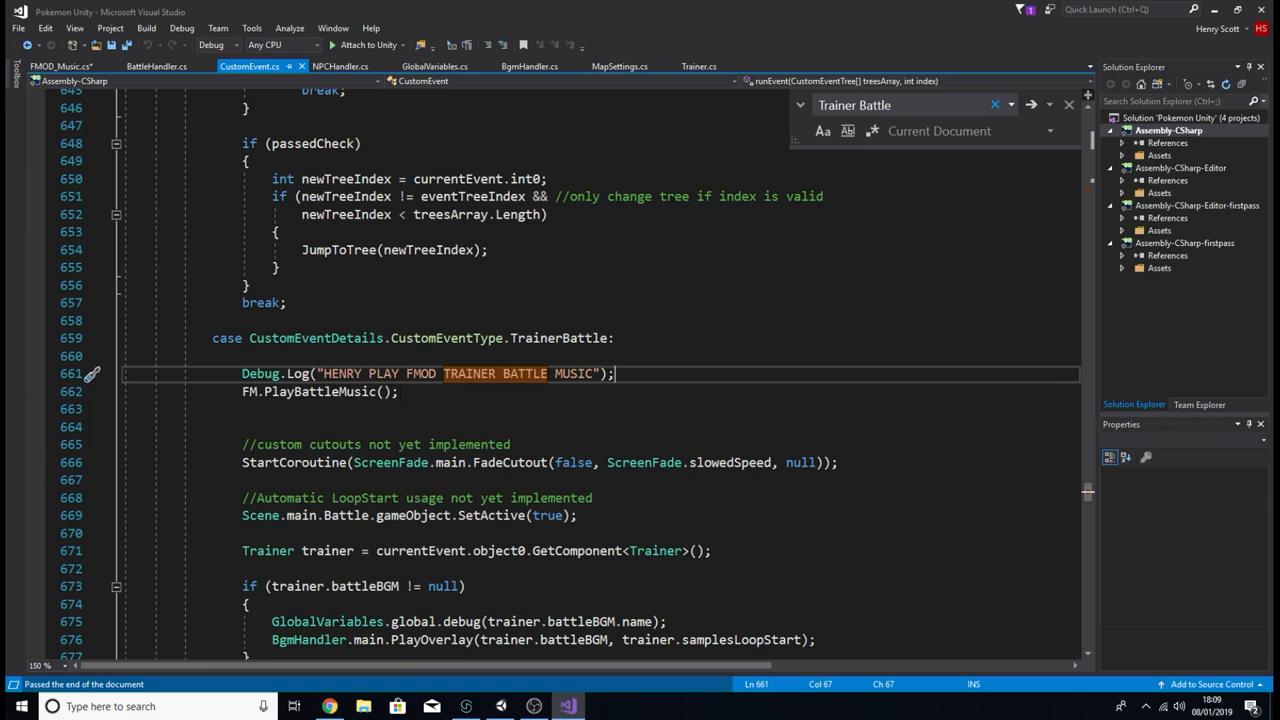
pyautogui.click(532, 706)
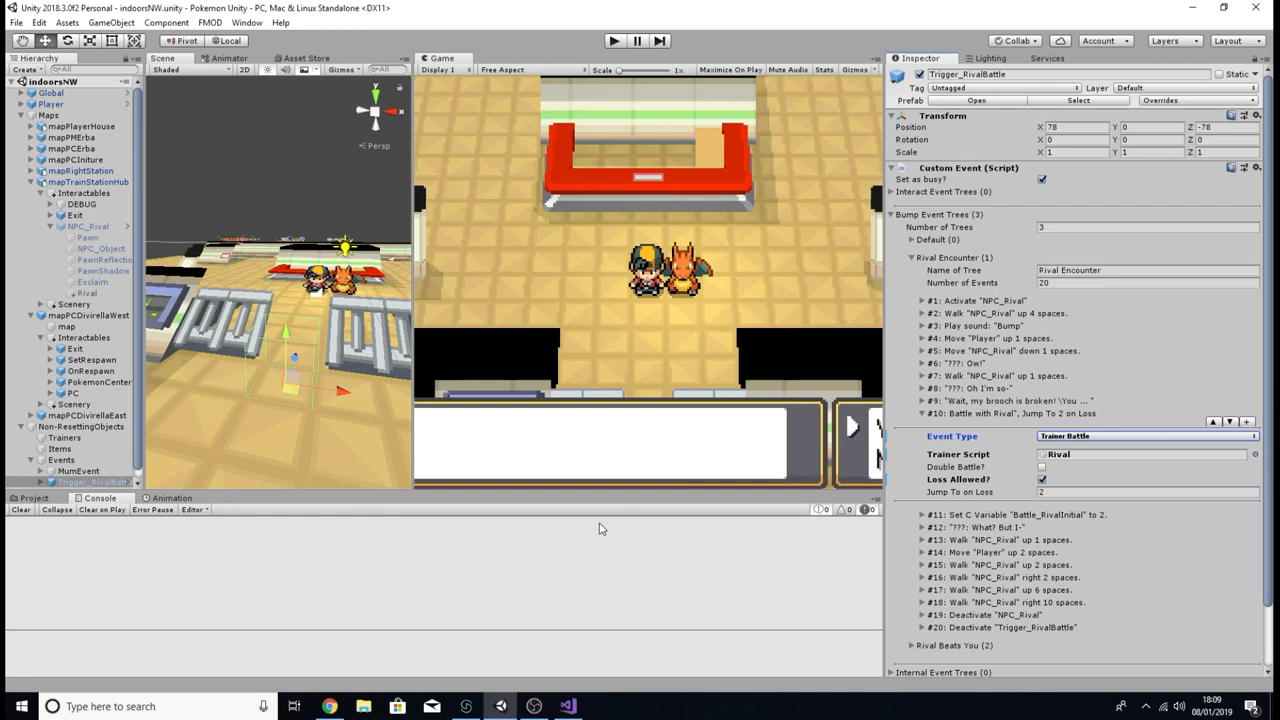
pyautogui.moveTo(918, 276)
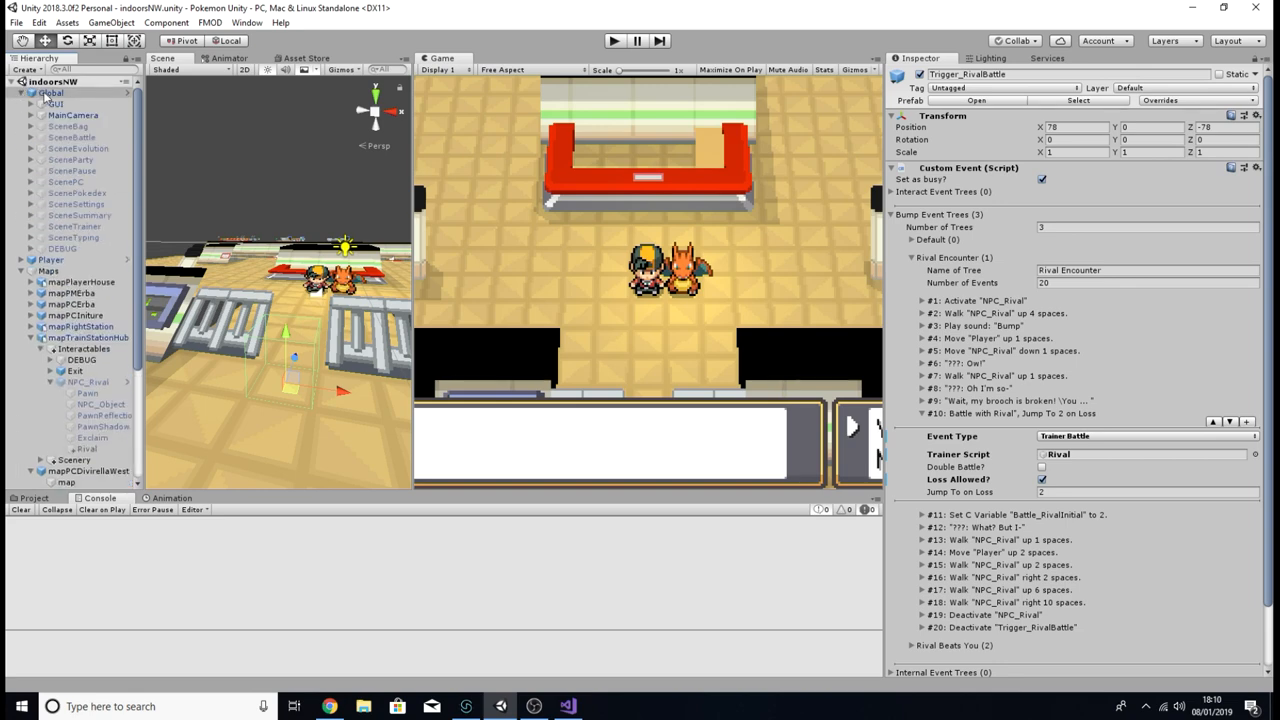
# Step: Select SceneBattle and open its Battle Handler script in the code editor
pyautogui.click(68, 136)
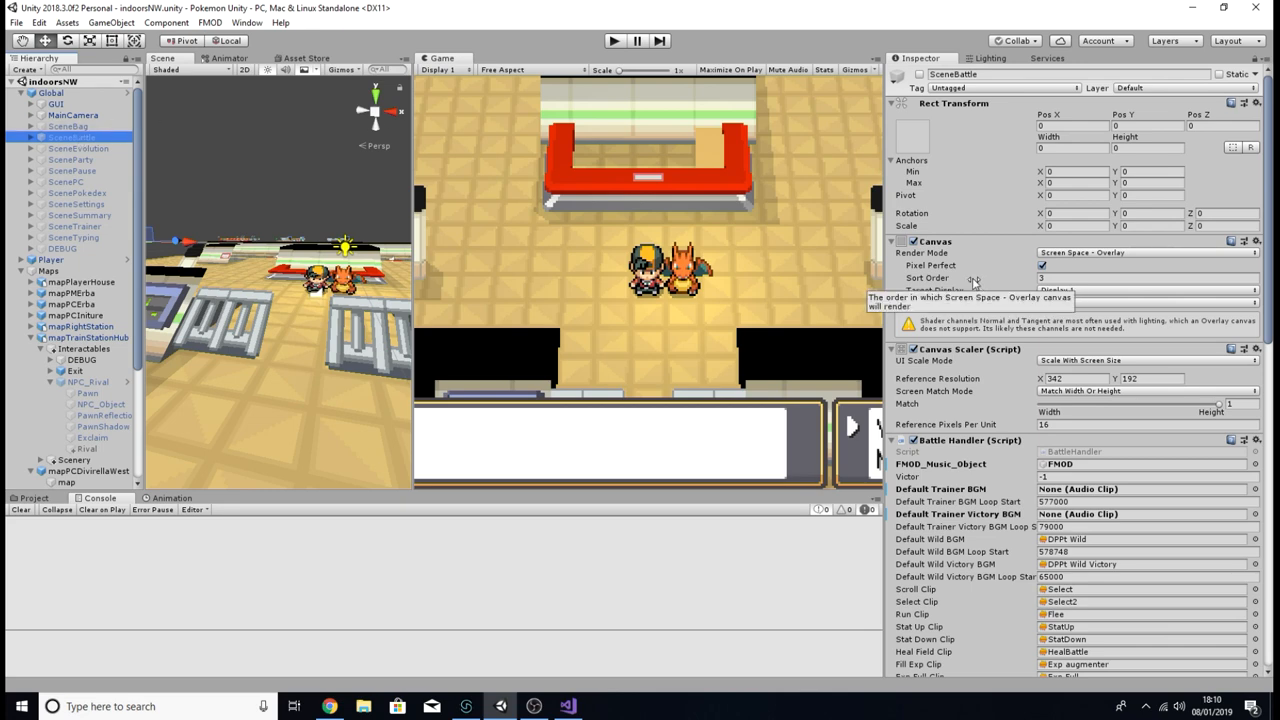
pyautogui.scroll(-3)
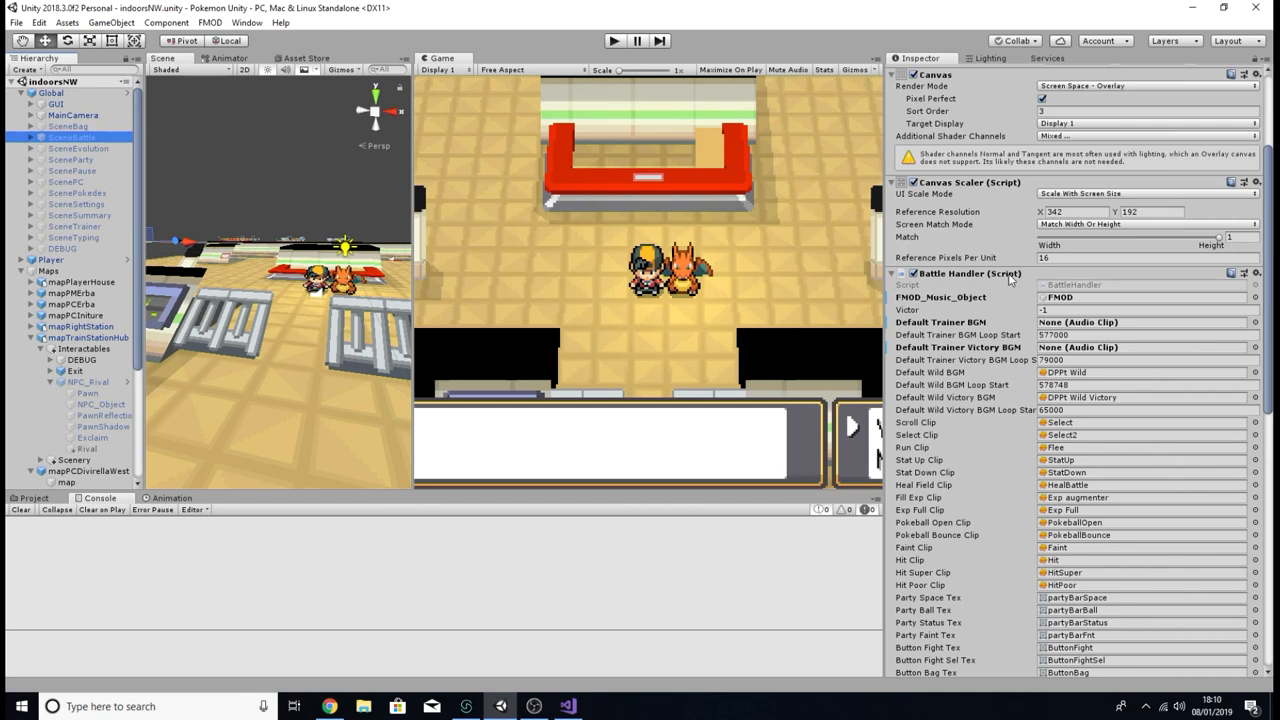
pyautogui.scroll(-3)
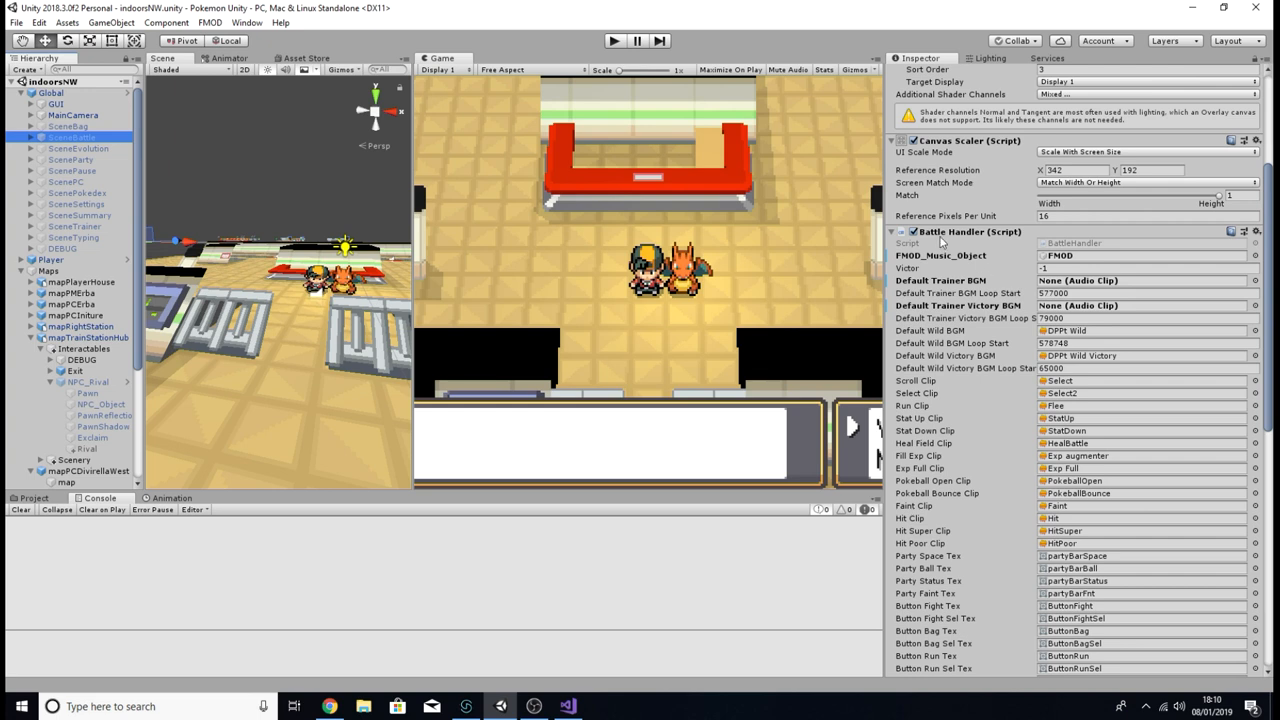
pyautogui.scroll(-3)
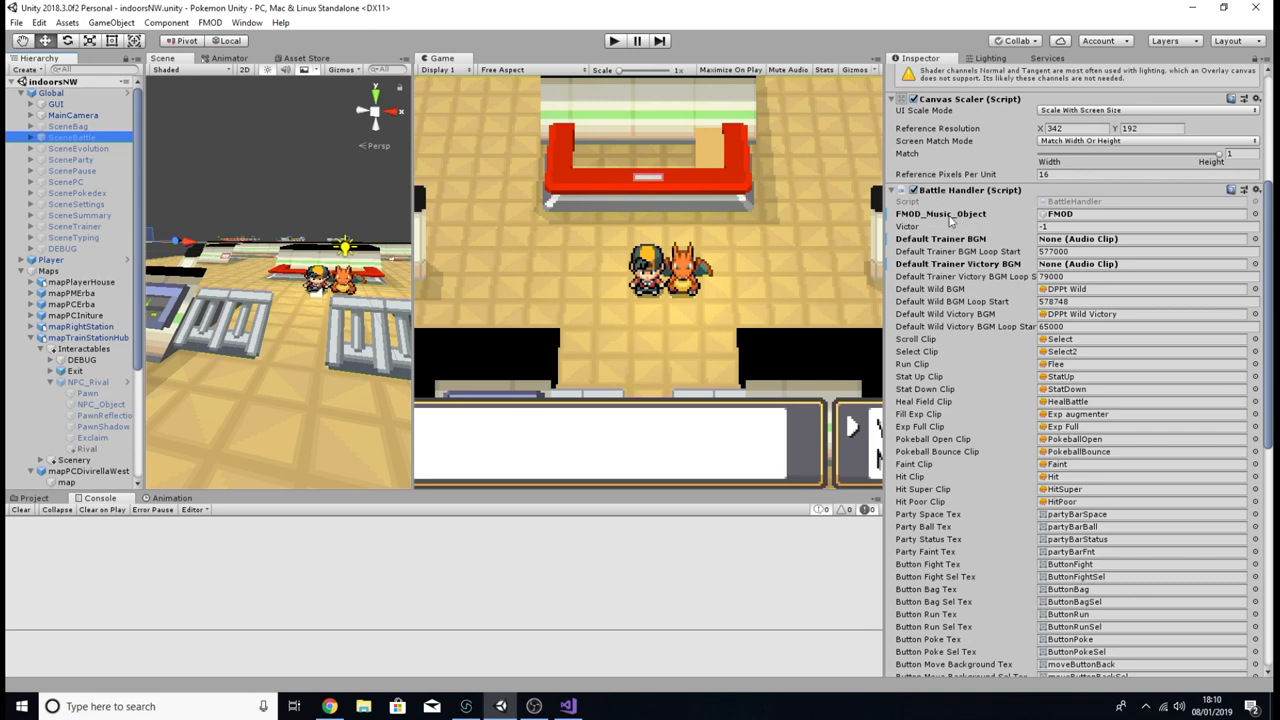
pyautogui.moveTo(1010, 216)
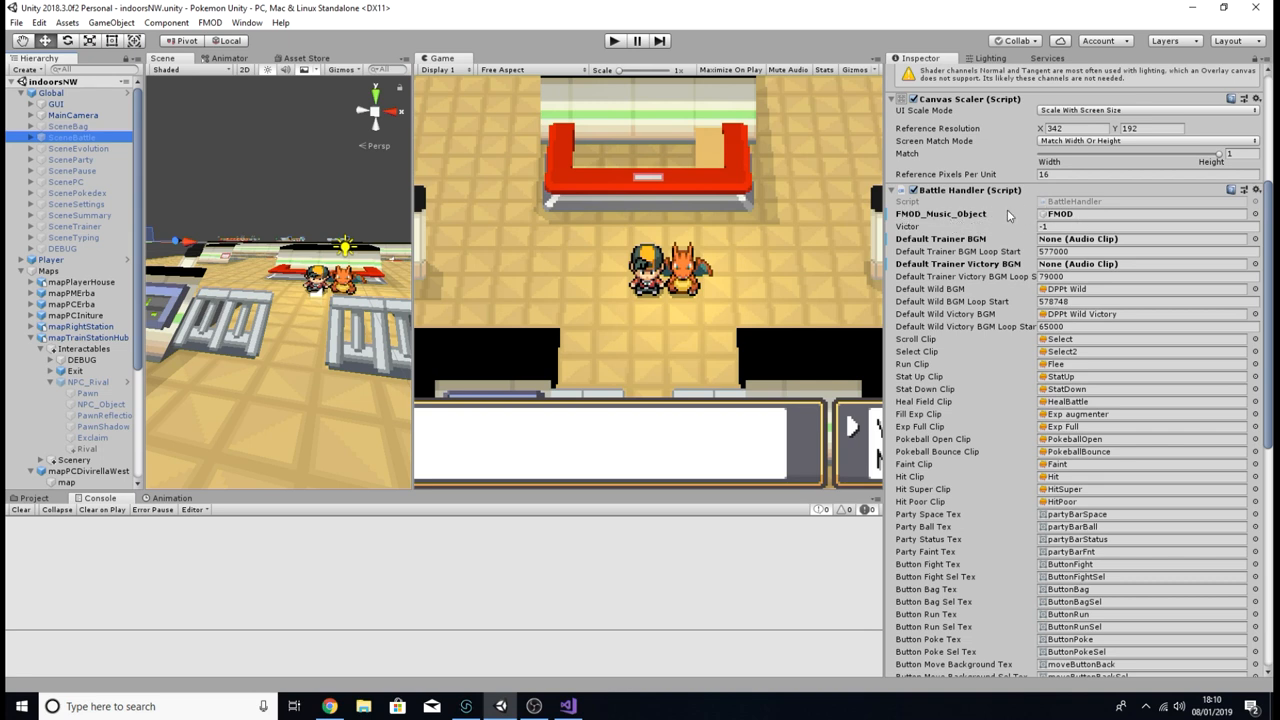
pyautogui.moveTo(980, 206)
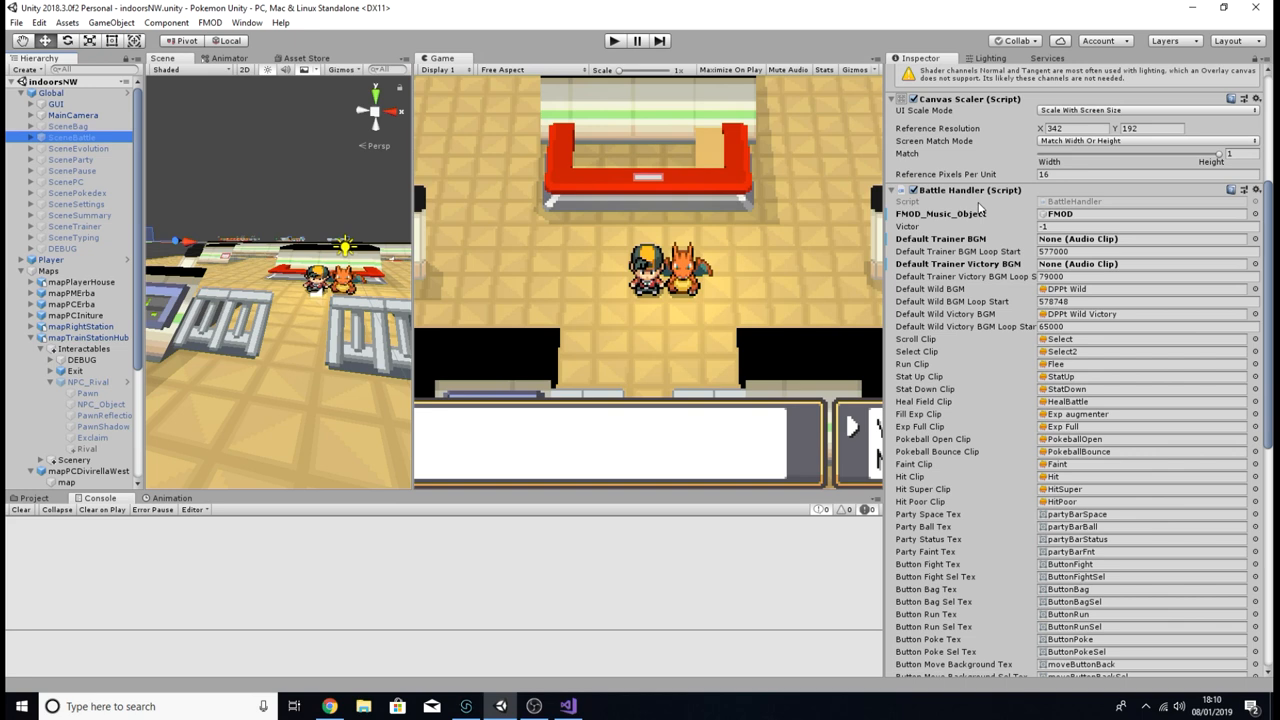
pyautogui.moveTo(956, 196)
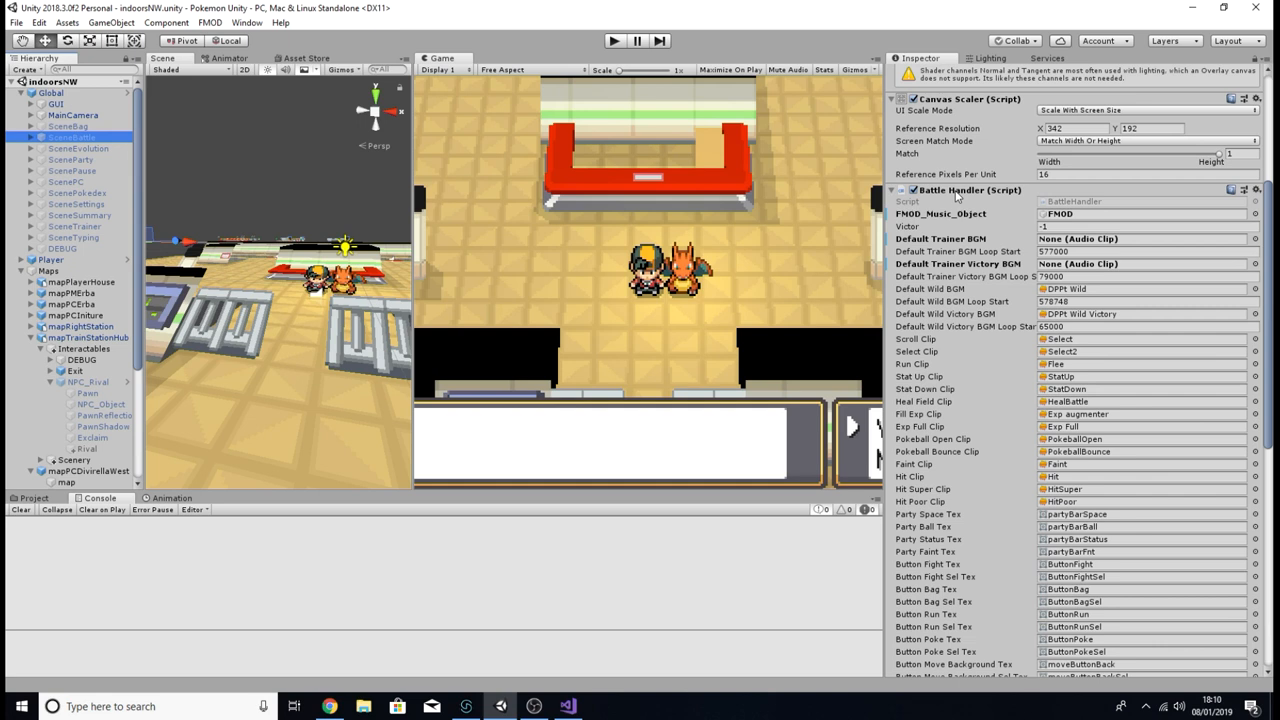
pyautogui.moveTo(968, 196)
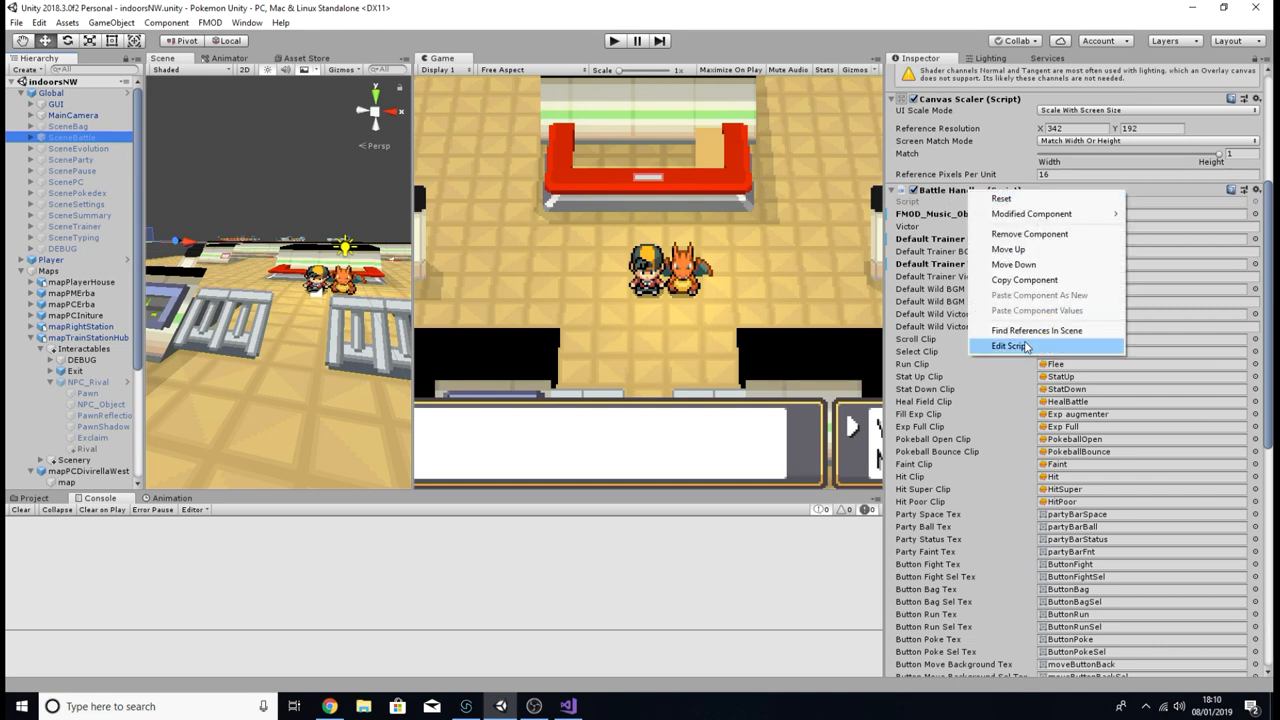
pyautogui.click(1016, 344)
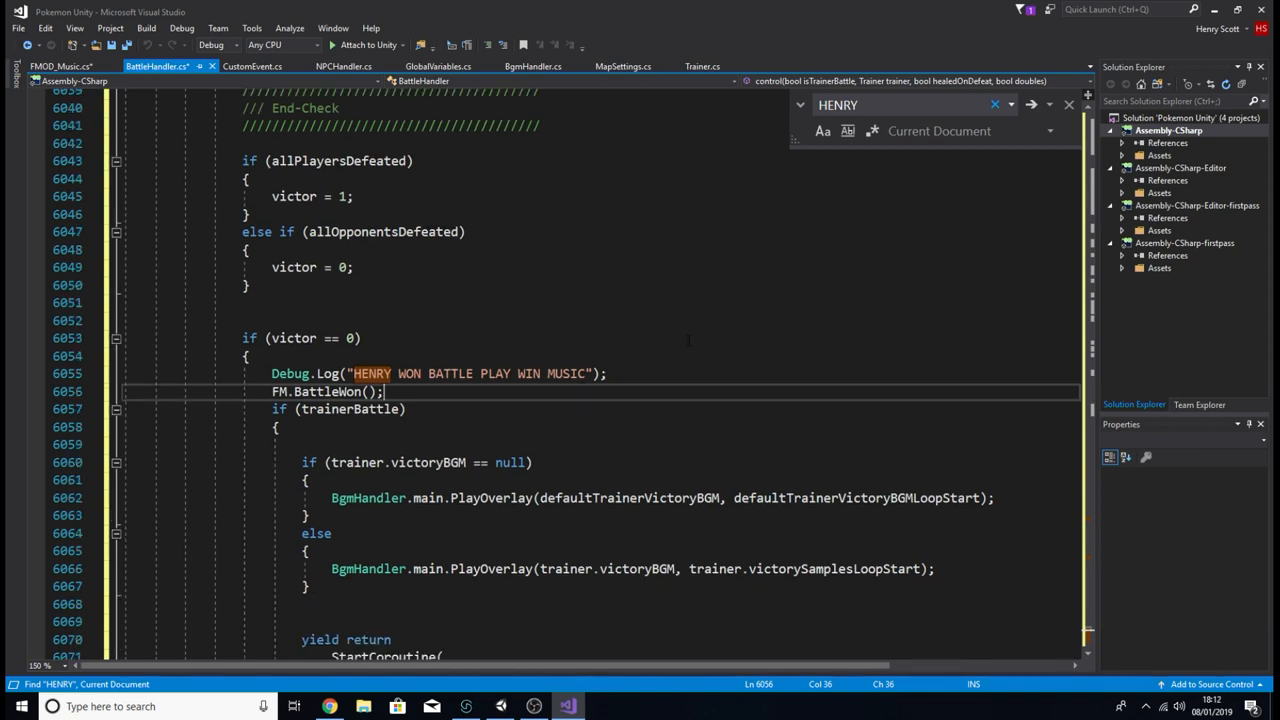
pyautogui.scroll(-3)
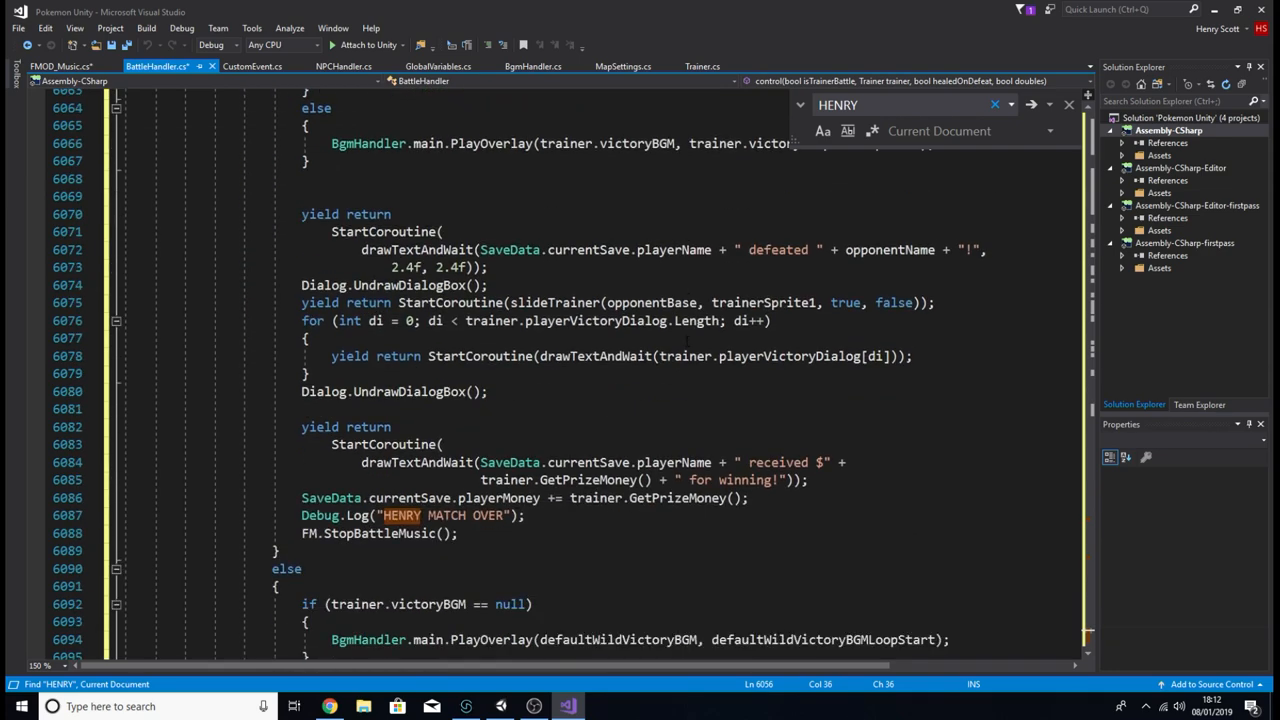
pyautogui.scroll(-3)
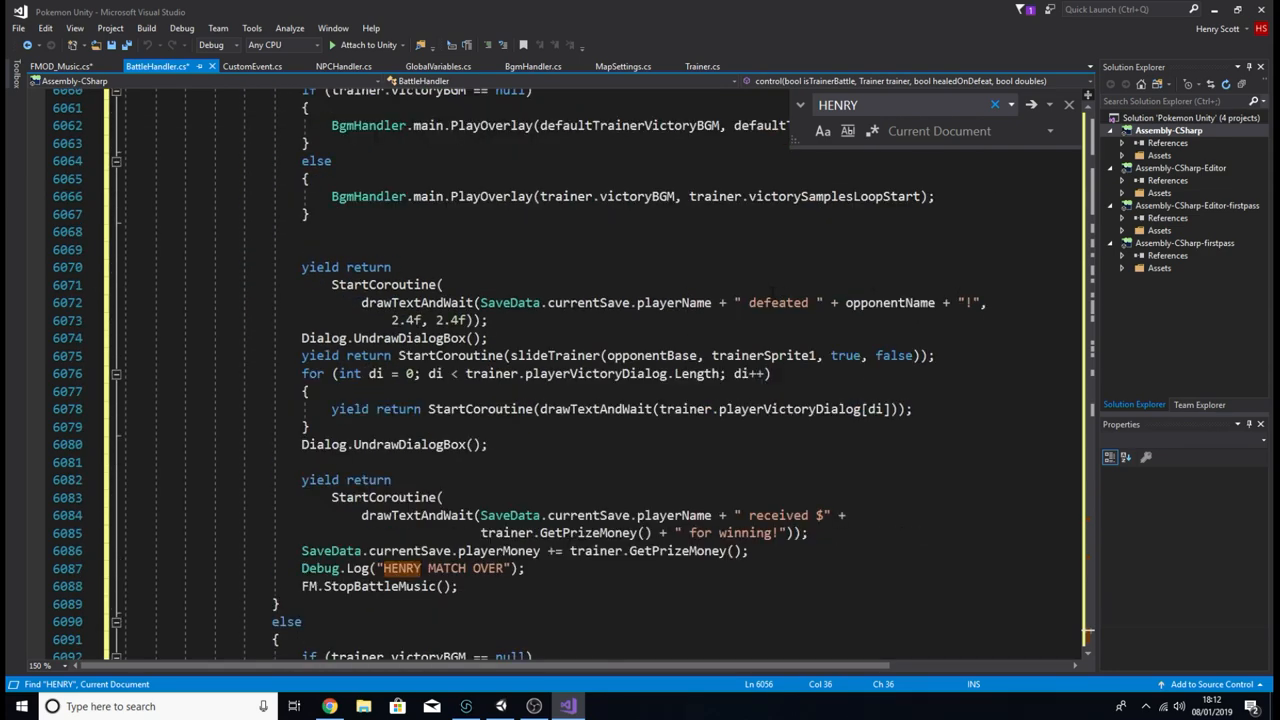
pyautogui.scroll(-3)
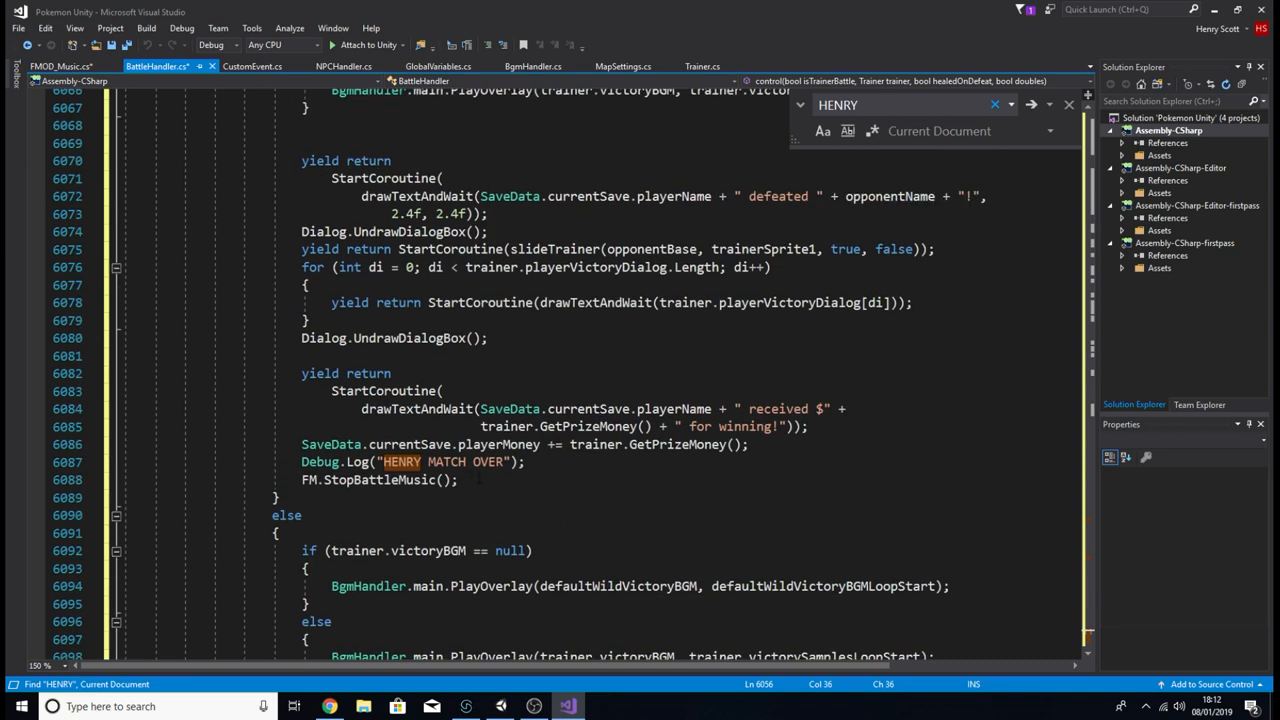
pyautogui.moveTo(478, 468)
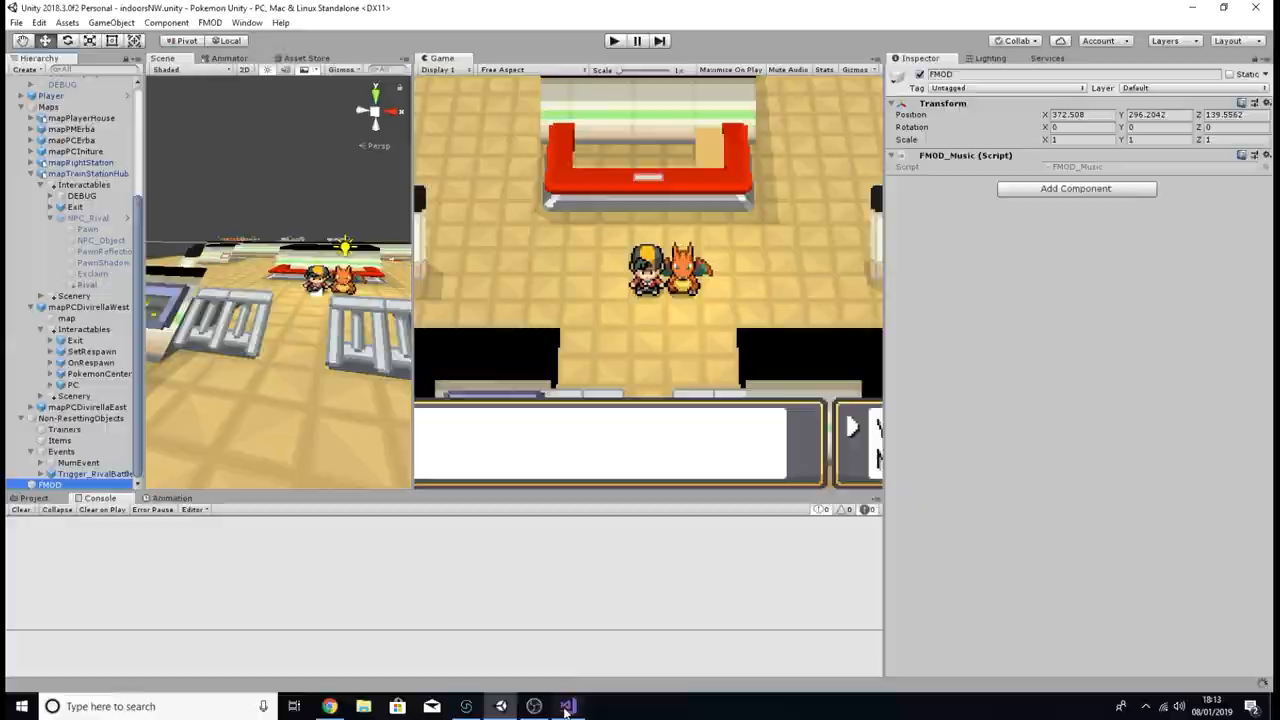
# Step: Open the FMOD object's FMOD_Music script in the code editor
pyautogui.click(568, 706)
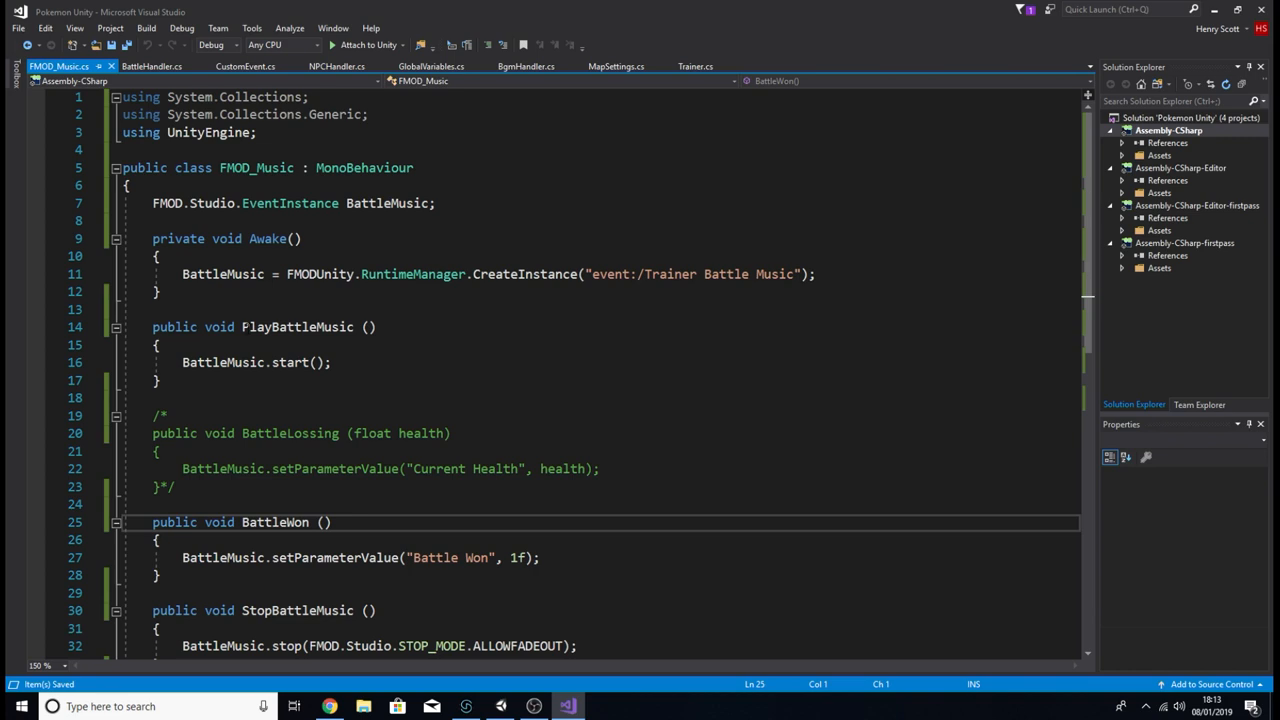
pyautogui.moveTo(296, 328)
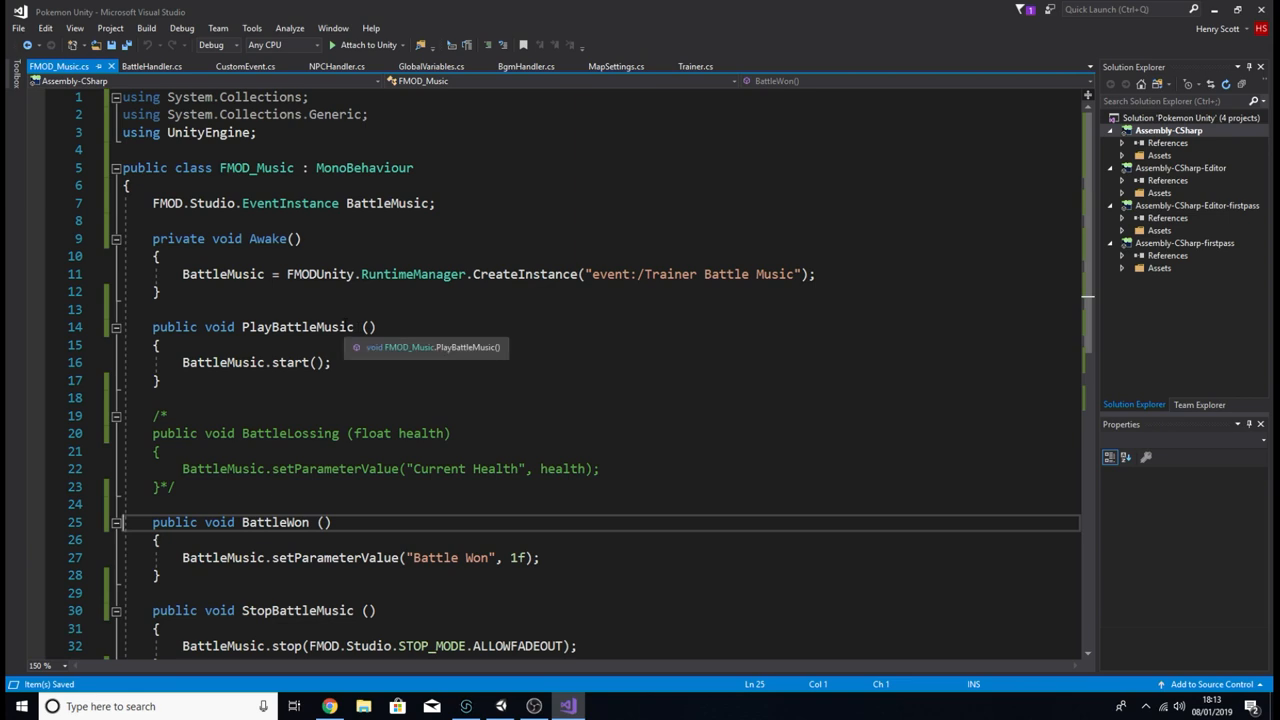
pyautogui.moveTo(308, 60)
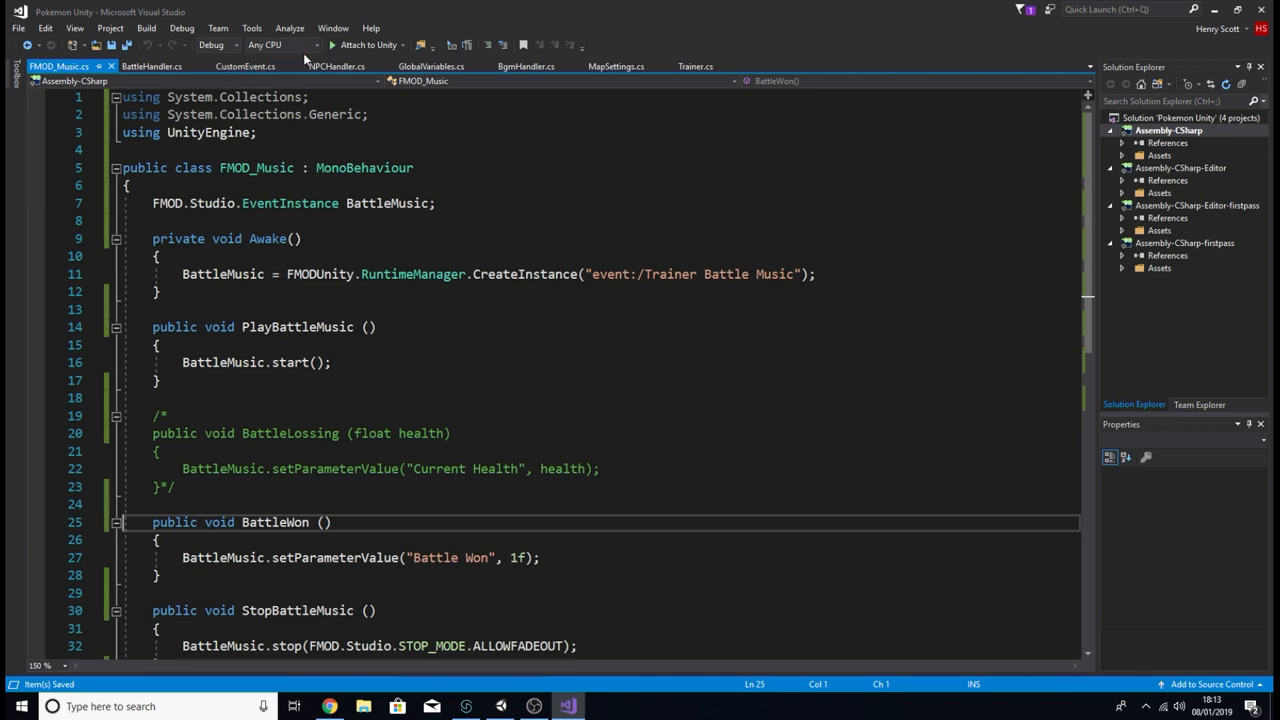
pyautogui.click(244, 66)
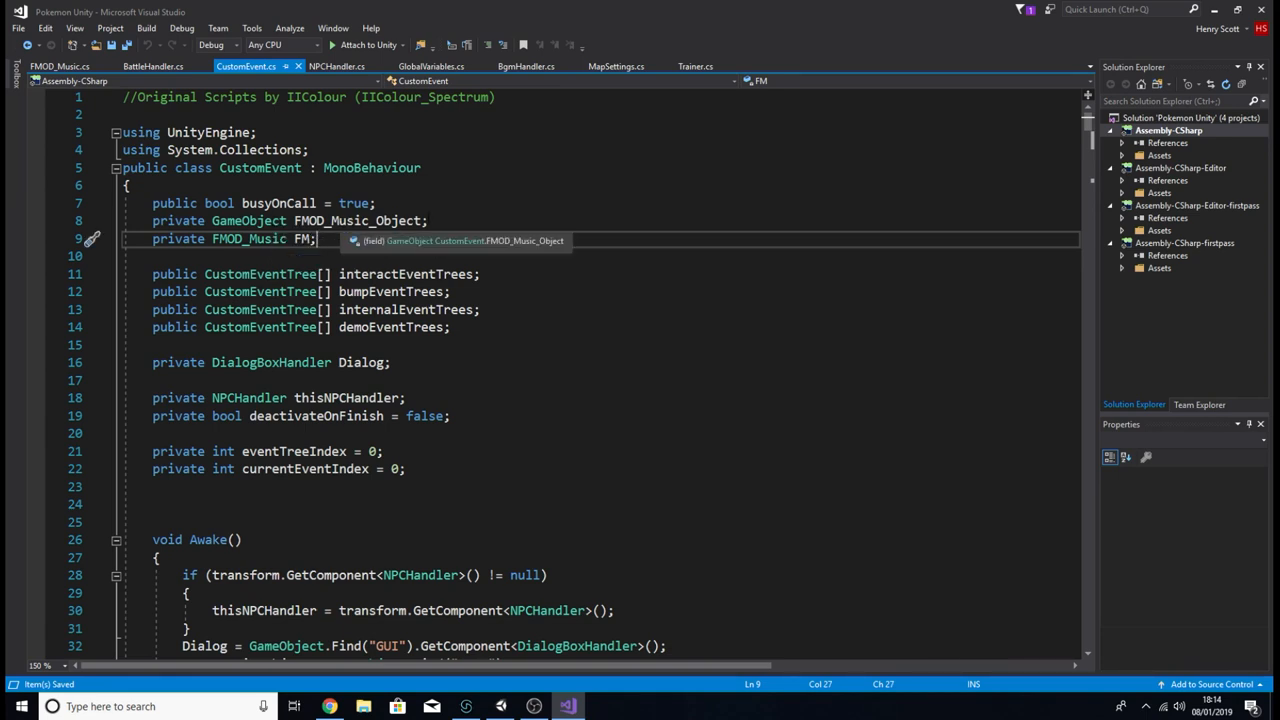
pyautogui.click(532, 706)
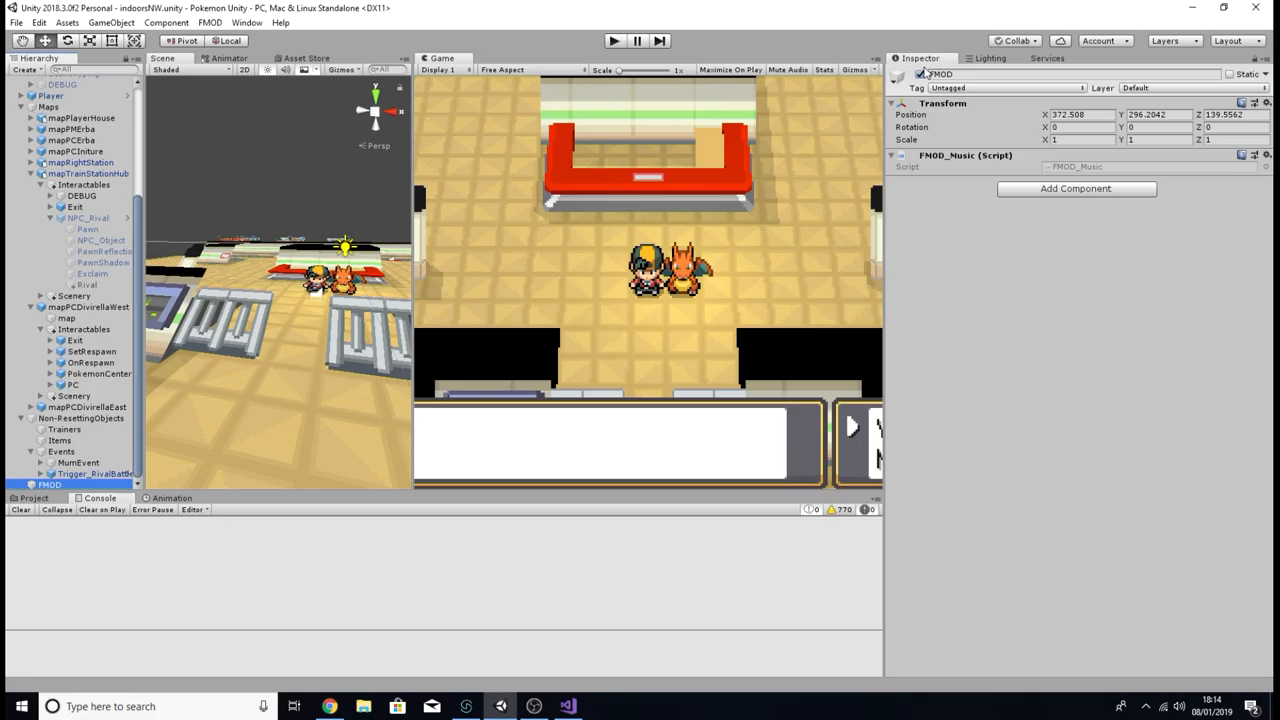
pyautogui.click(568, 706)
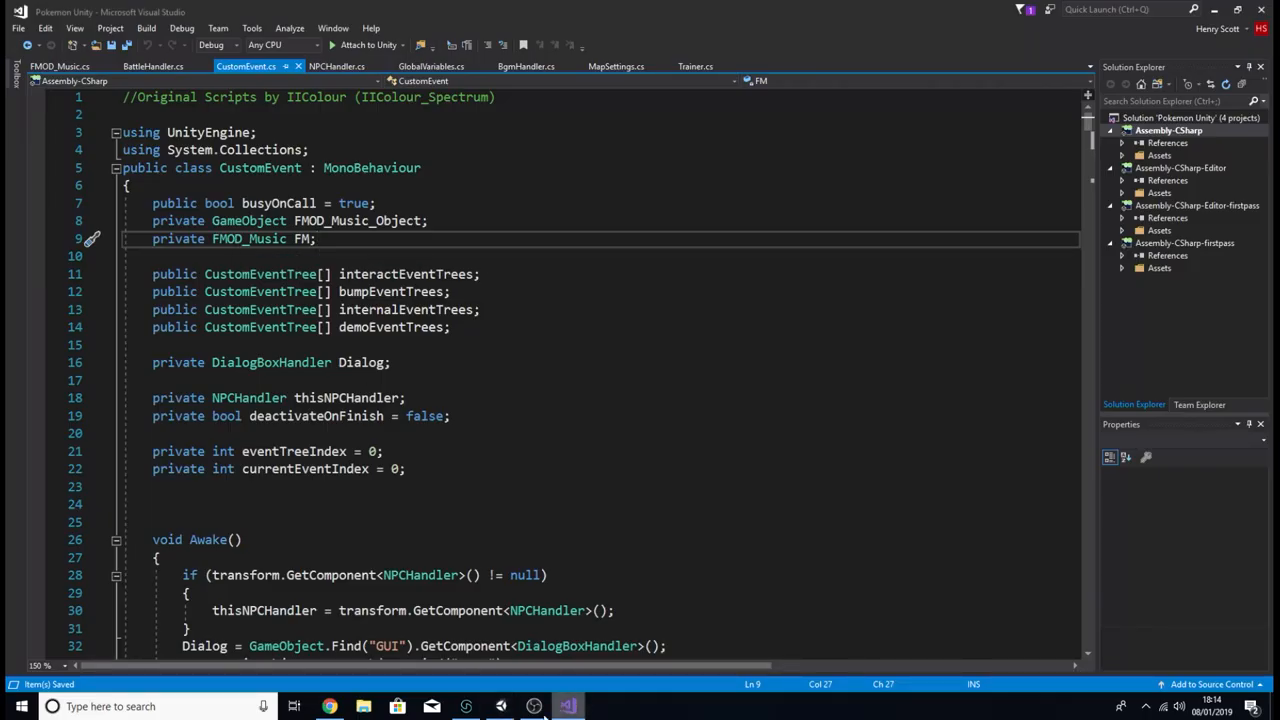
pyautogui.click(500, 706)
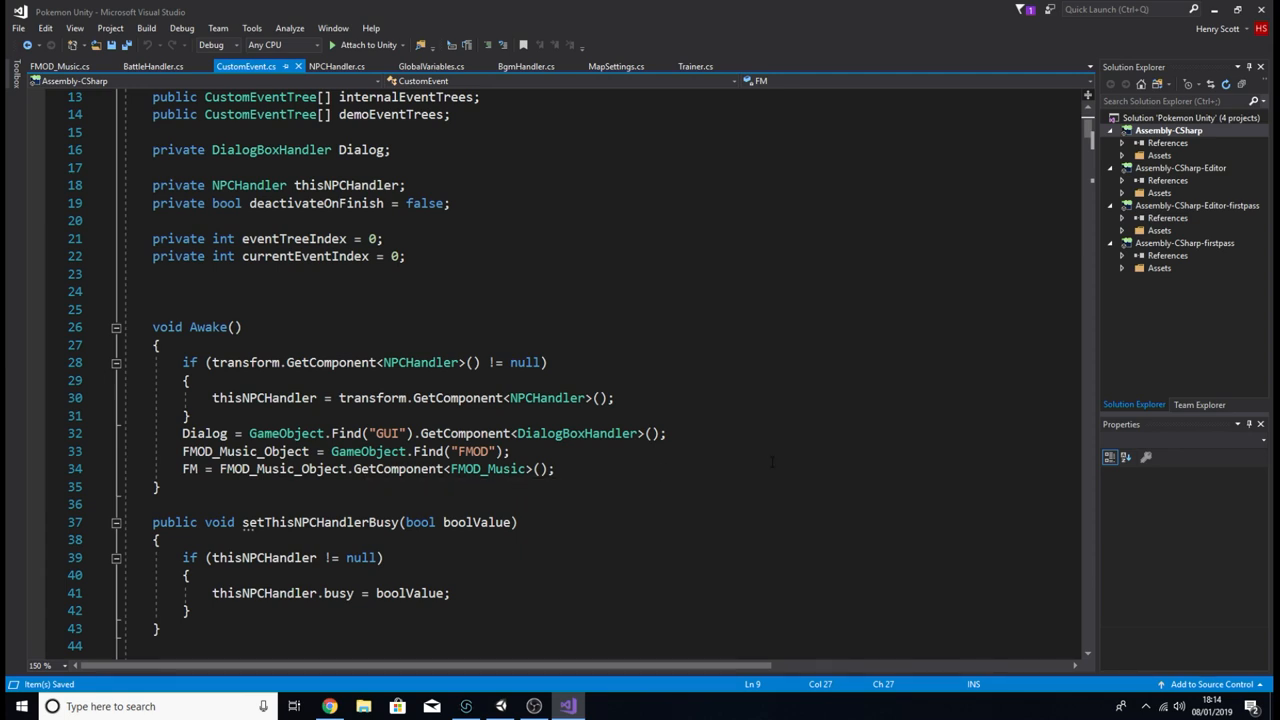
pyautogui.moveTo(850, 388)
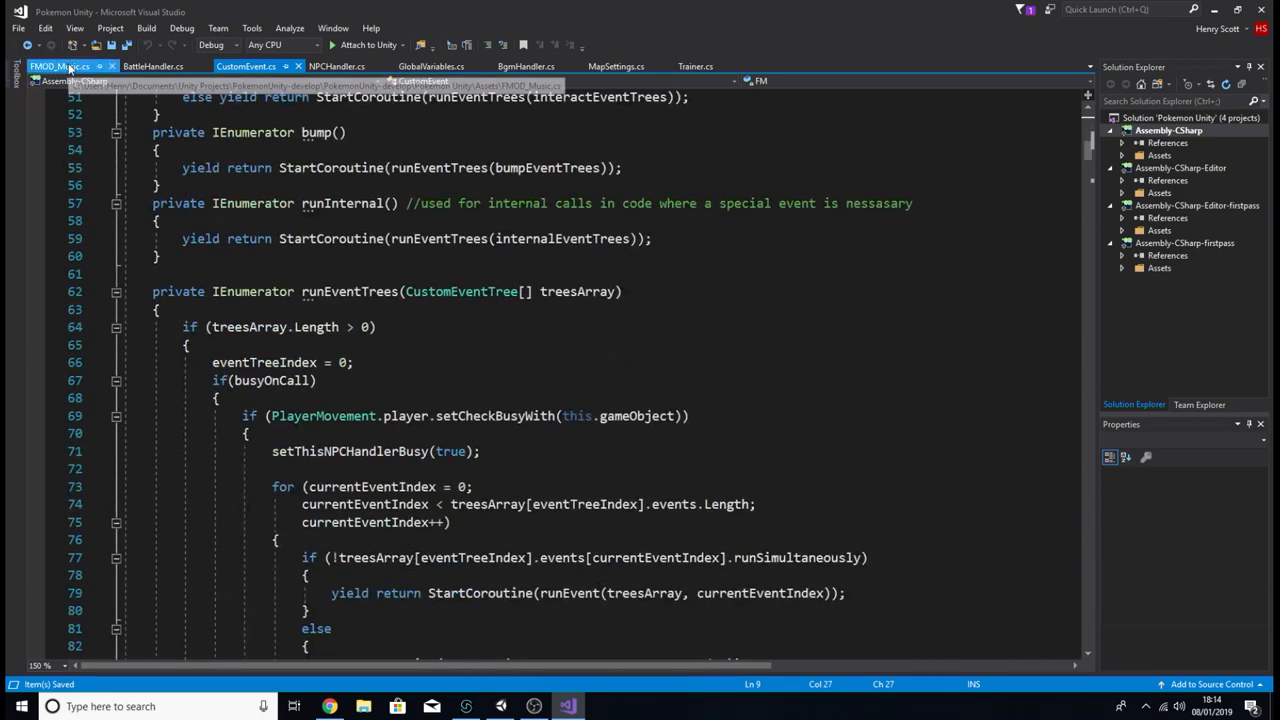
pyautogui.click(56, 66)
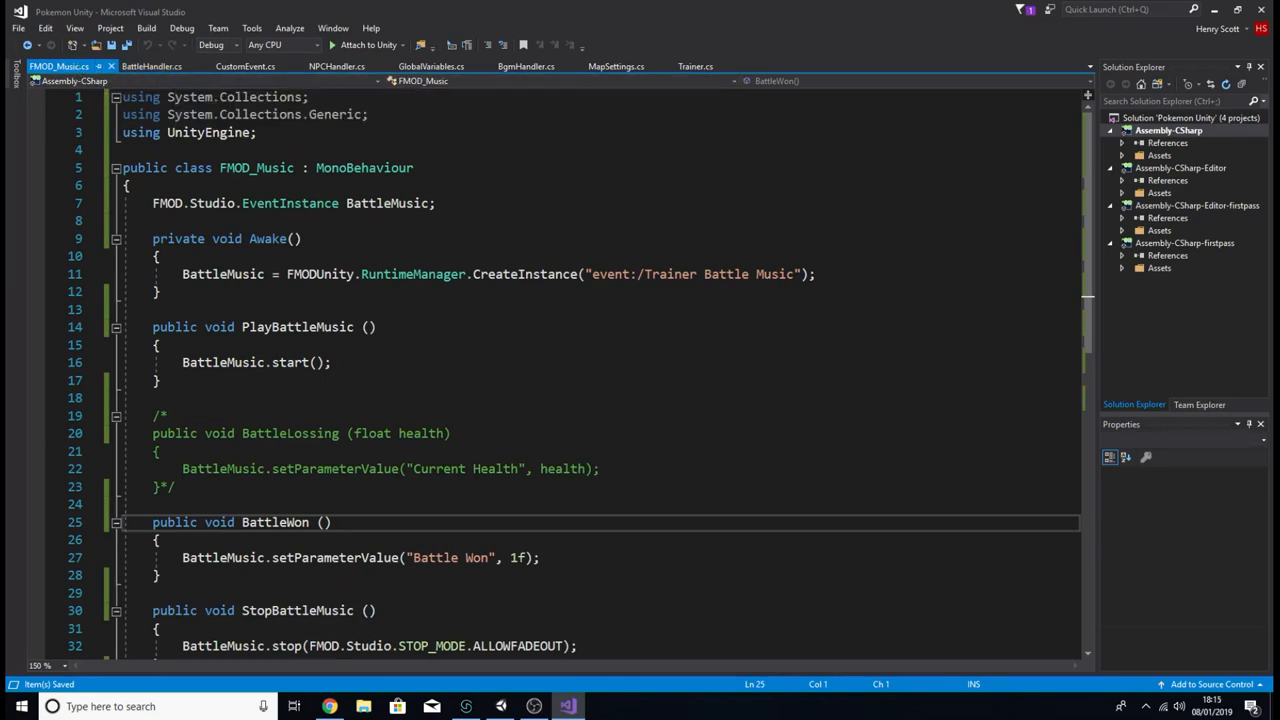
pyautogui.scroll(-3)
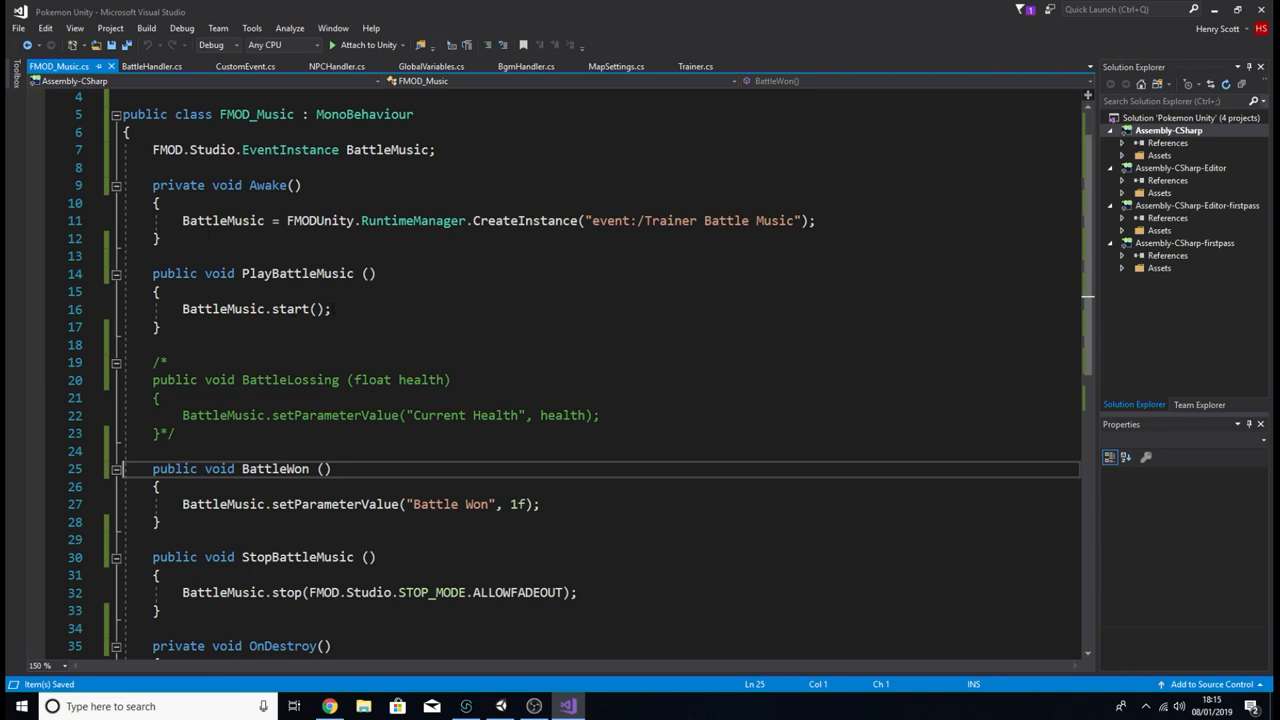
pyautogui.scroll(-3)
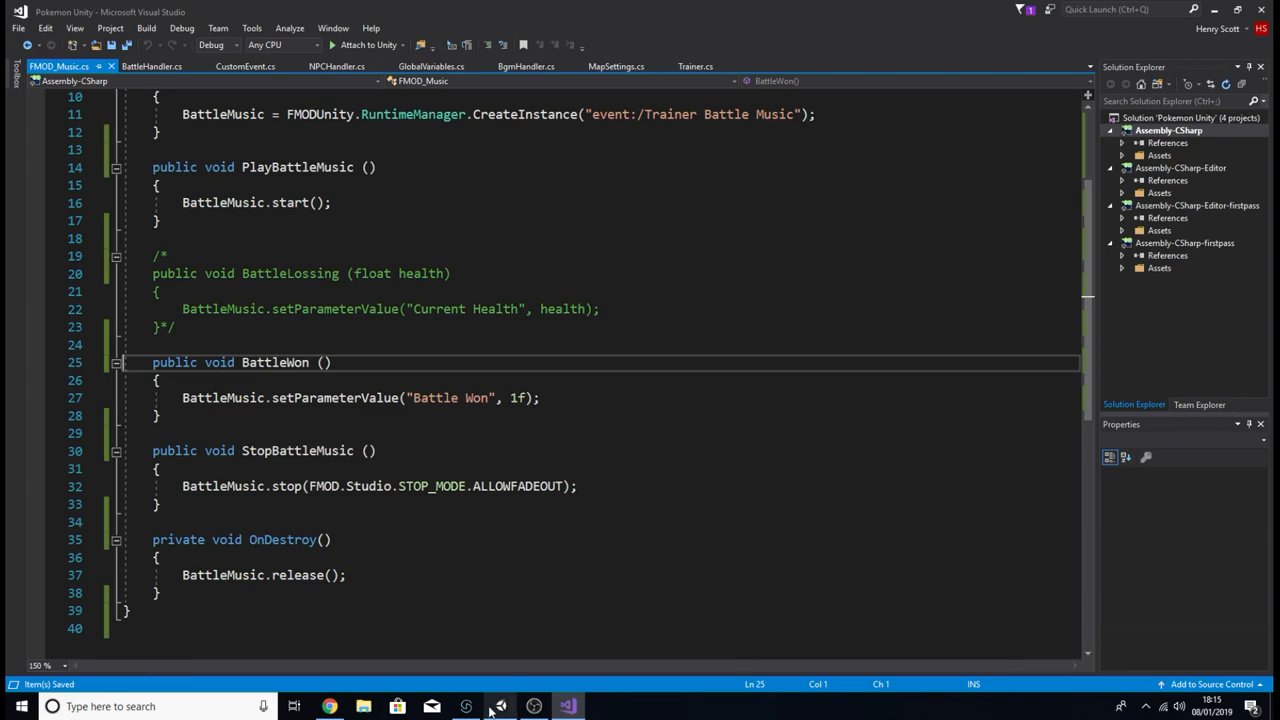
# Step: Review the Trainer Battle Music event's Battle Won volume fade, then return to the music script
pyautogui.click(500, 706)
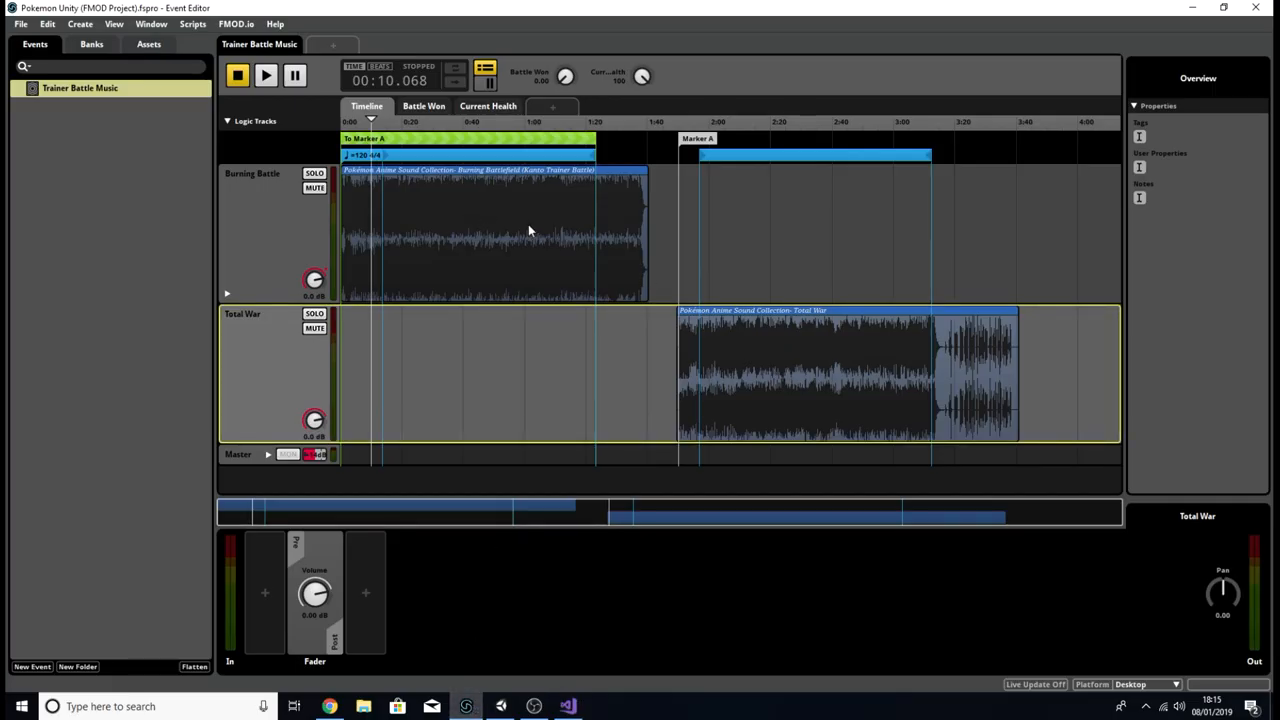
pyautogui.moveTo(610, 56)
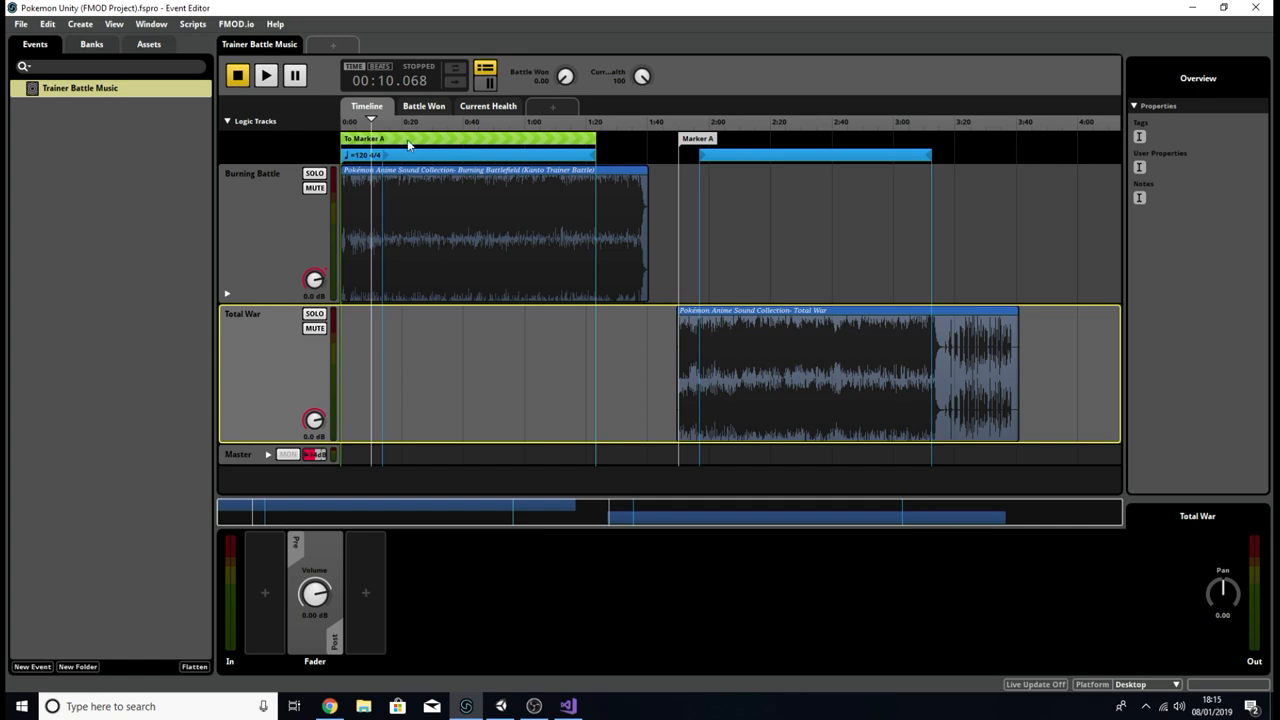
pyautogui.moveTo(196, 188)
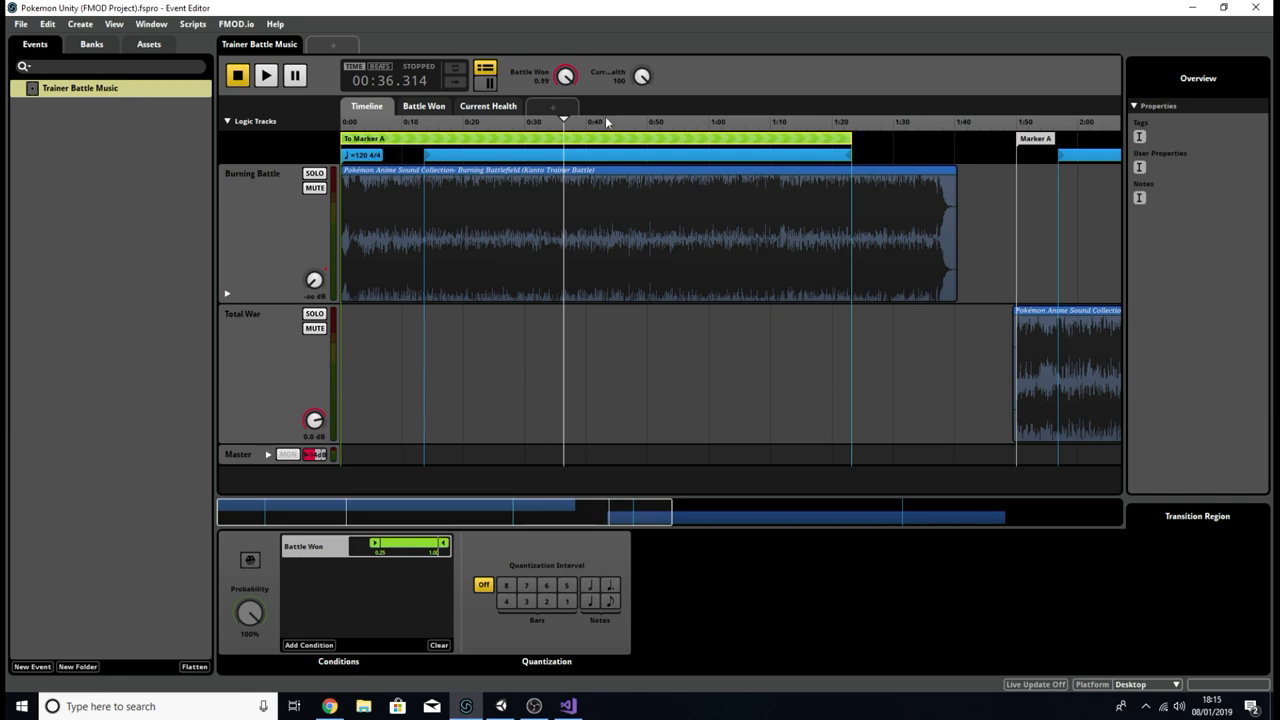
pyautogui.moveTo(480, 148)
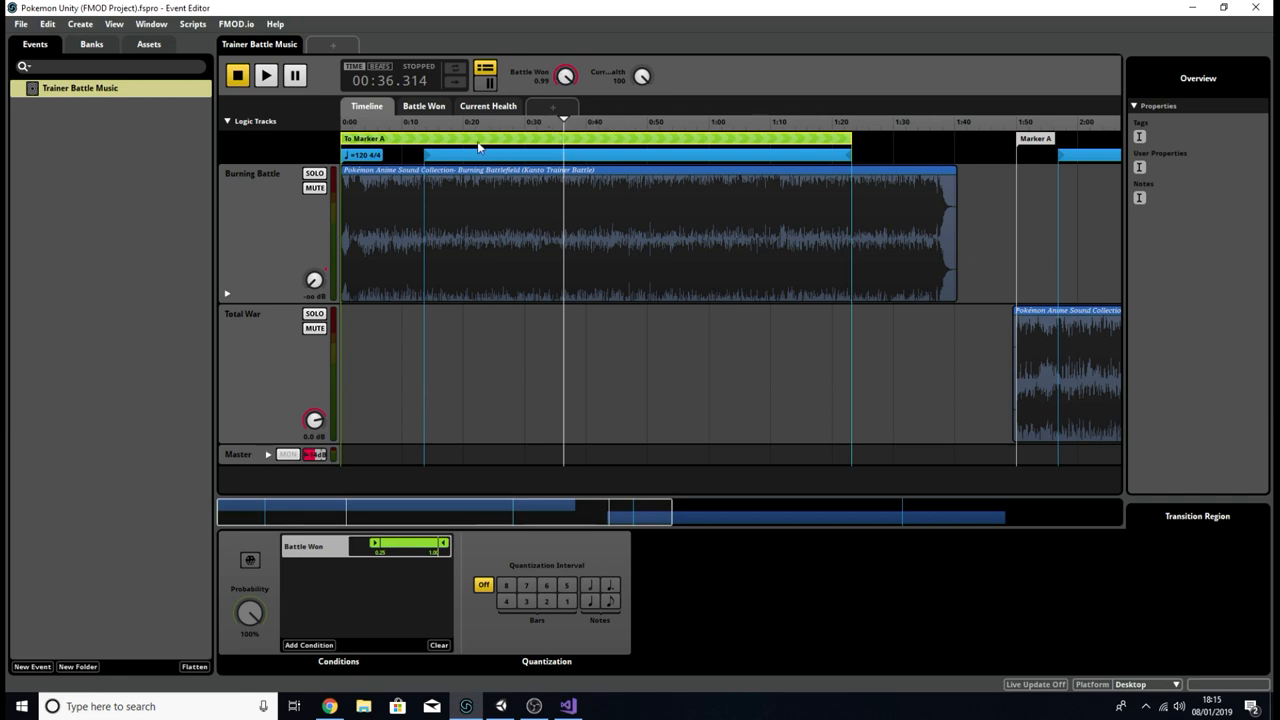
pyautogui.moveTo(500, 140)
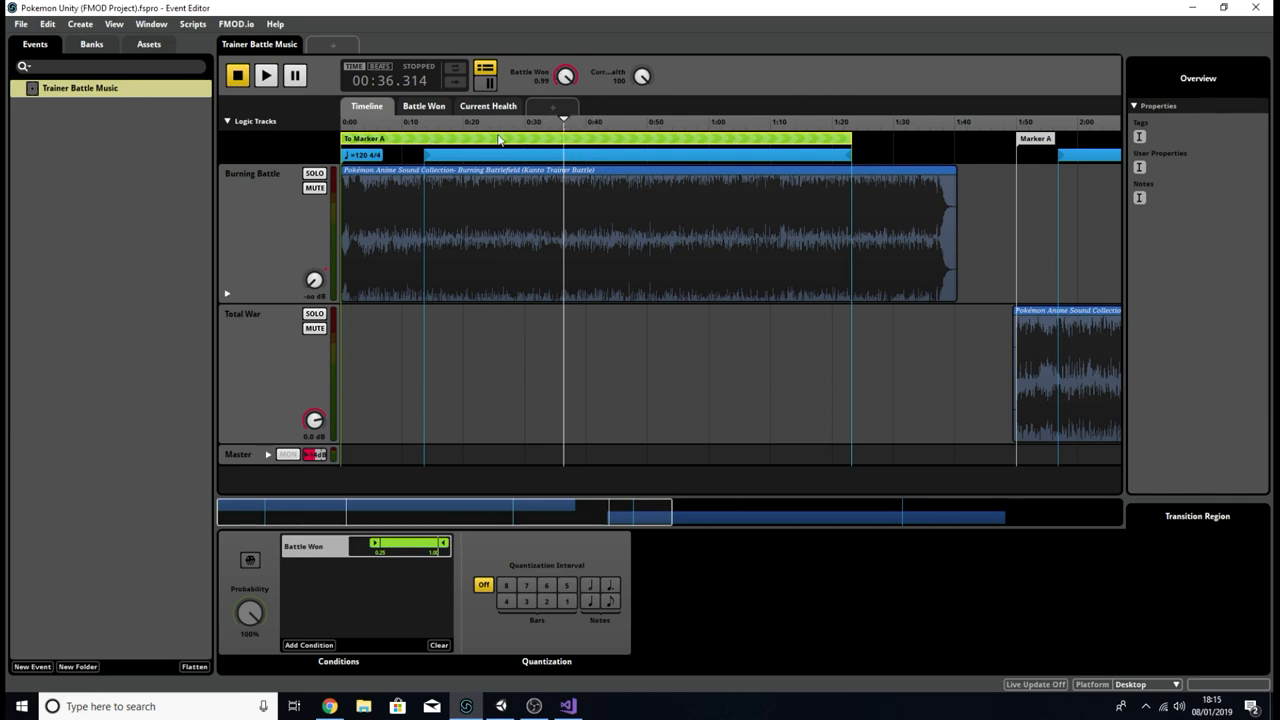
pyautogui.hscroll(3)
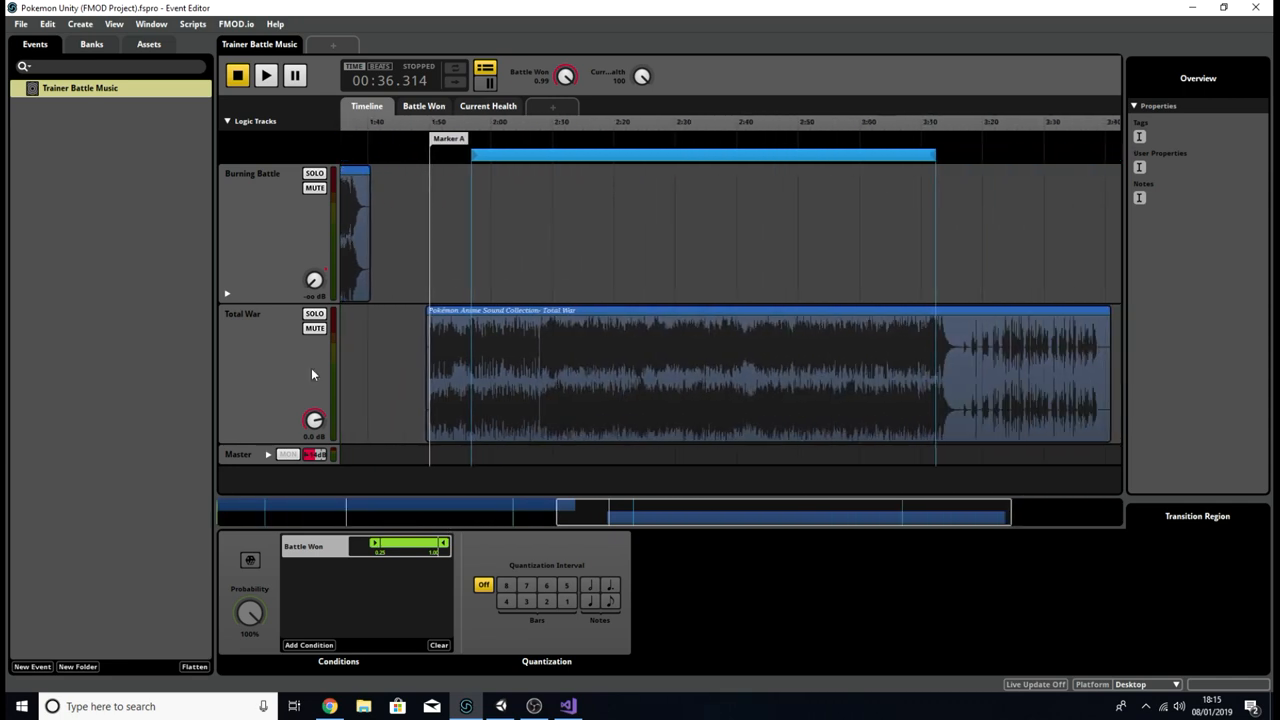
pyautogui.moveTo(594, 324)
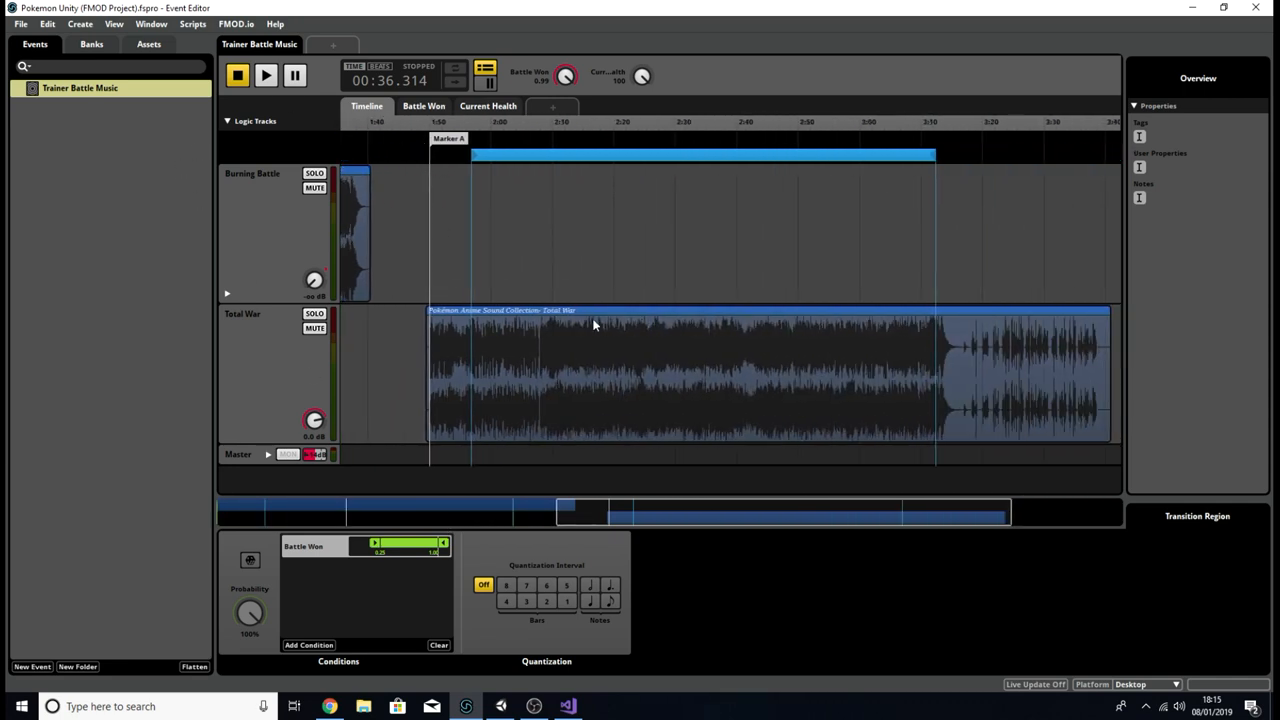
pyautogui.moveTo(606, 158)
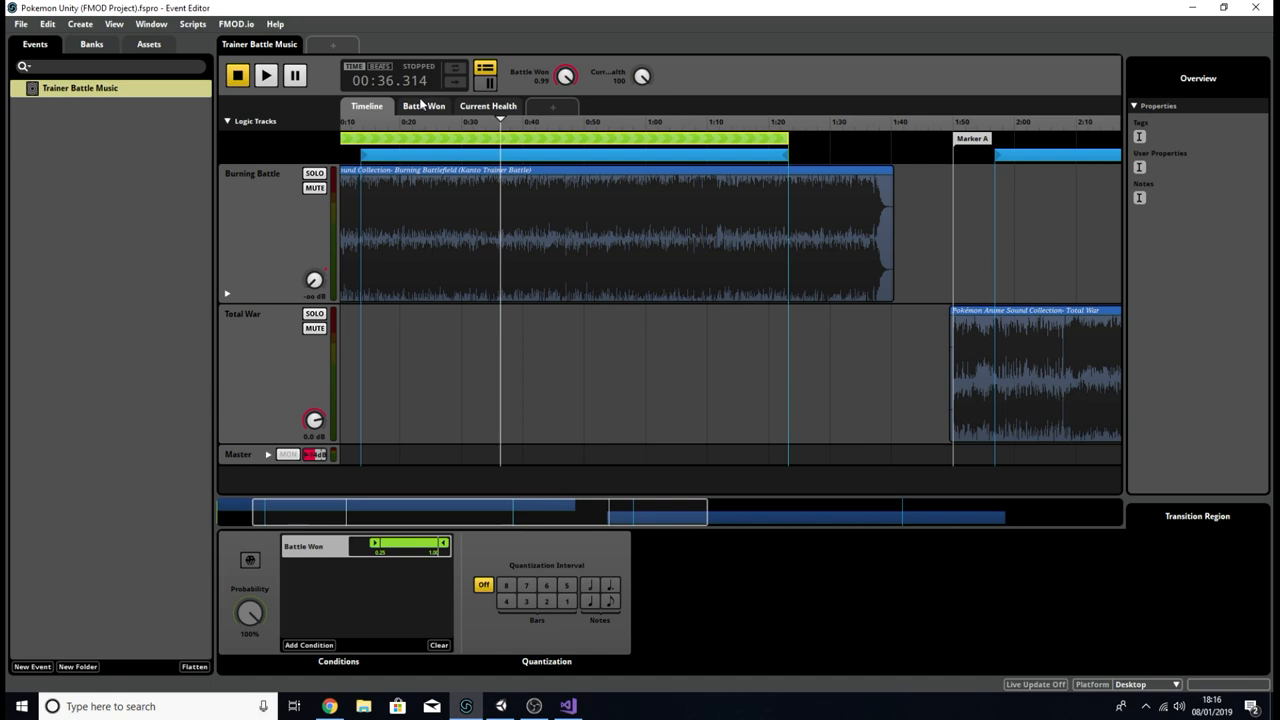
pyautogui.click(424, 106)
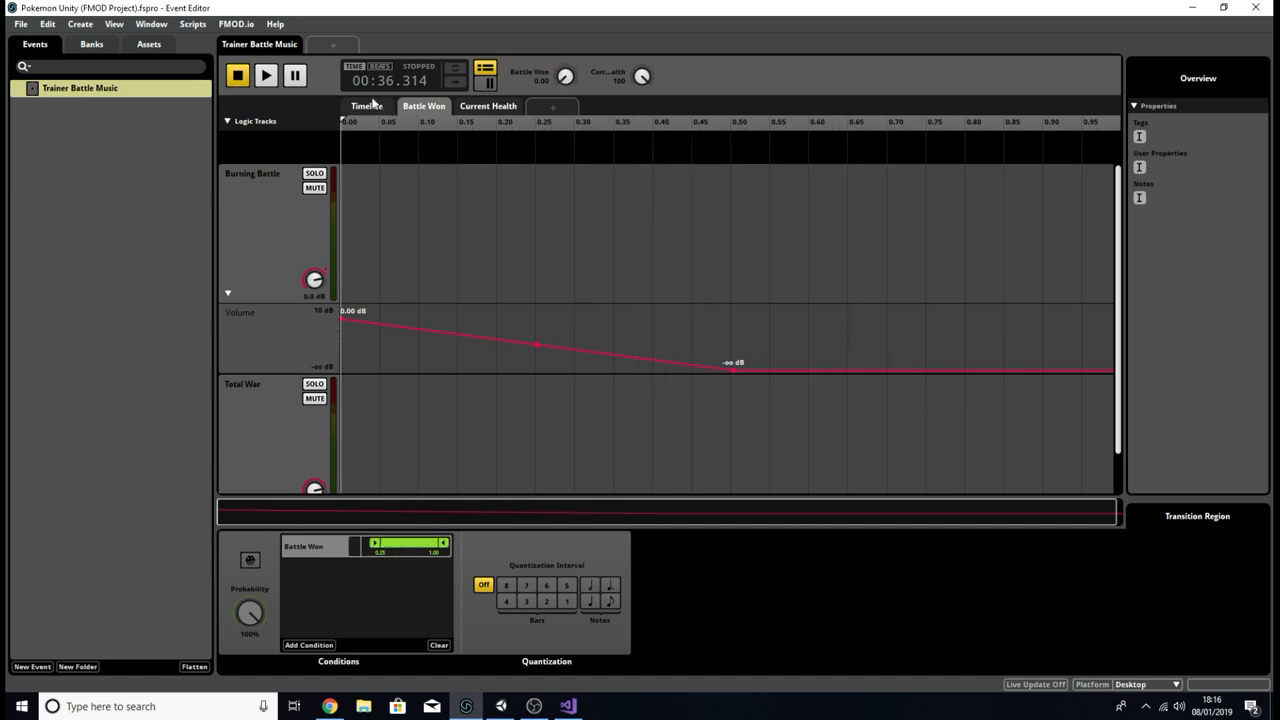
pyautogui.moveTo(536, 380)
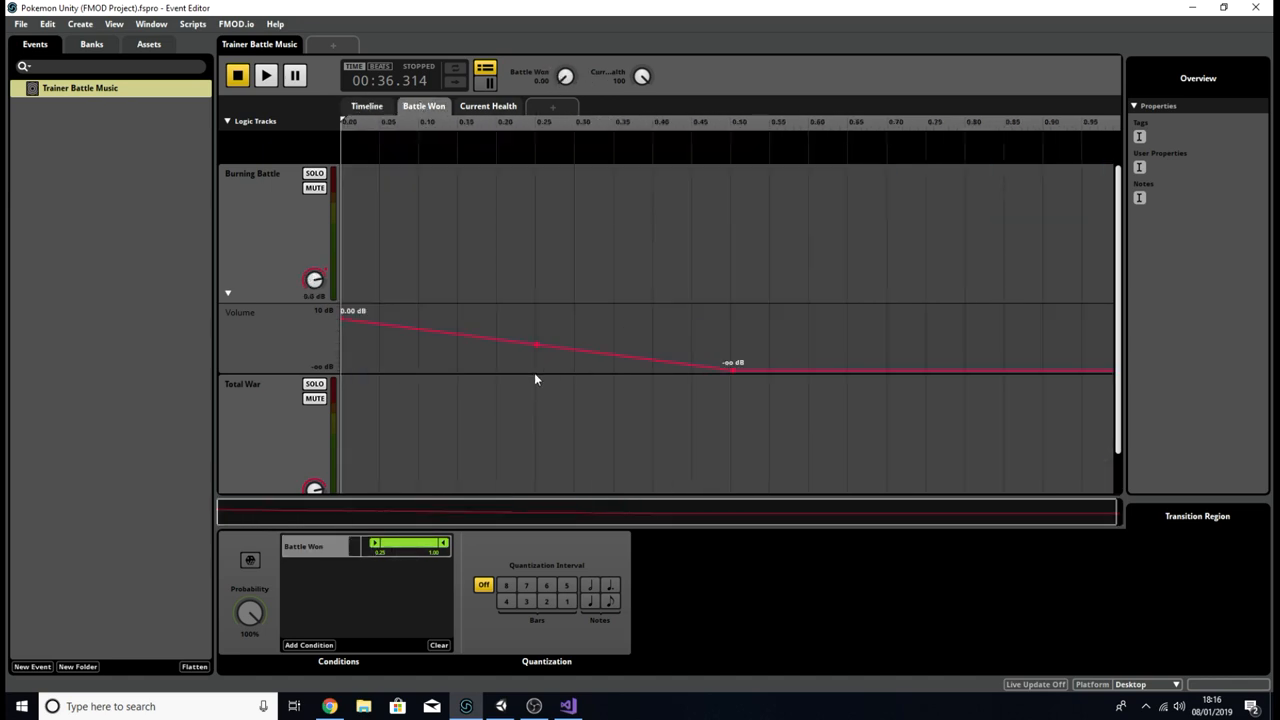
pyautogui.click(568, 706)
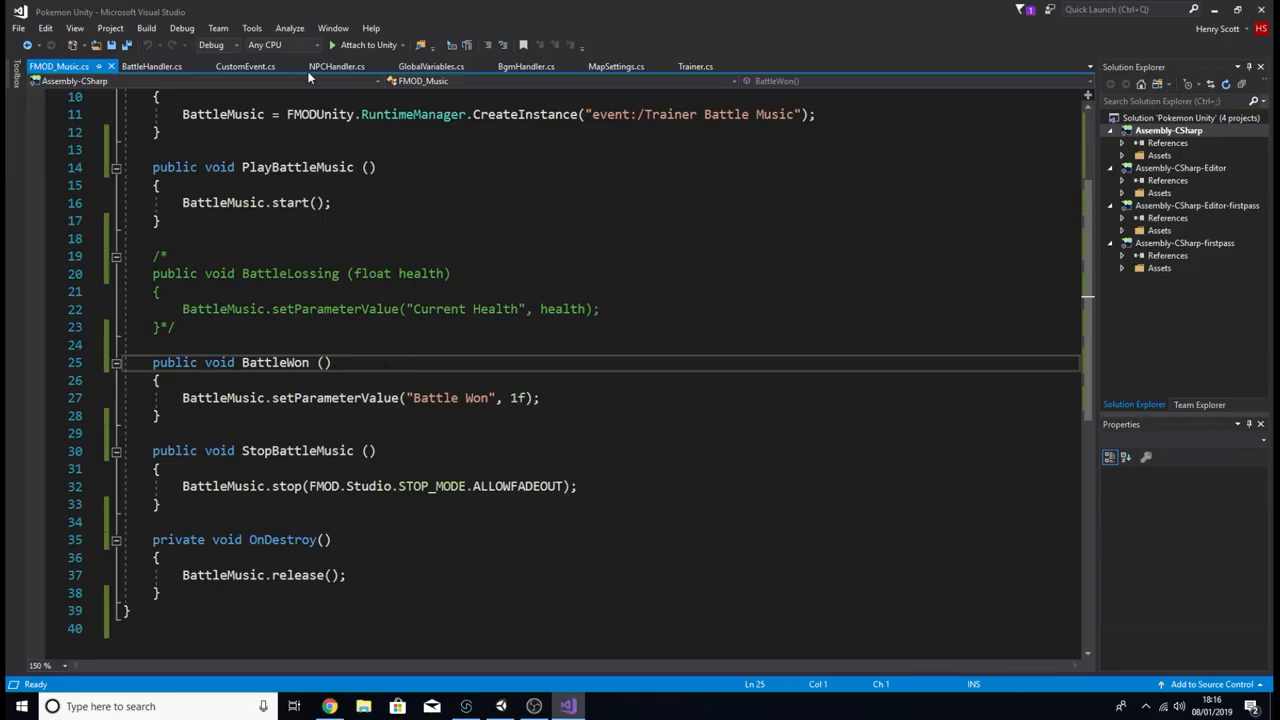
pyautogui.click(152, 66)
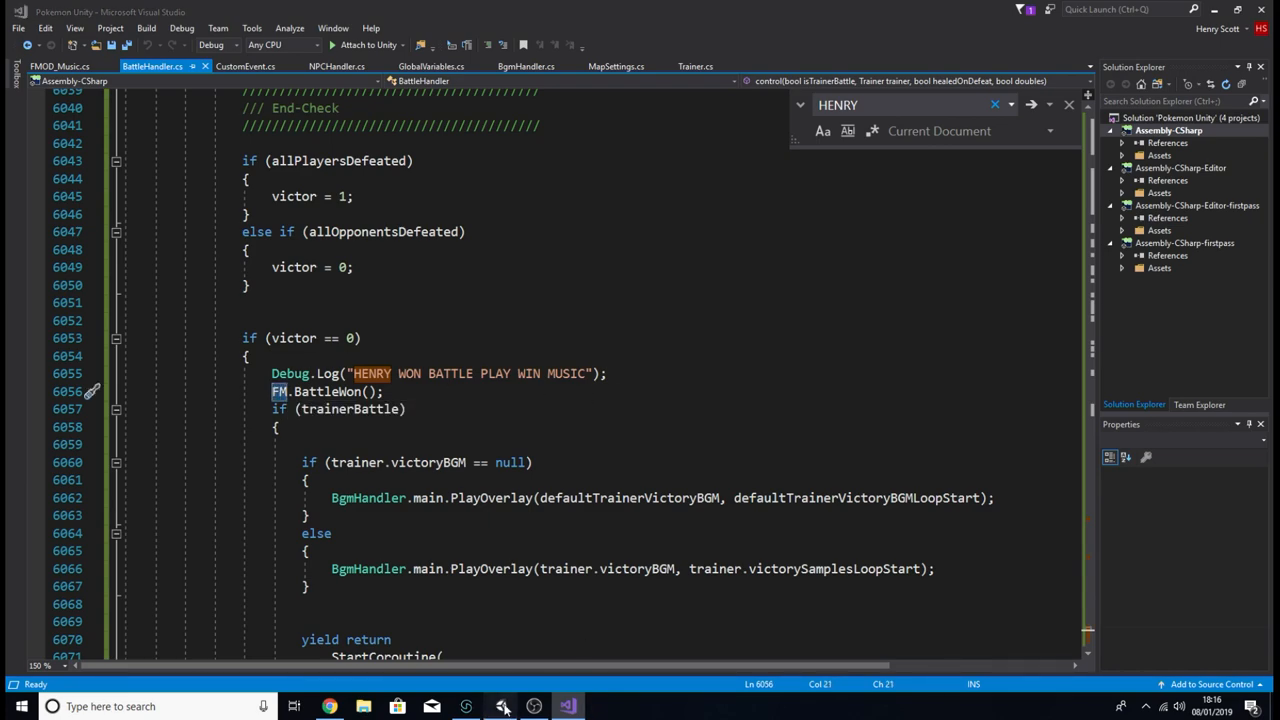
pyautogui.click(502, 706)
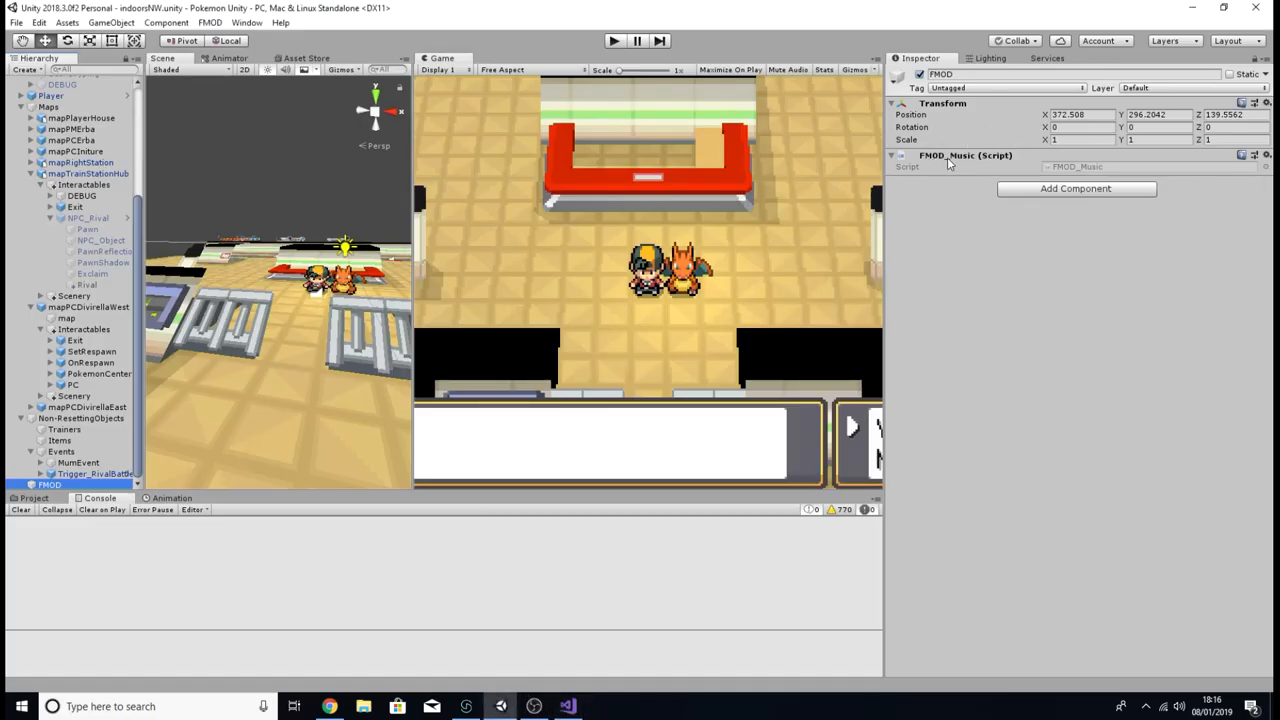
pyautogui.click(568, 706)
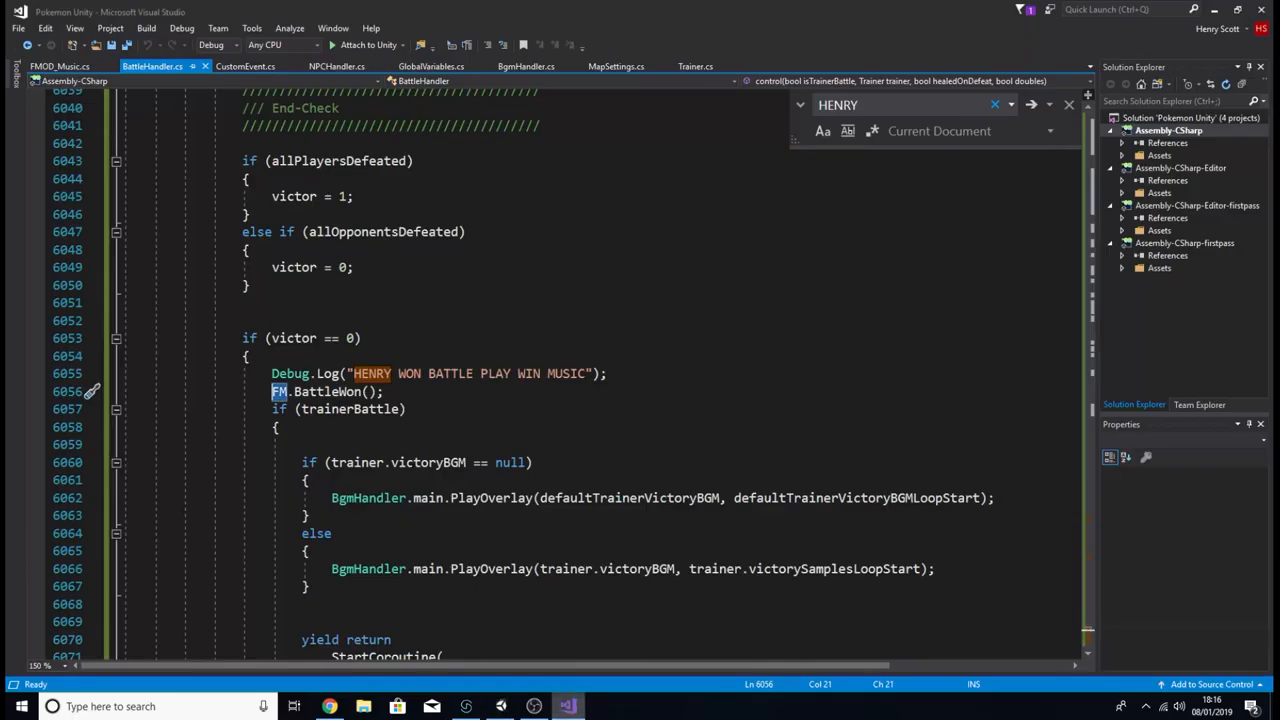
pyautogui.moveTo(356, 408)
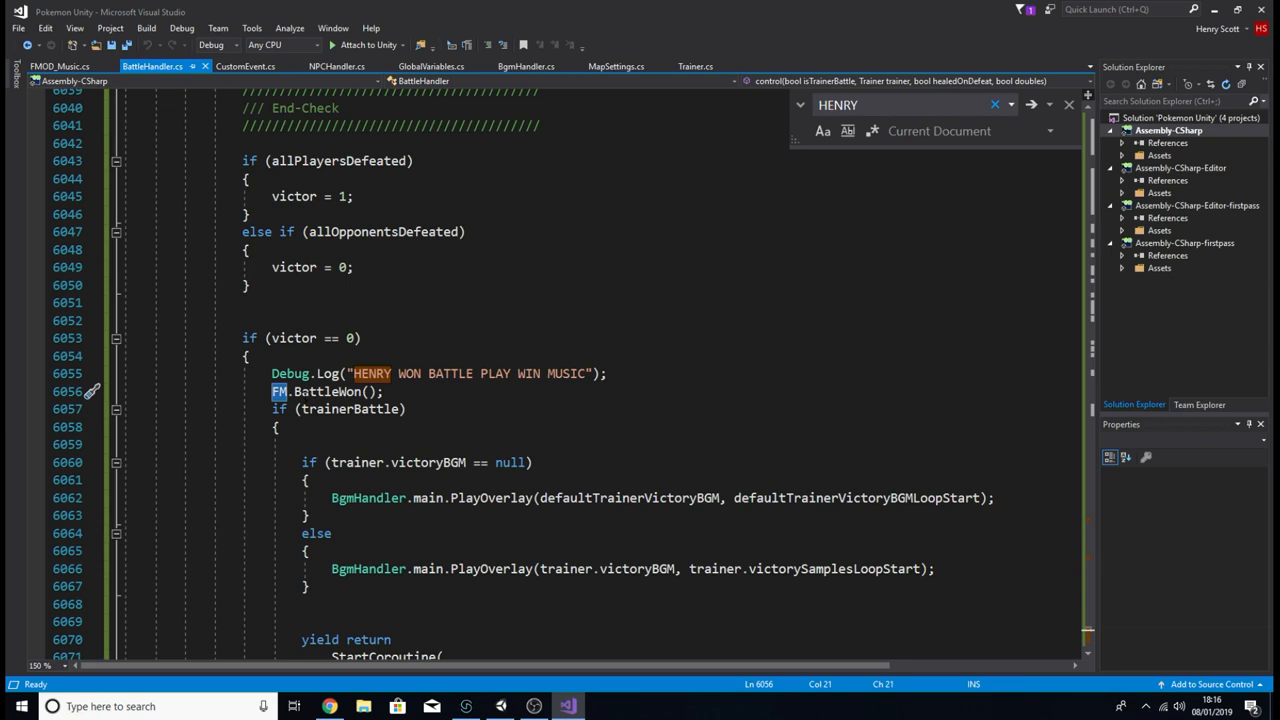
pyautogui.click(60, 66)
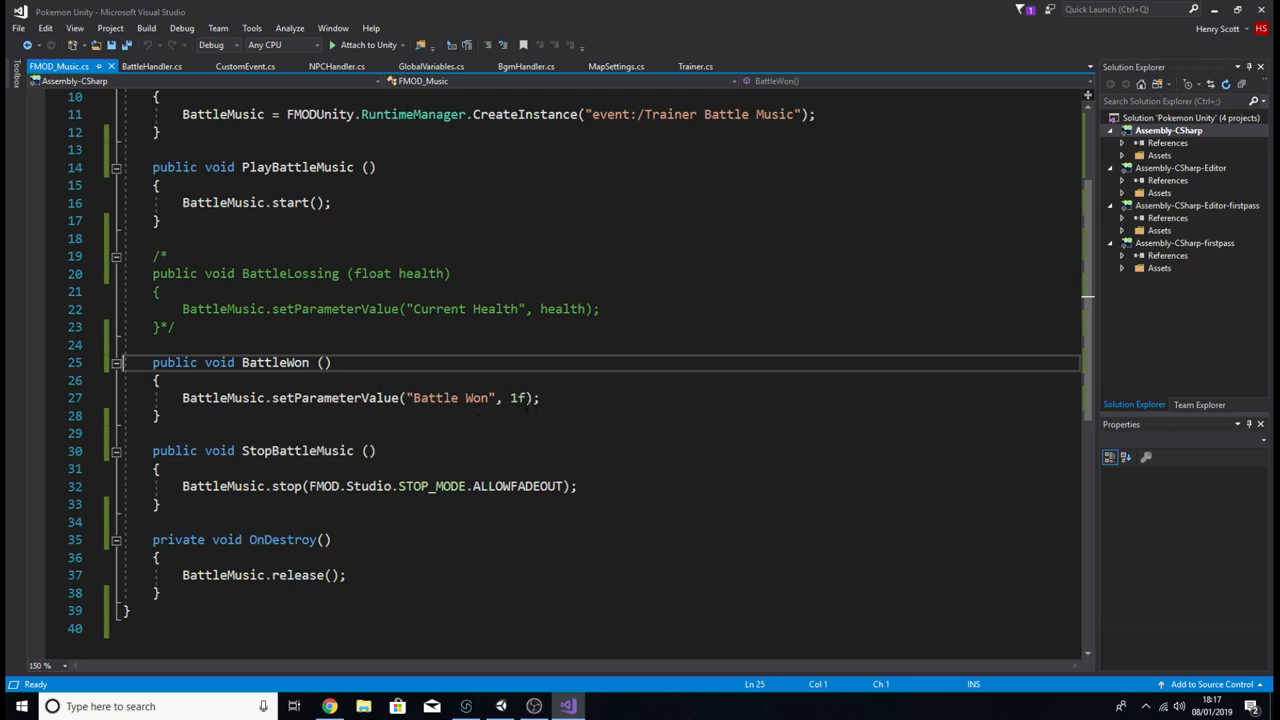
# Step: Mark the StopBattleMusic method, then revisit BattleHandler.cs at the trainer-victory FM.StopBattleMusic() call
pyautogui.doubleClick(296, 450)
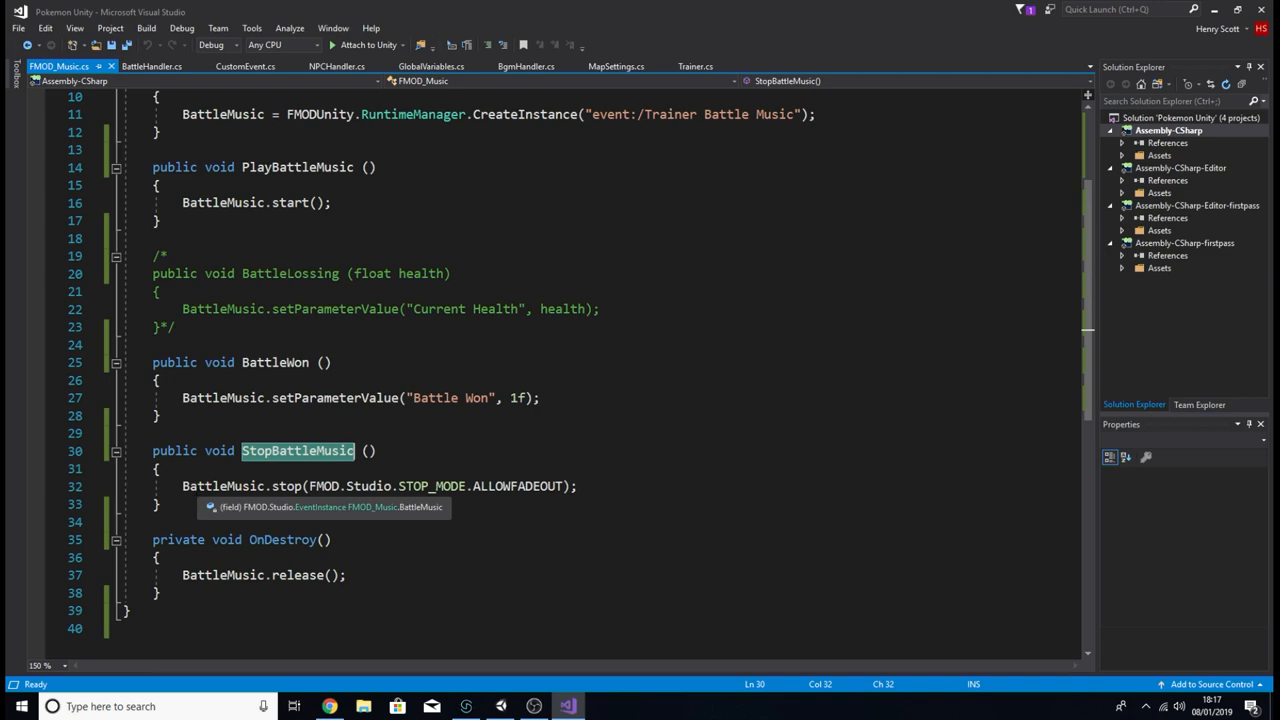
pyautogui.moveTo(612, 490)
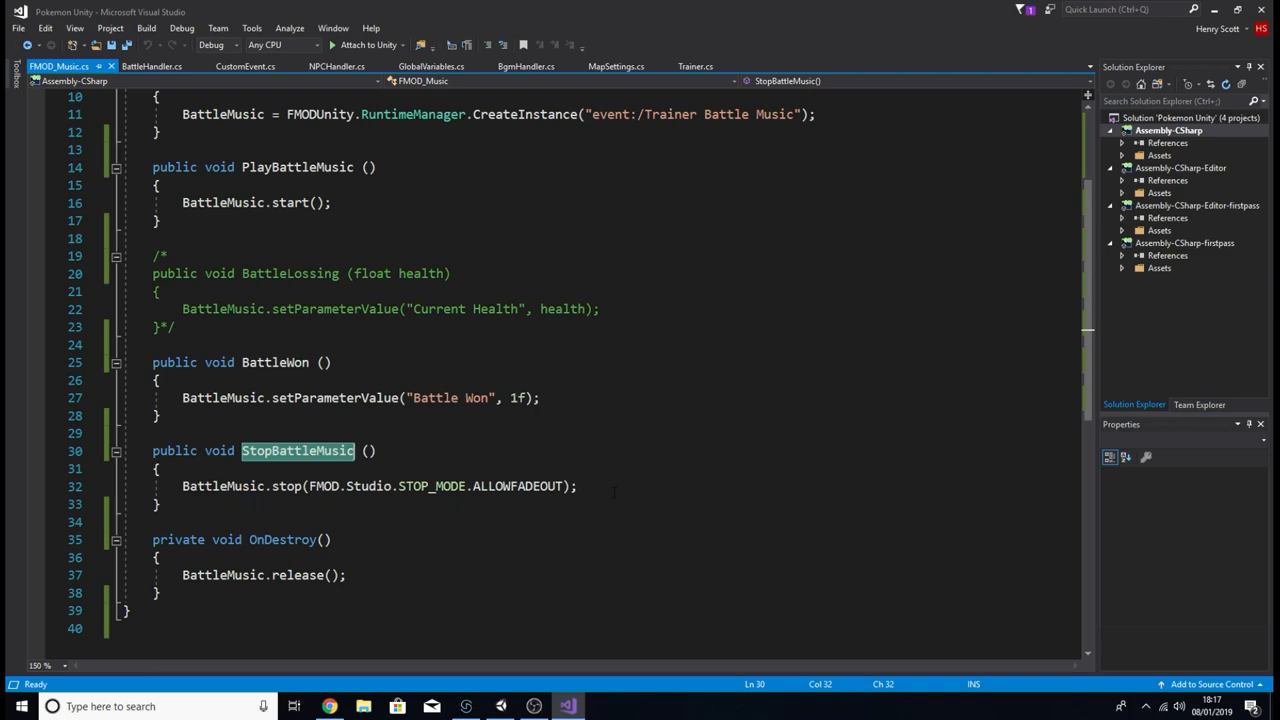
pyautogui.click(244, 66)
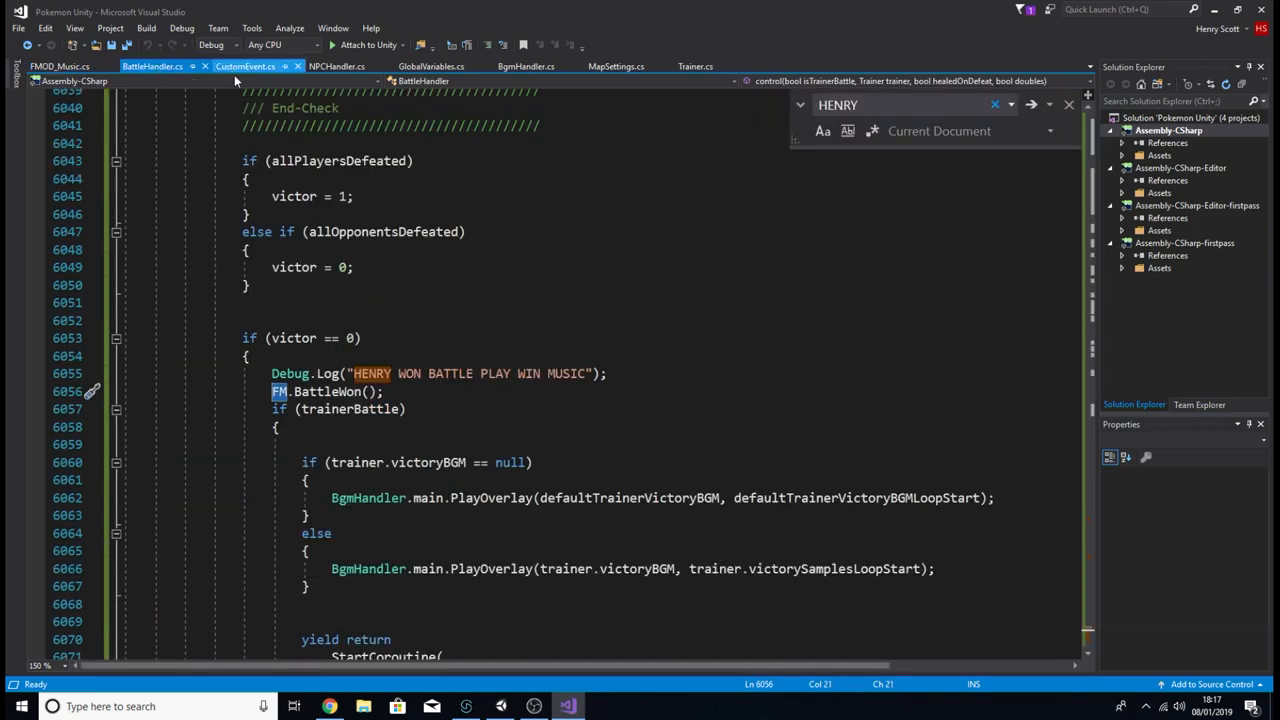
pyautogui.scroll(-3)
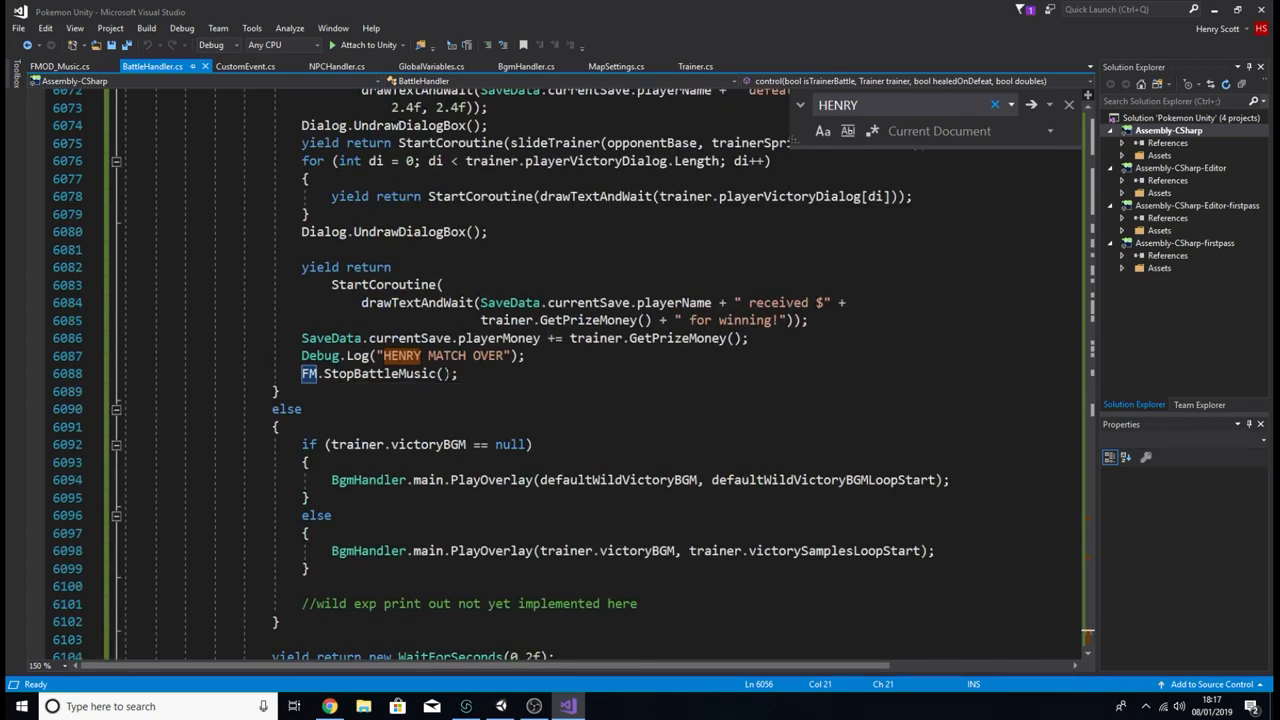
pyautogui.click(244, 66)
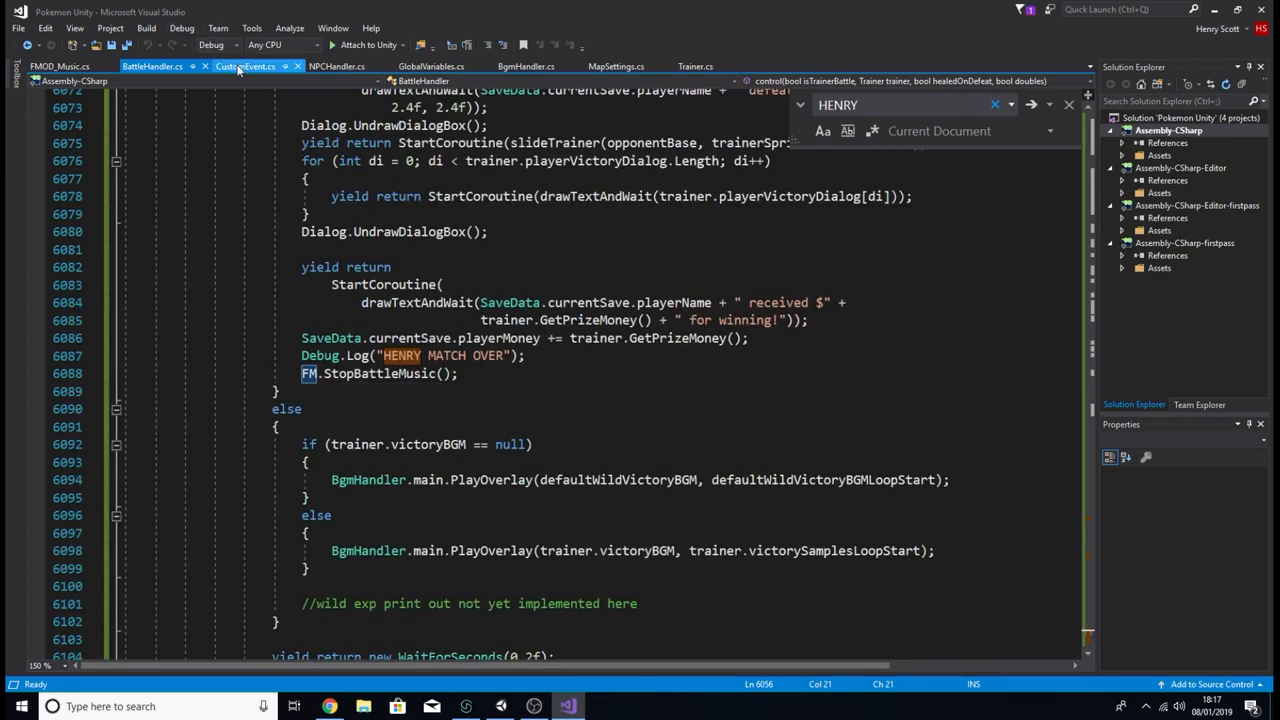
pyautogui.moveTo(244, 66)
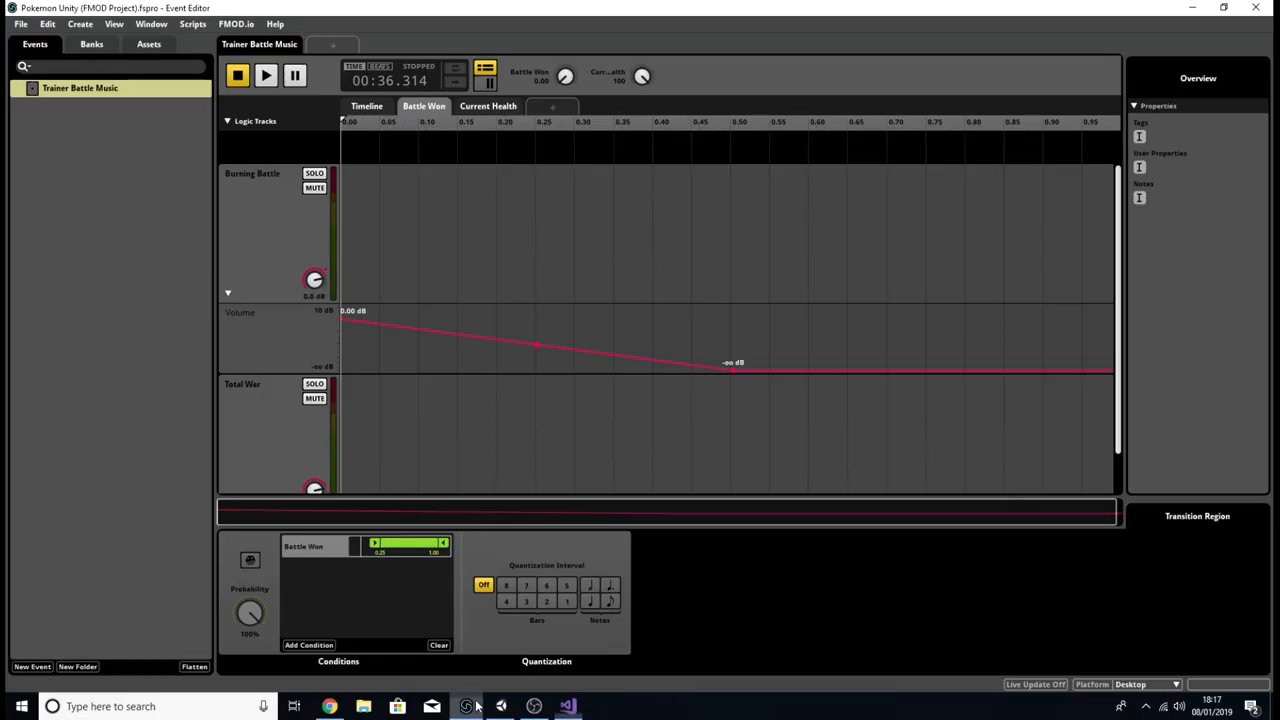
pyautogui.click(366, 106)
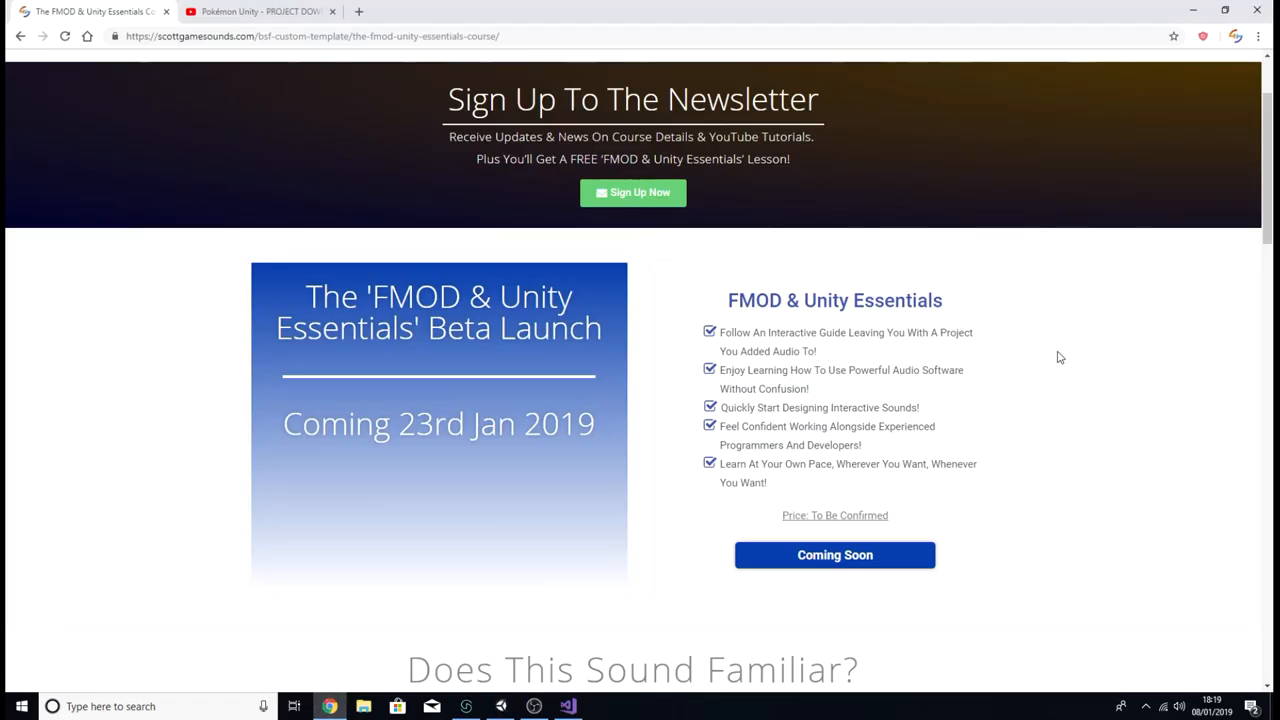
# Step: Review the FMOD & Unity Essentials course contents and FAQ, then return to the Unity train station scene
pyautogui.scroll(3)
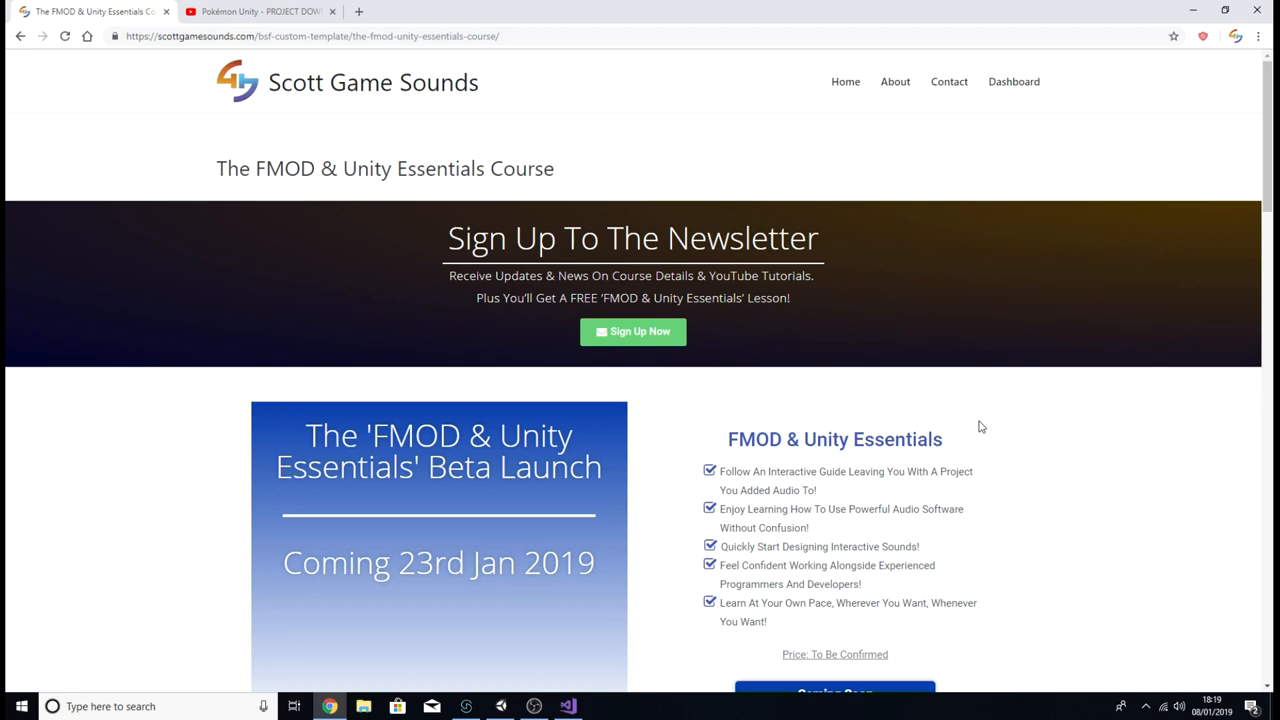
pyautogui.moveTo(992, 416)
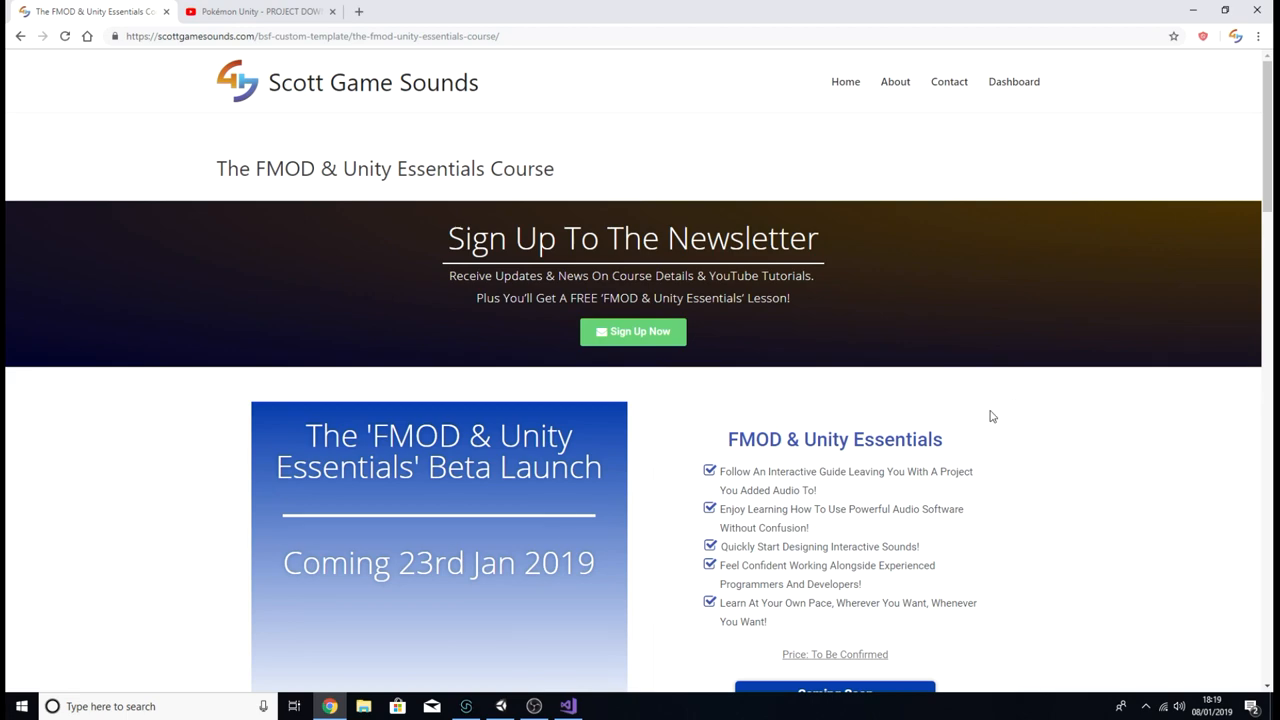
pyautogui.scroll(-3)
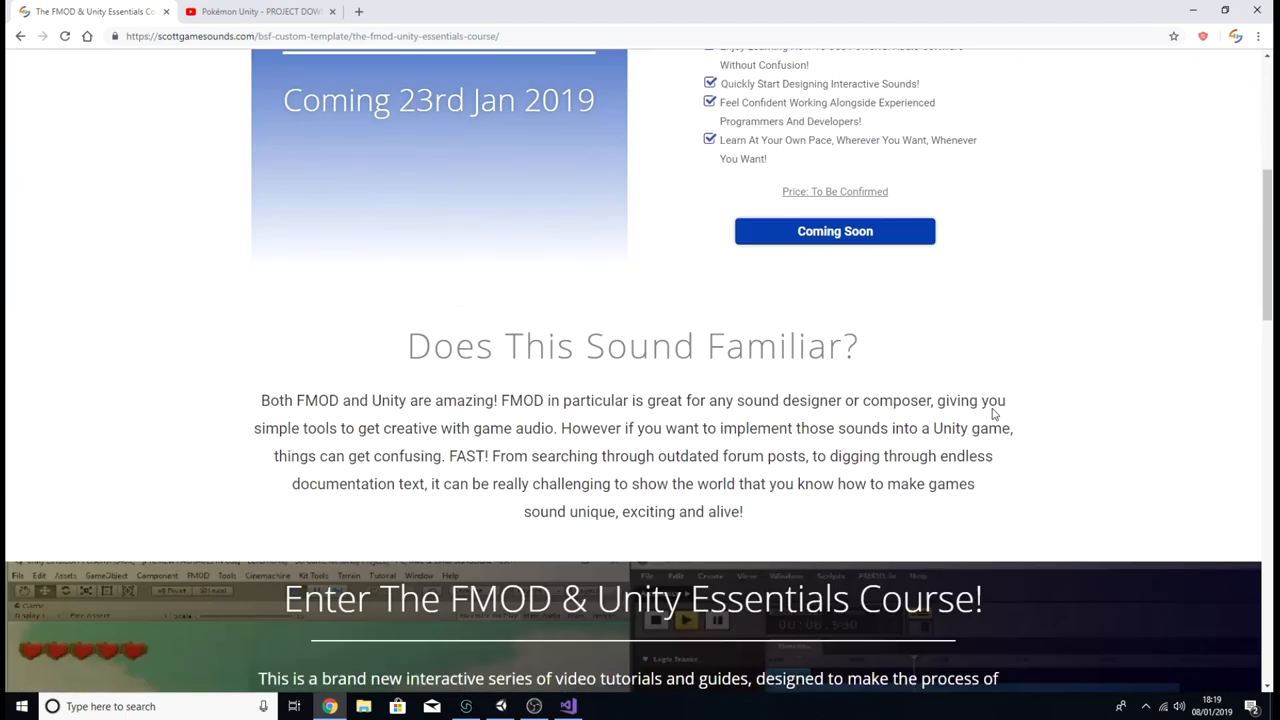
pyautogui.scroll(-3)
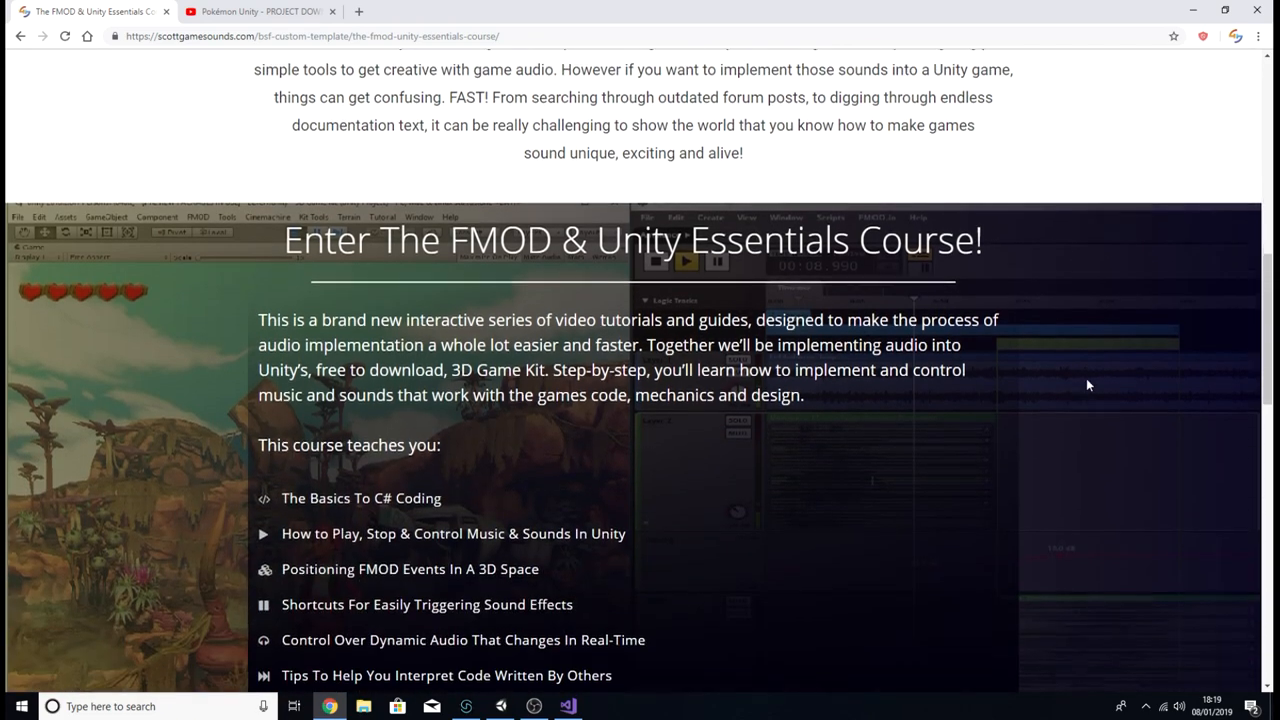
pyautogui.scroll(-3)
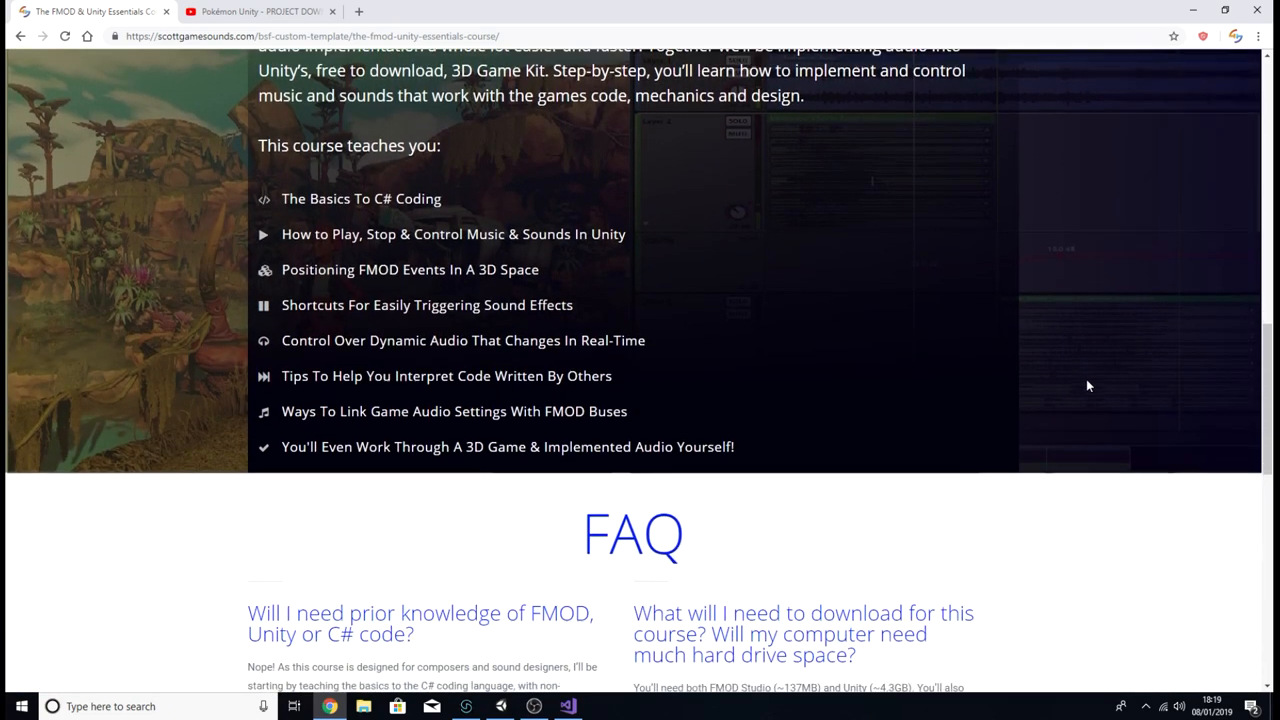
pyautogui.scroll(3)
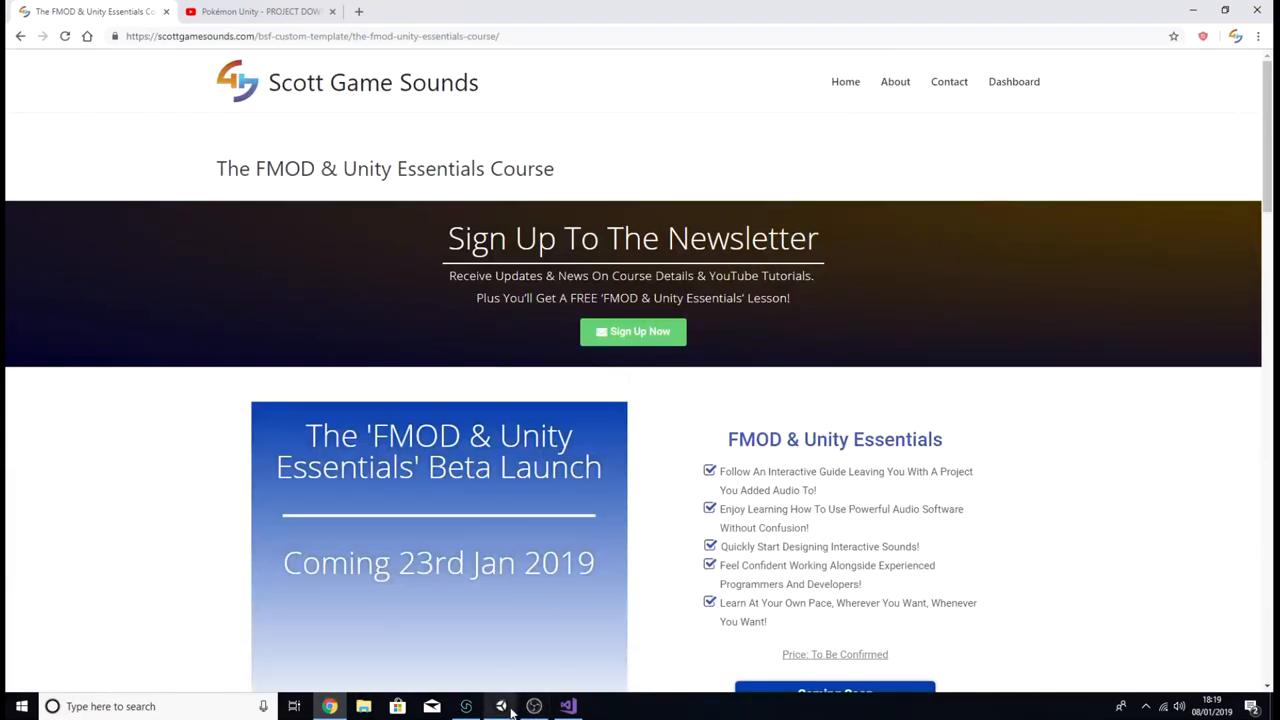
pyautogui.click(500, 706)
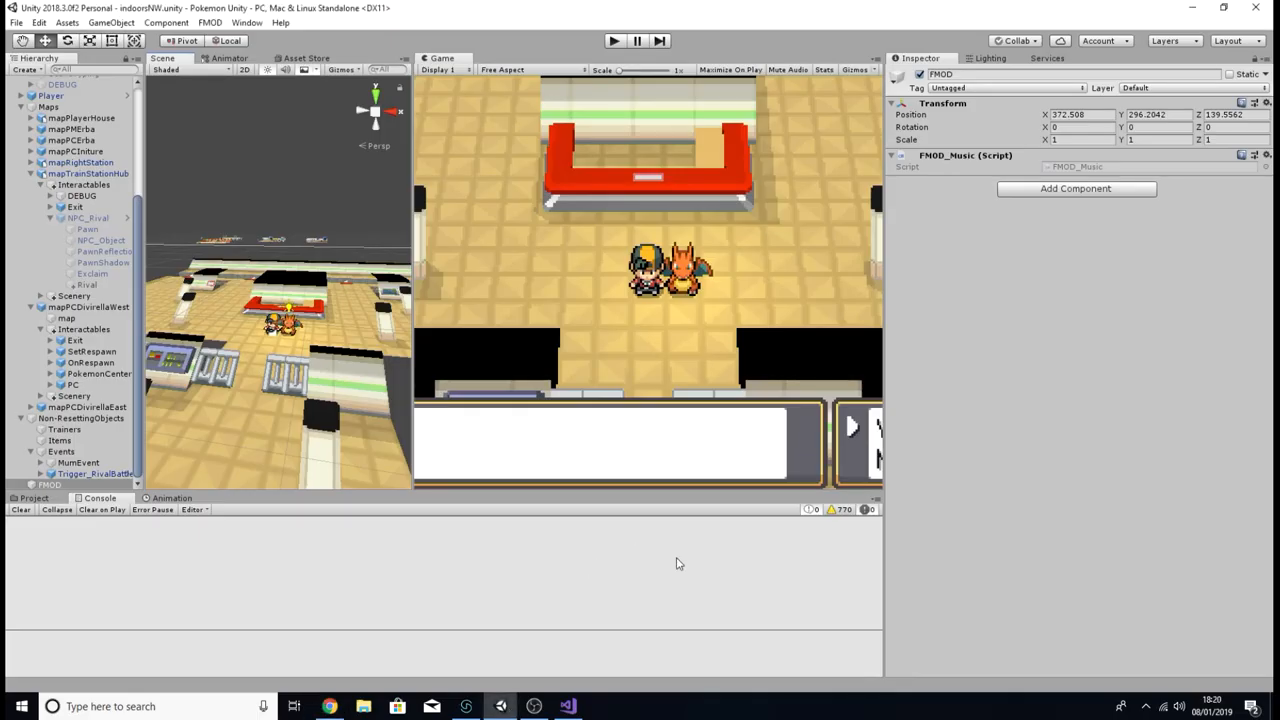